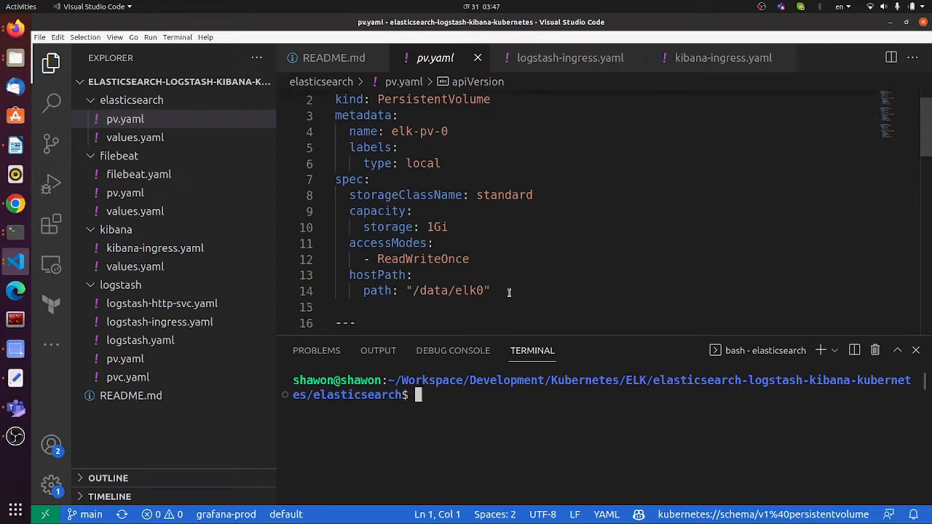
Change the terminal into the elasticsearch folder
scroll("down", 3)
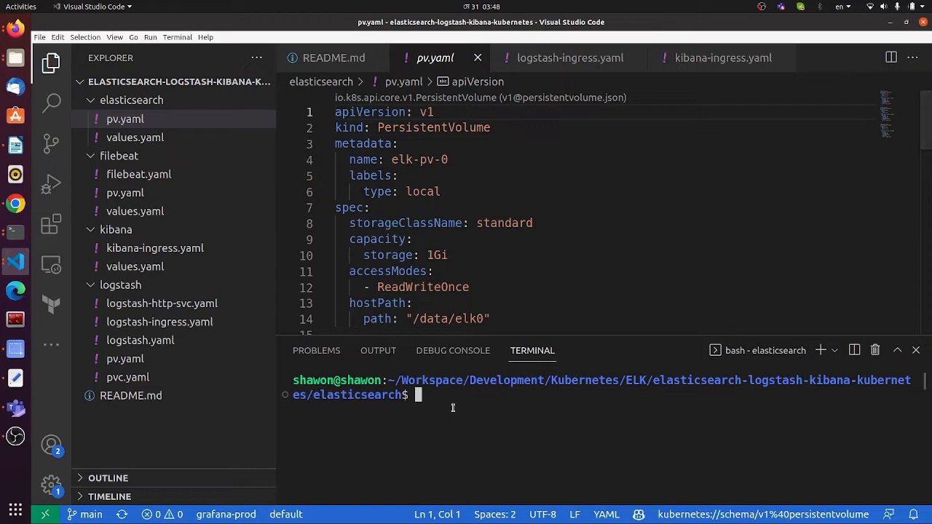
type("k")
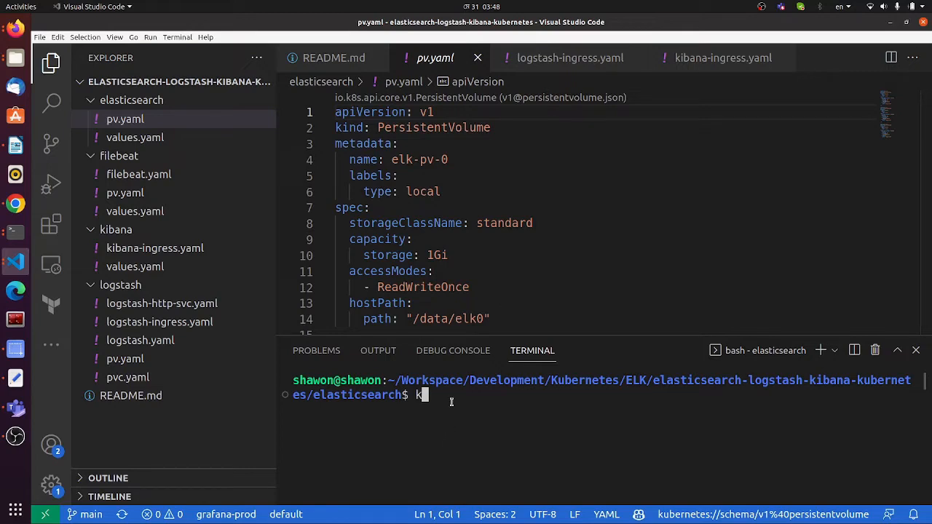
type("cd")
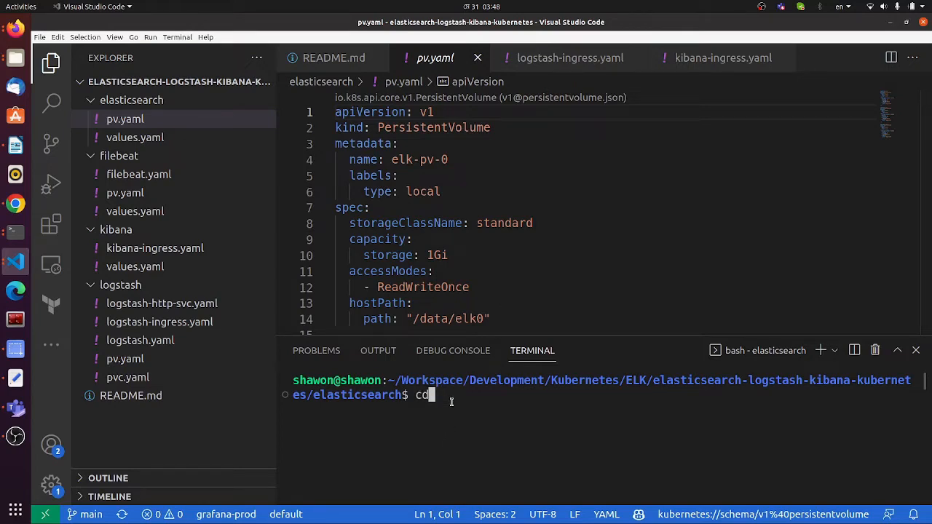
type("ela")
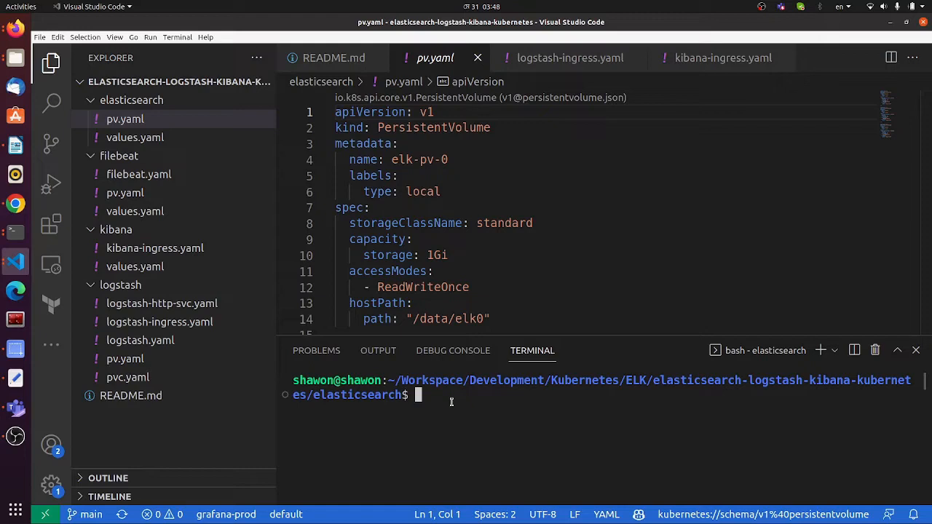
Run kubectl apply -f pv.yaml to create elk-pv-0, elk-pv-1 and elk-pv-2
type("kubectl")
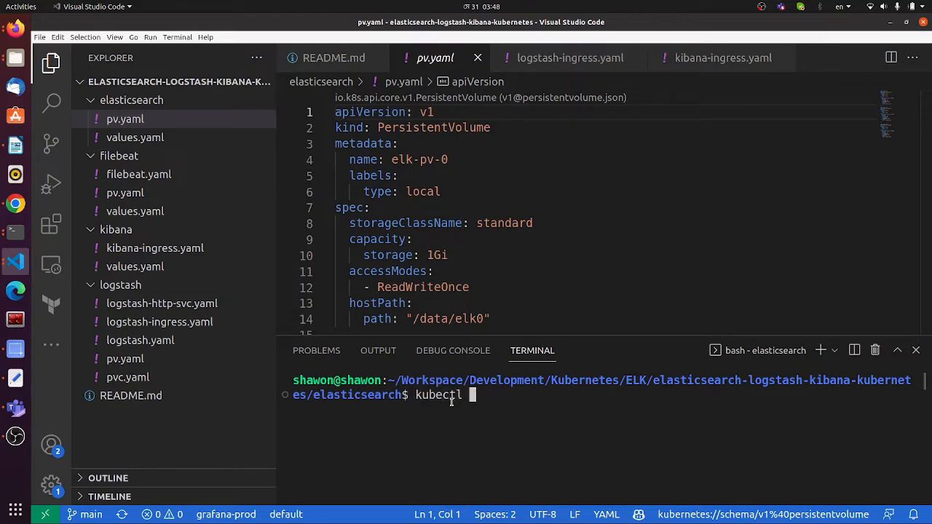
type("apply -f")
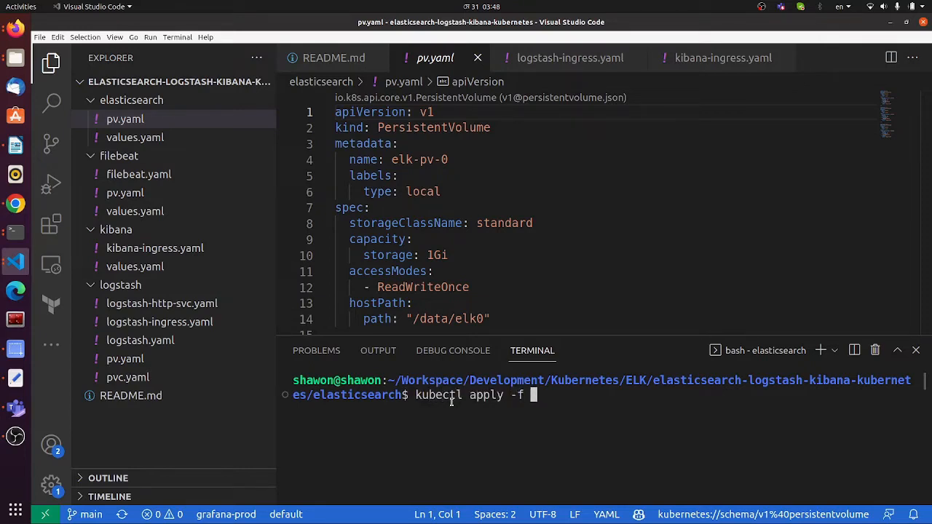
type("pv.yaml")
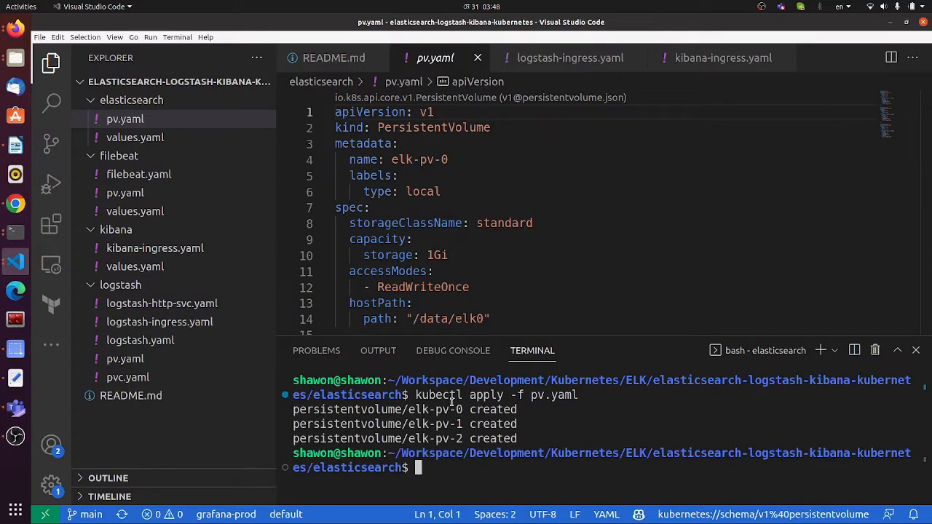
type("kubec")
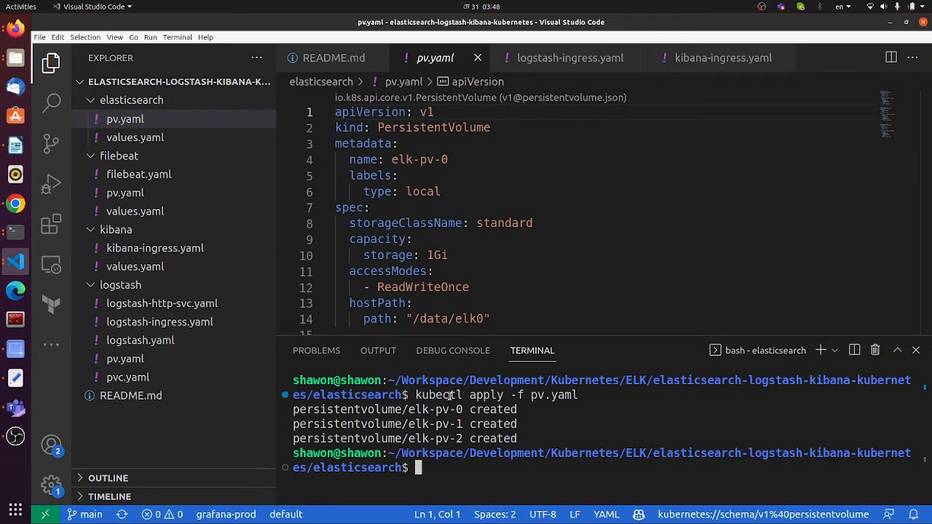
Open elasticsearch/values.yaml and highlight the commented /bin/sh init command
left_click(135, 137)
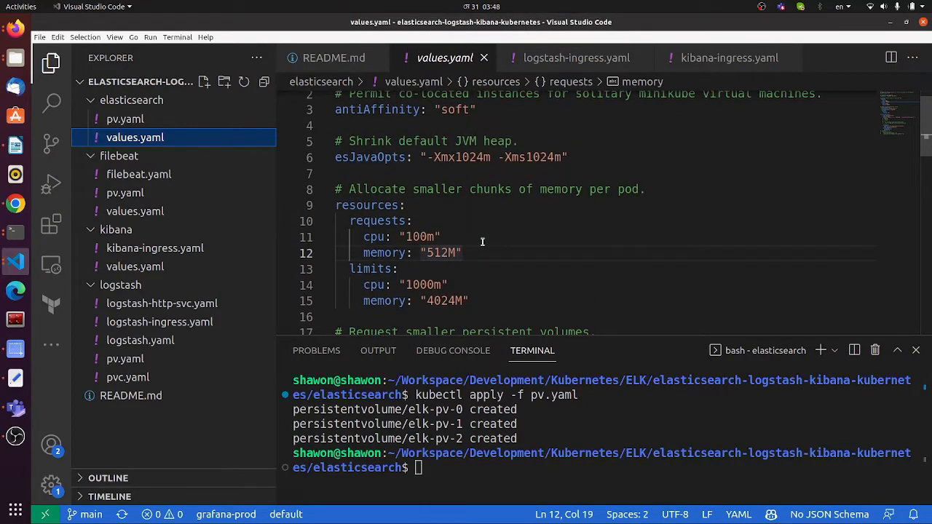
scroll("down", 3)
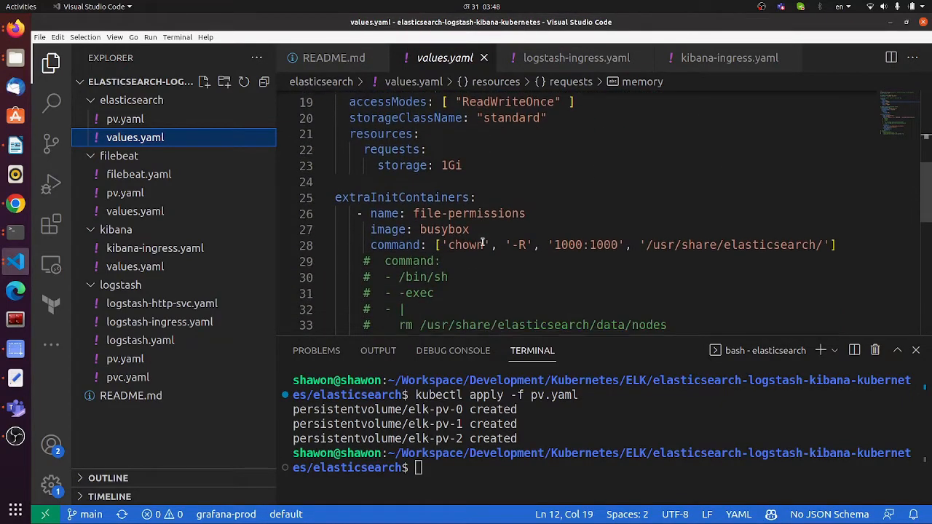
scroll("down", 3)
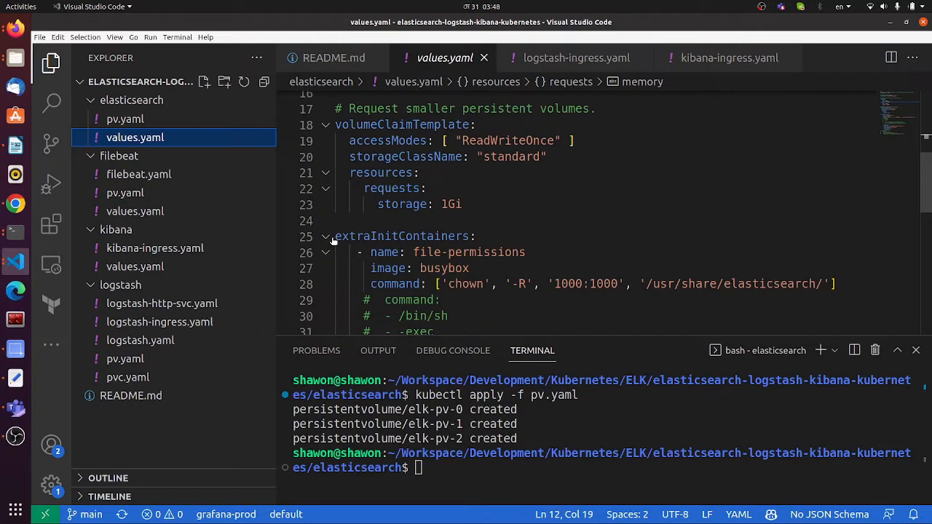
left_click_drag(335, 236, 469, 267)
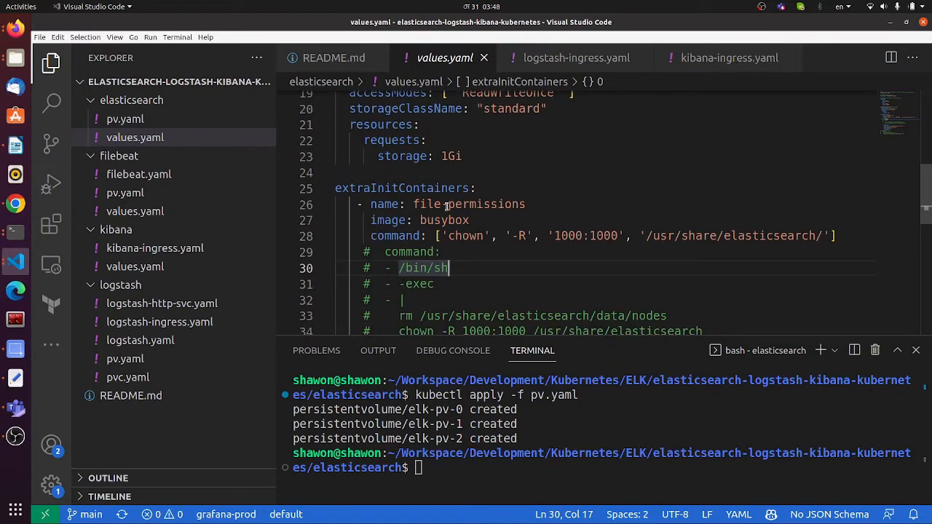
Highlight the volume claim template, esJavaOpts heap and antiAffinity settings
double_click(468, 204)
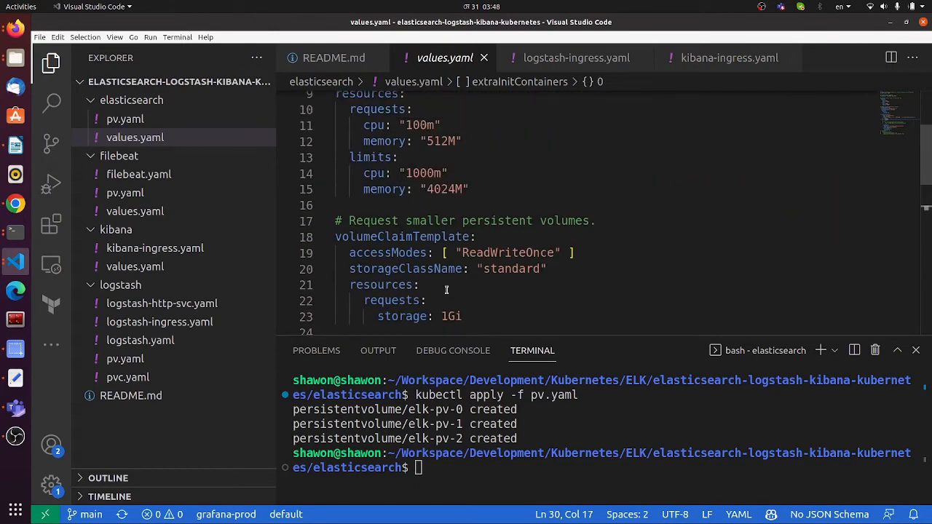
left_click_drag(335, 230, 462, 316)
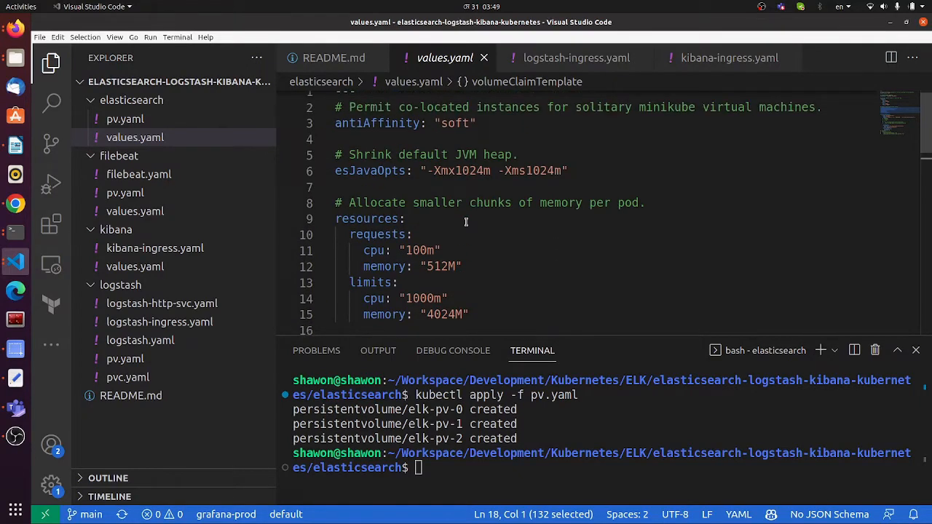
double_click(370, 170)
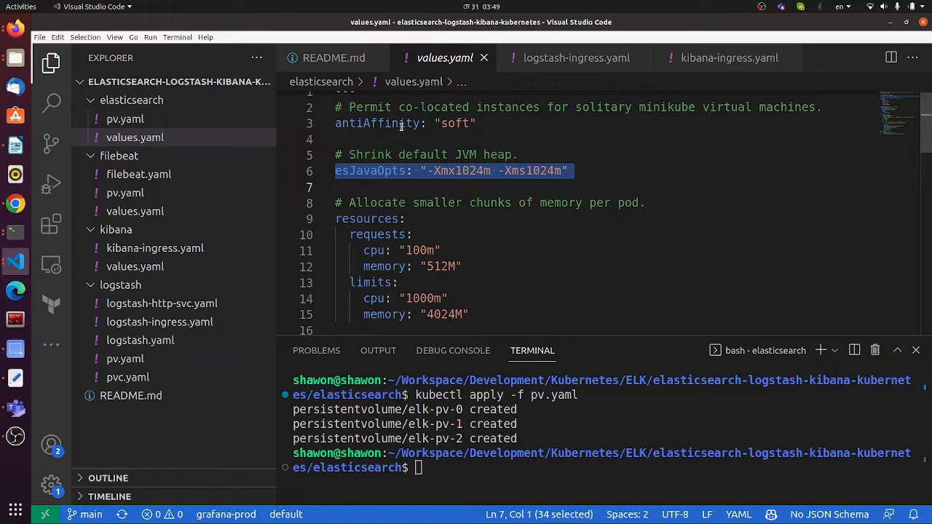
double_click(377, 123)
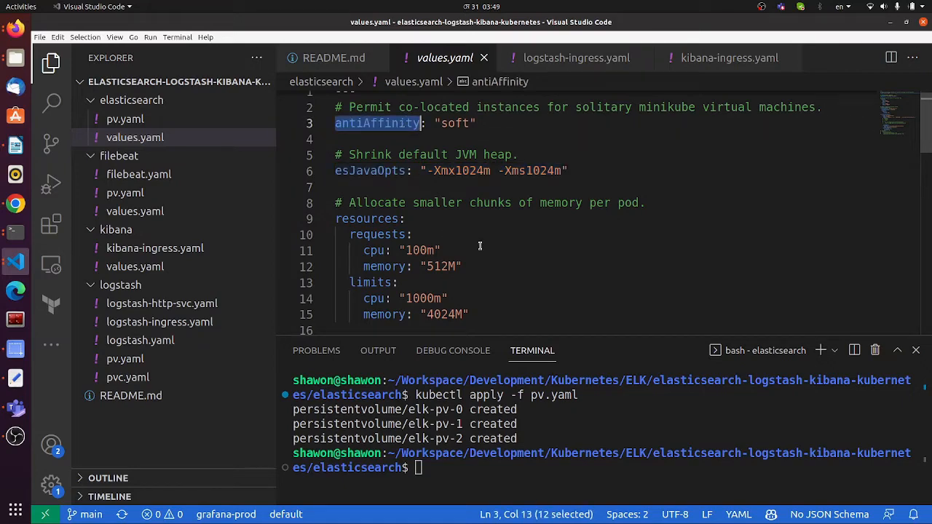
scroll("down", 3)
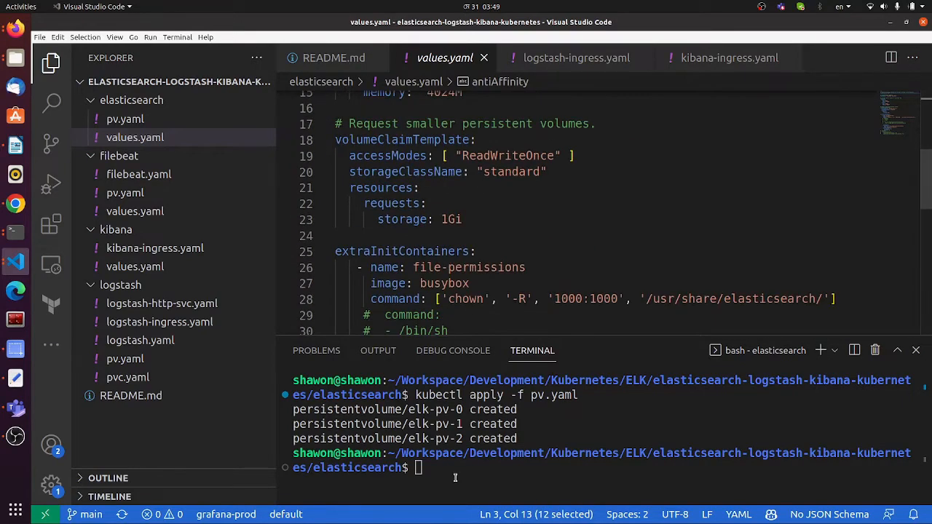
mouse_move(182, 412)
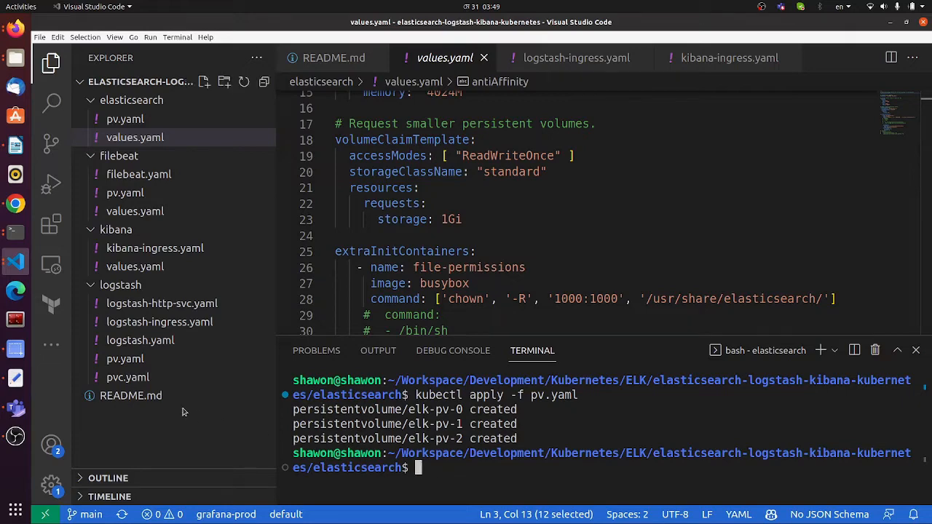
Open README.md and copy the helm repo add command for the elastic repo
left_click(131, 395)
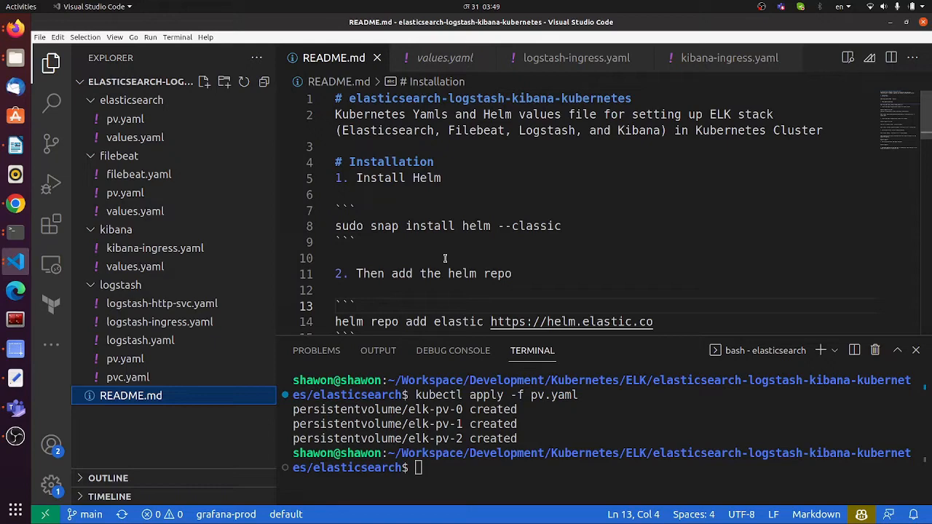
scroll("down", 3)
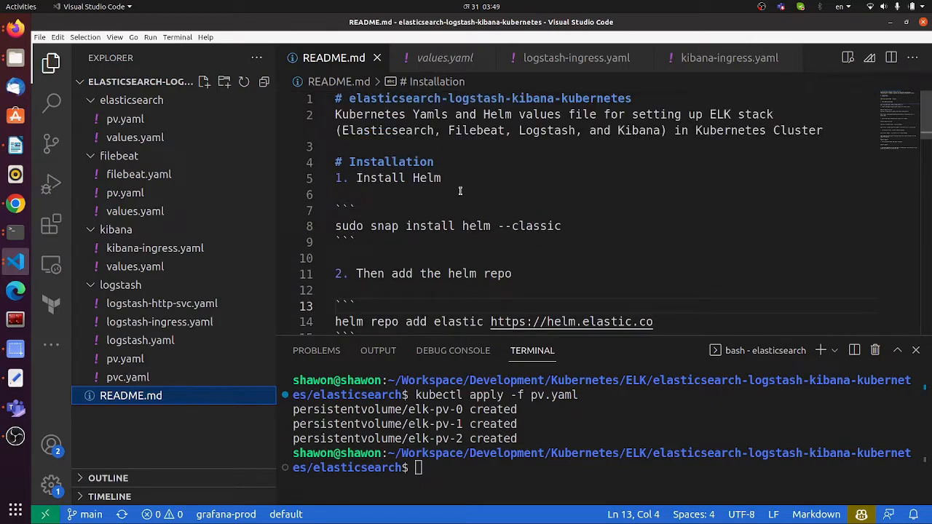
scroll("down", 3)
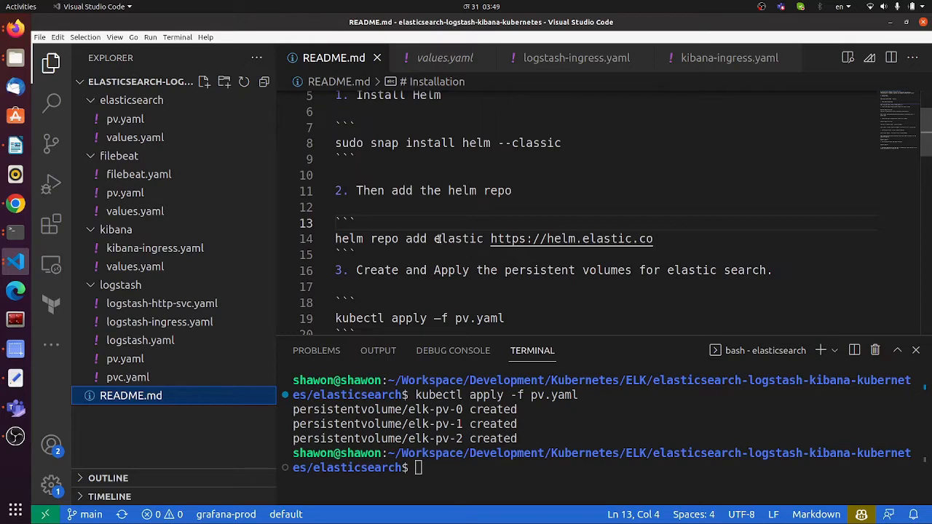
right_click(494, 239)
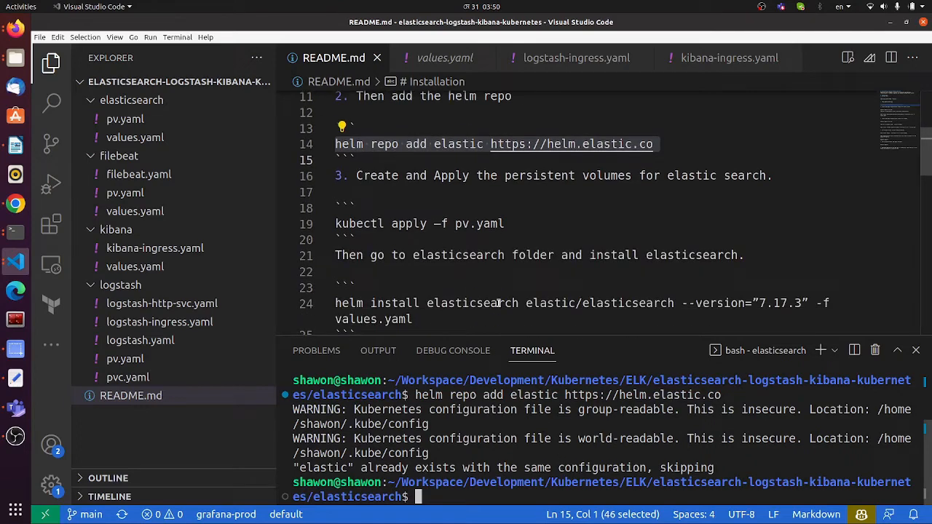
scroll("down", 3)
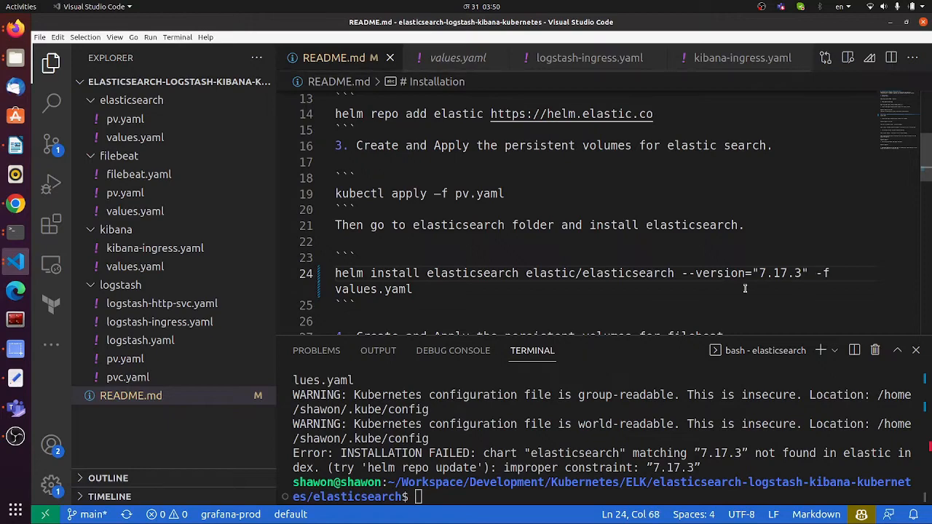
Install Elasticsearch with Helm and watch kubectl get po as master pods show Init:0/2
scroll("down", 3)
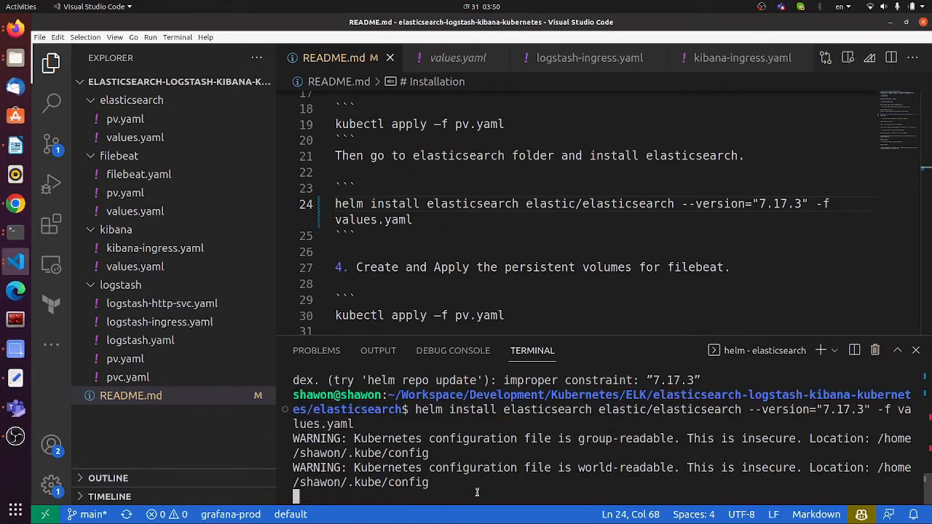
mouse_move(520, 485)
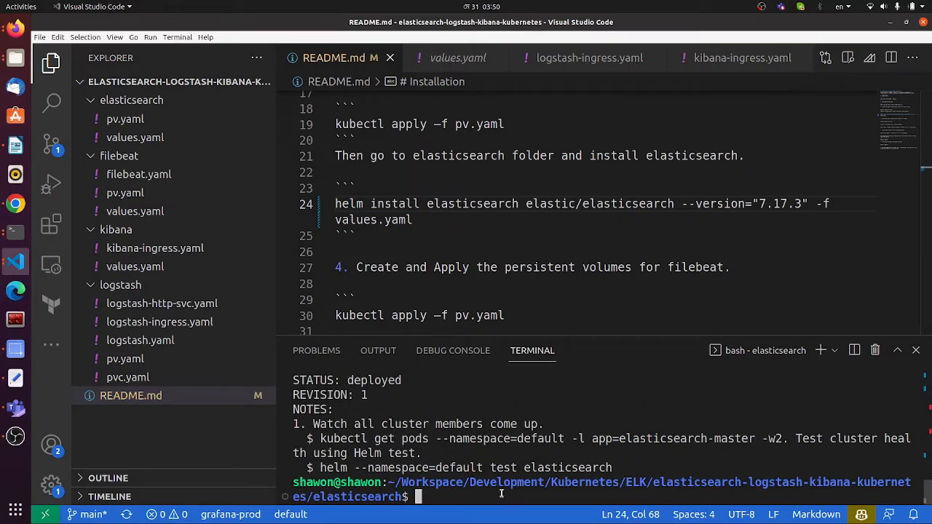
type("kubectl get po")
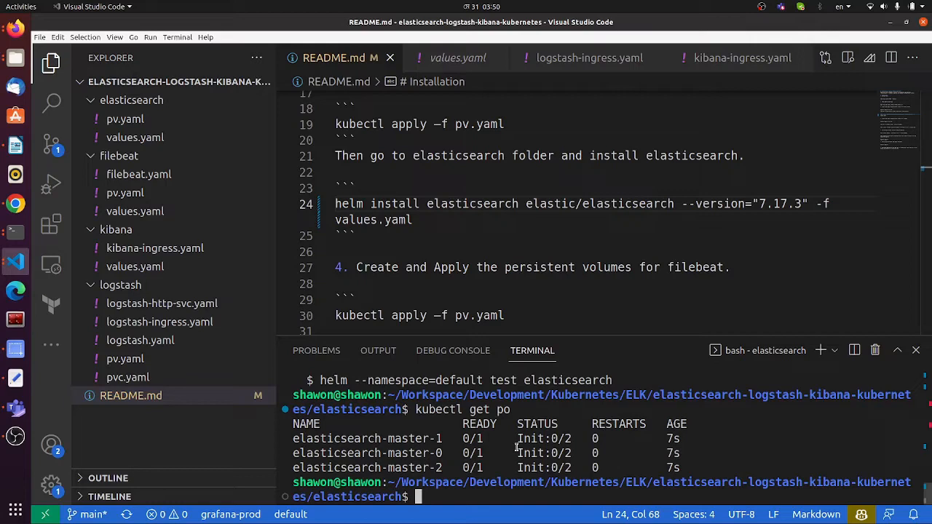
mouse_move(530, 457)
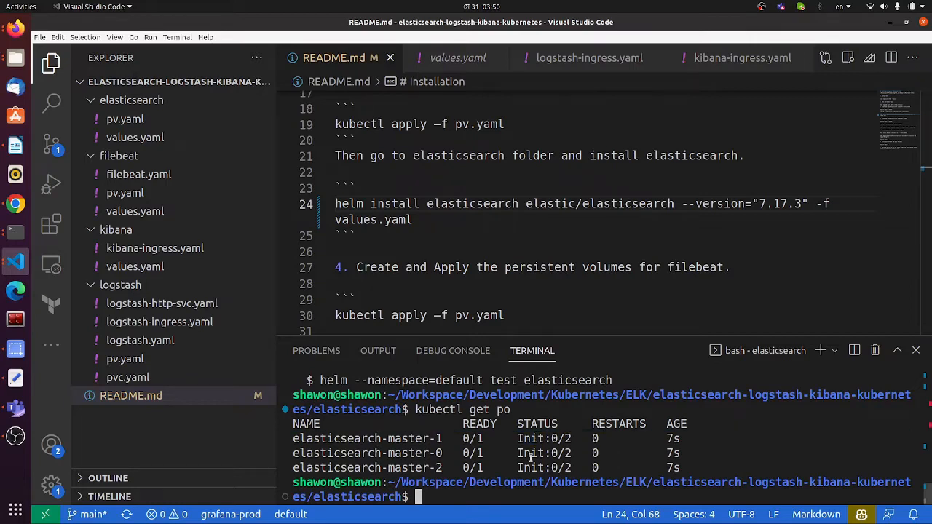
double_click(543, 467)
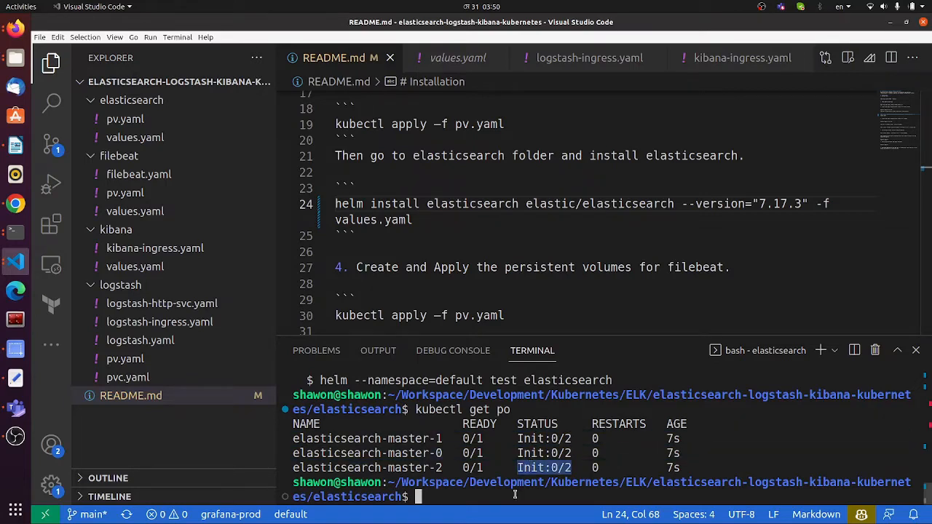
type("kubectl get po")
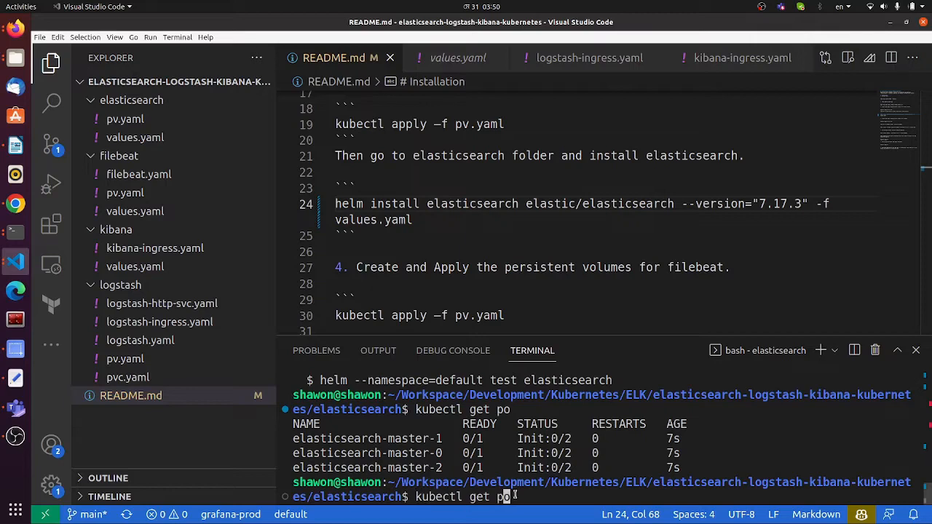
type("watch")
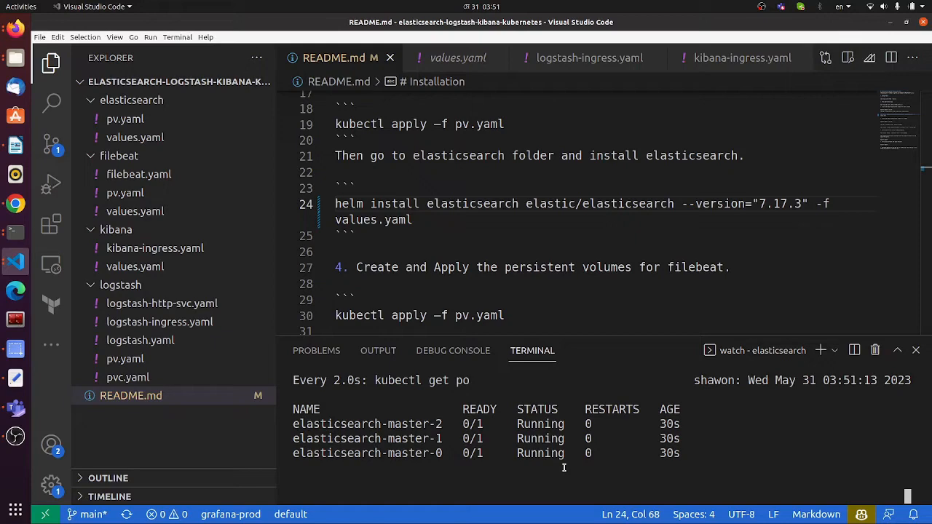
Read README through the filebeat, Kibana, Logstash and final pod-check steps, ending the watch
scroll("down", 3)
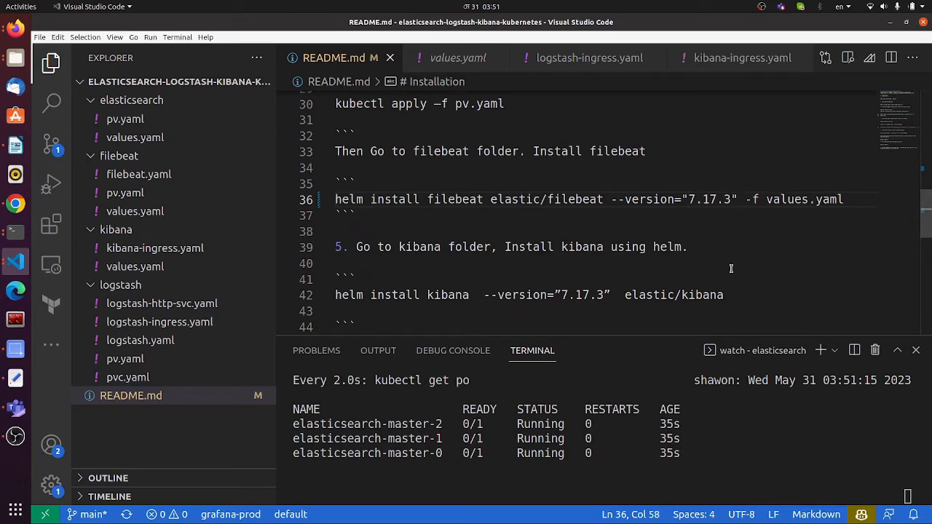
scroll("down", 3)
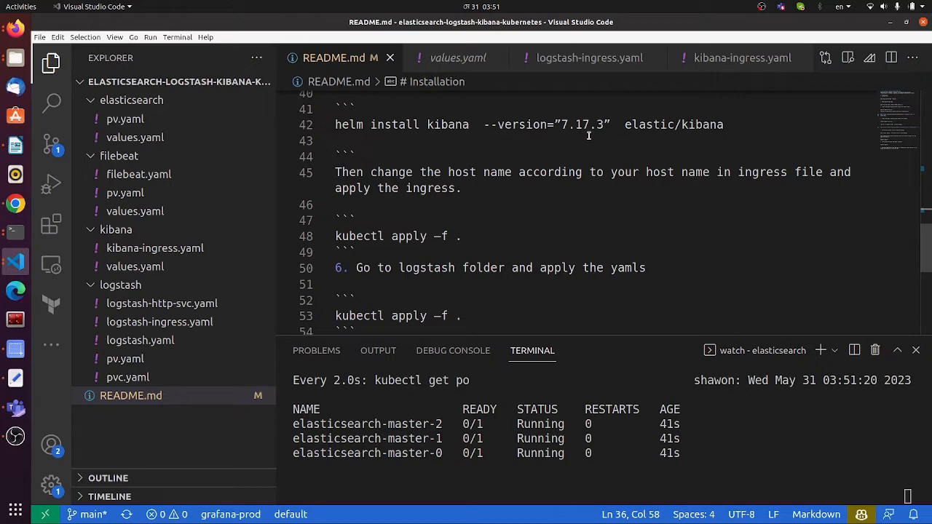
left_click(561, 125)
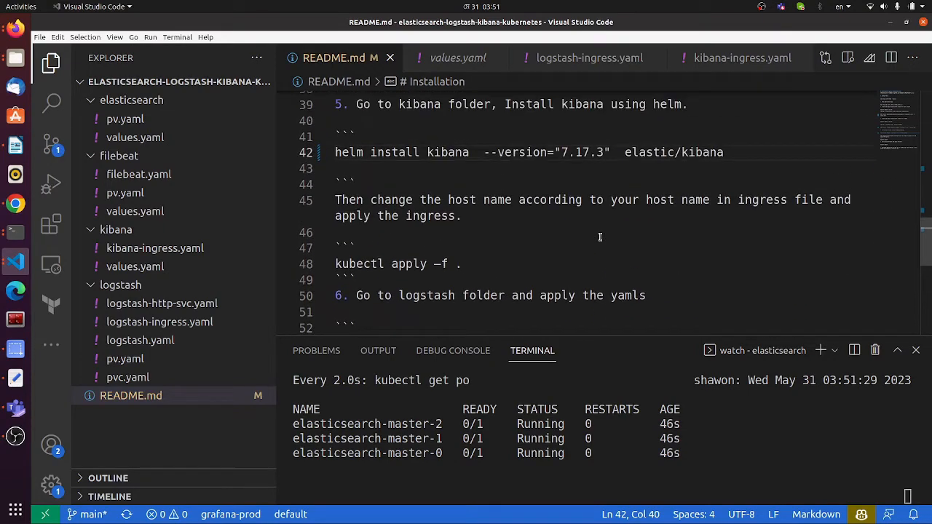
scroll("down", 3)
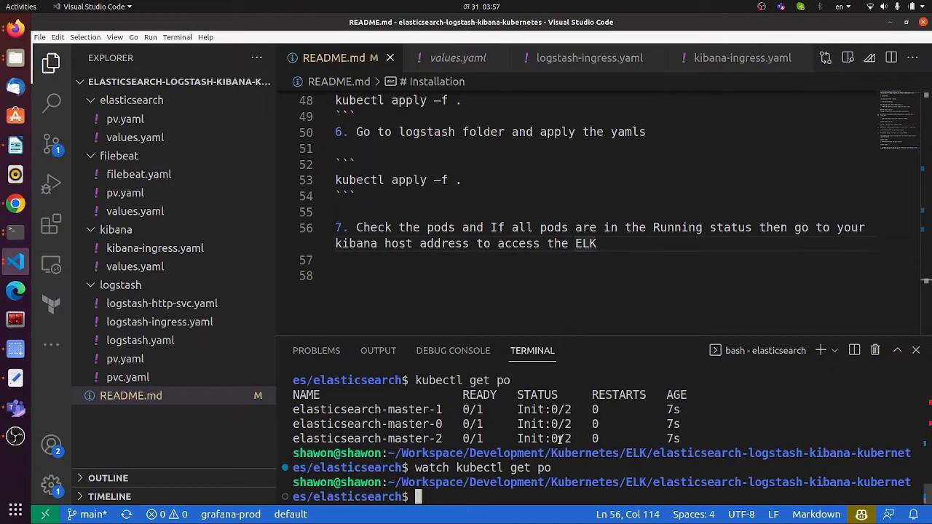
Run watch kubectl get po and mark elasticsearch-master-1 as 1/1 Running
type("watch kubectl get po")
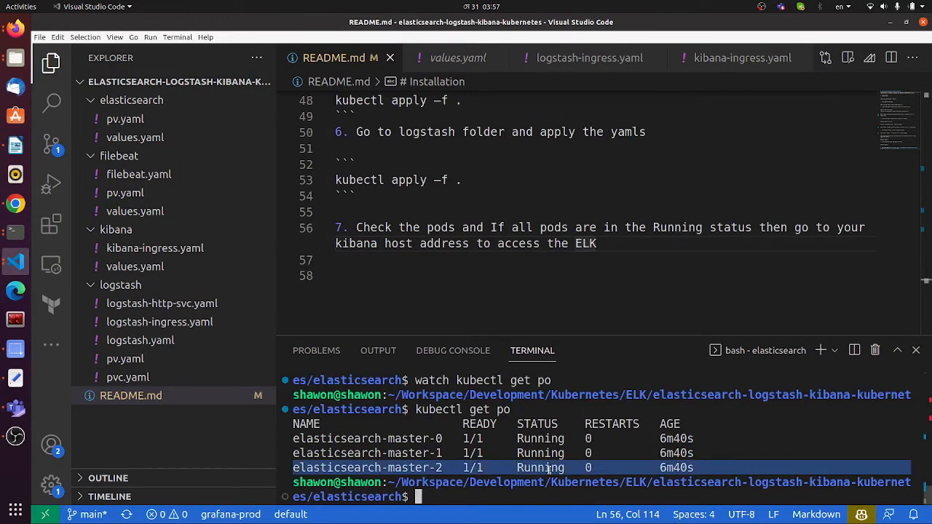
mouse_move(520, 452)
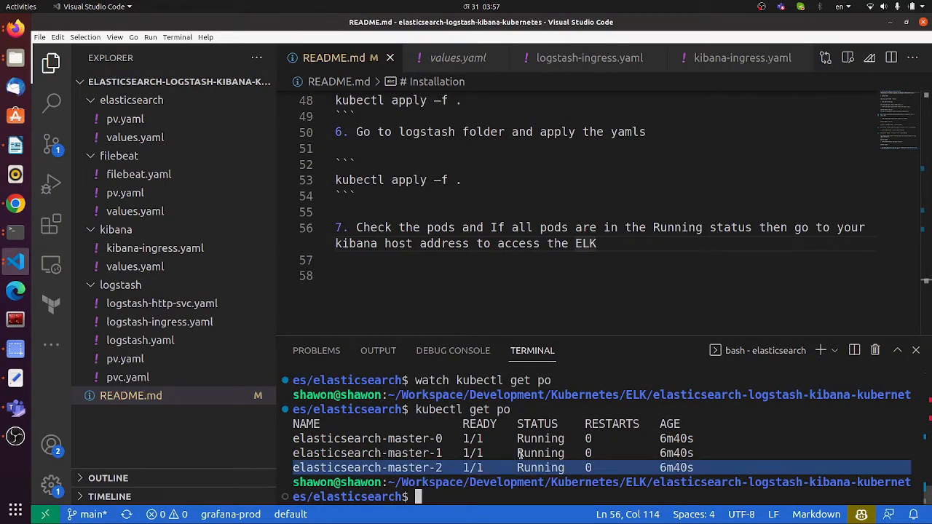
left_click(364, 438)
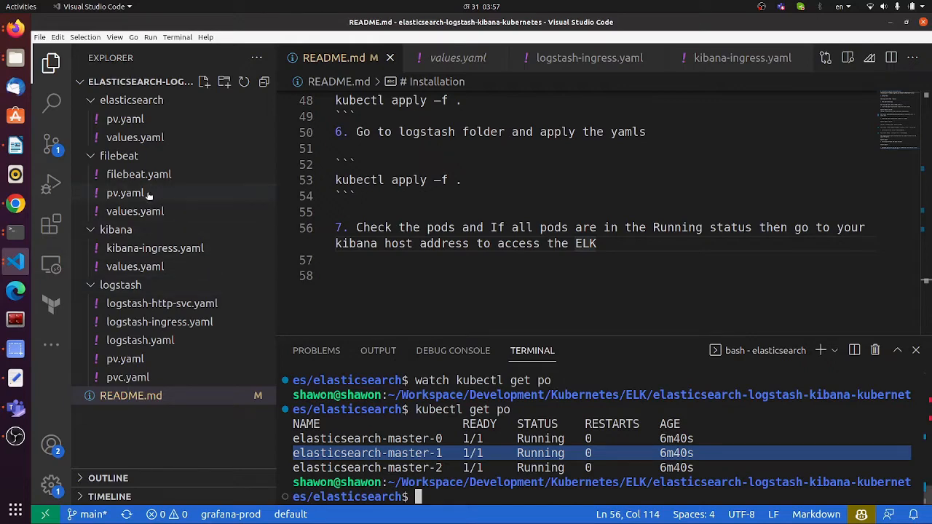
Open filebeat/pv.yaml and apply it with kubectl apply -f pv.yaml
left_click(125, 192)
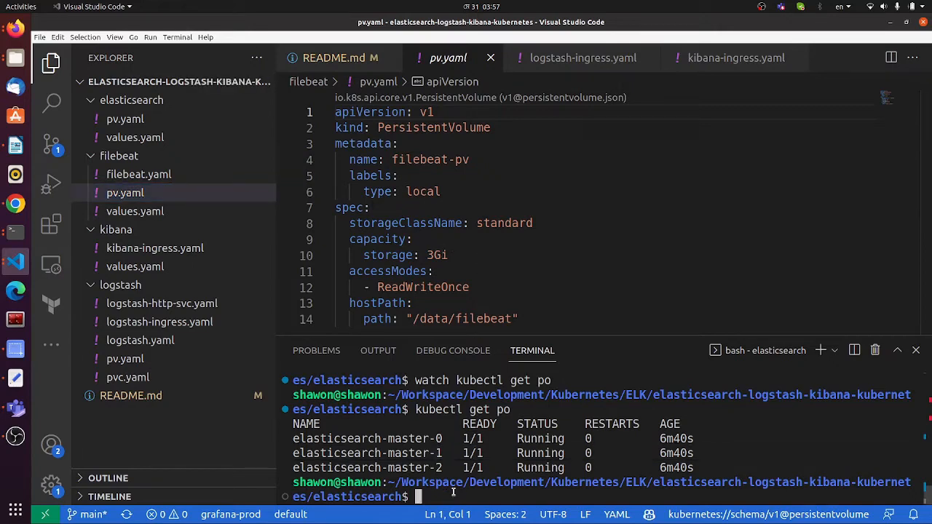
type("kubectl")
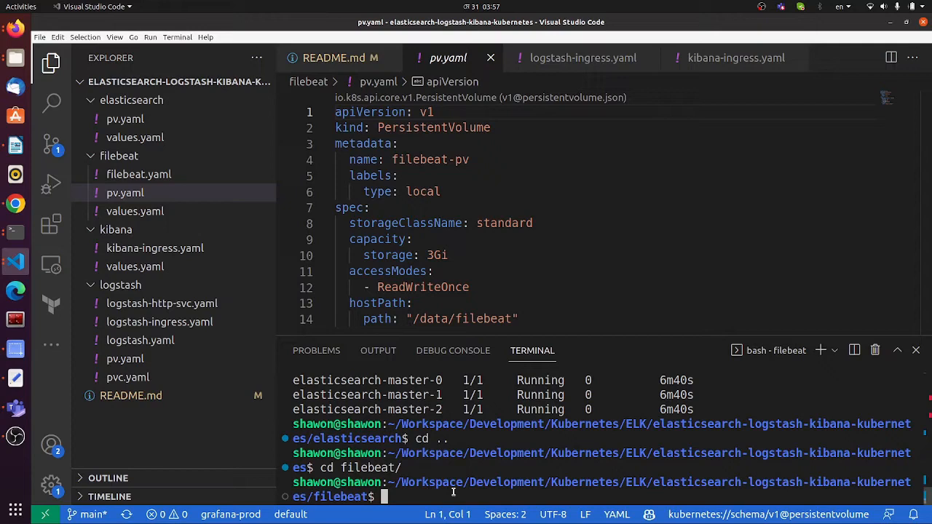
type("kubectl apply -")
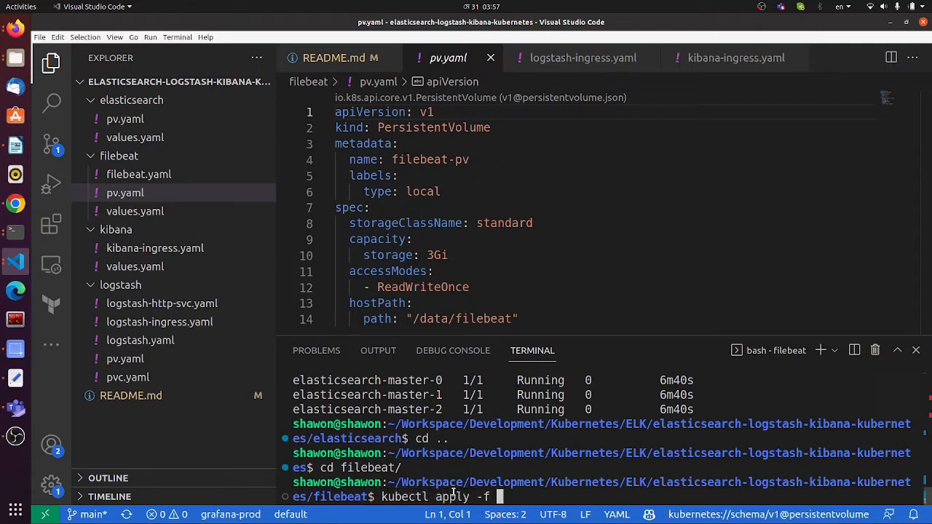
type("filebeat.yaml")
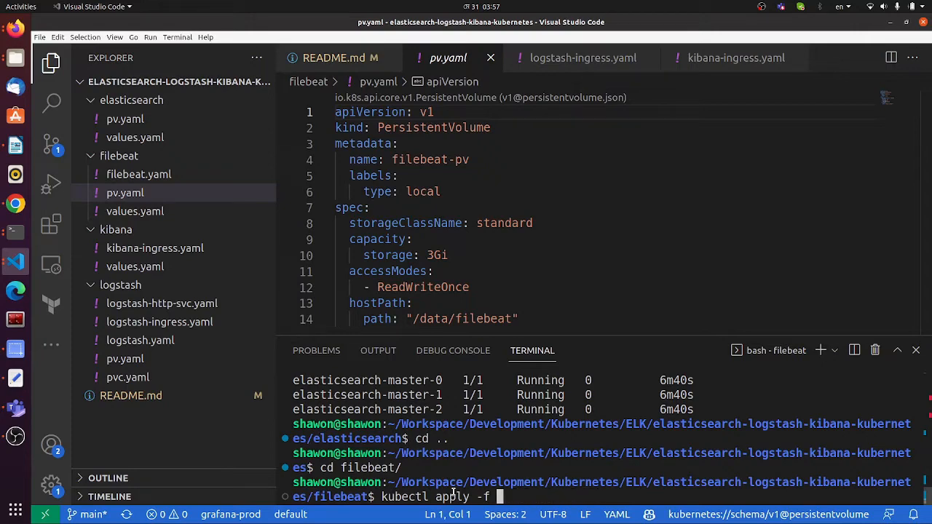
type("pv.yaml")
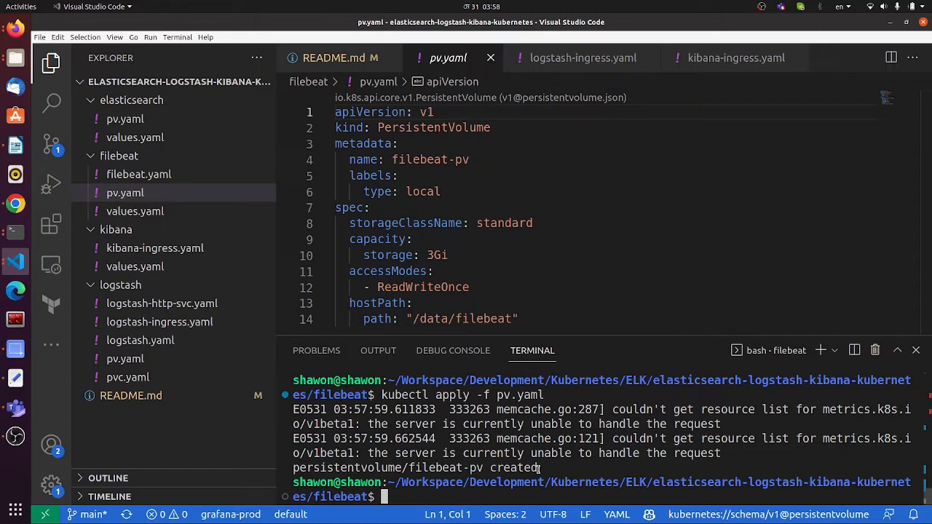
mouse_move(550, 281)
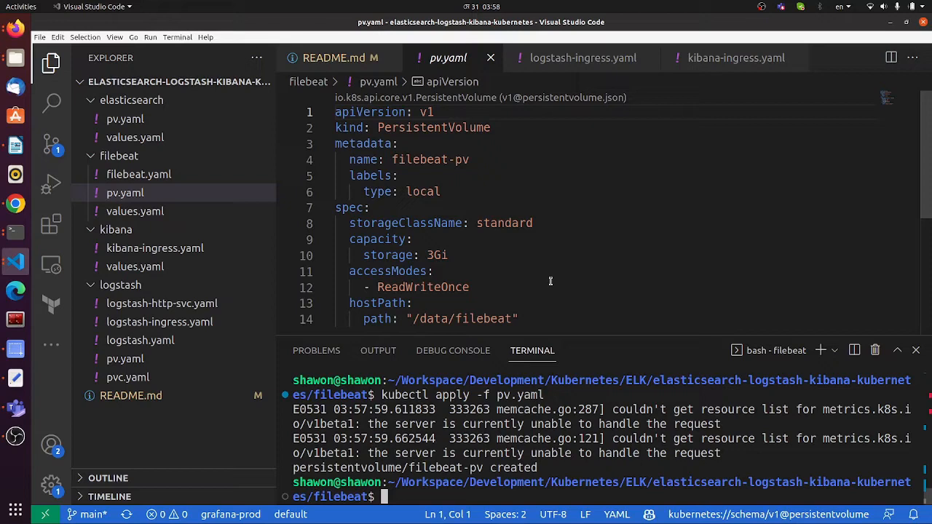
mouse_move(504, 462)
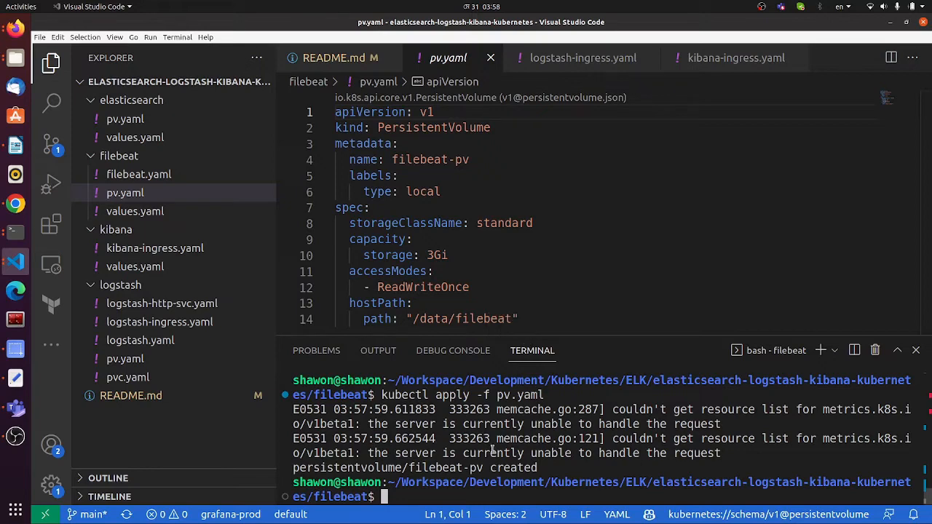
Run kubectl get pv | grep fil to confirm filebeat-pv is Available
type("kubectl get")
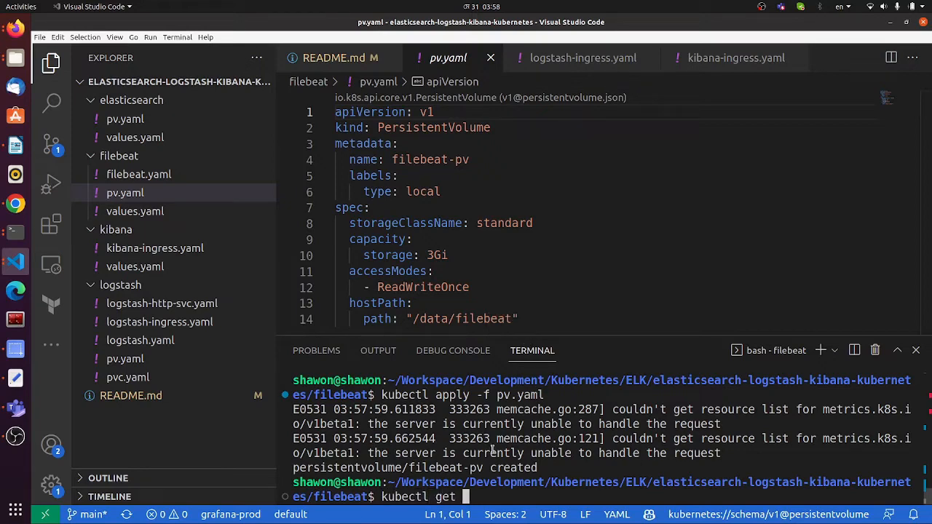
type("pv |")
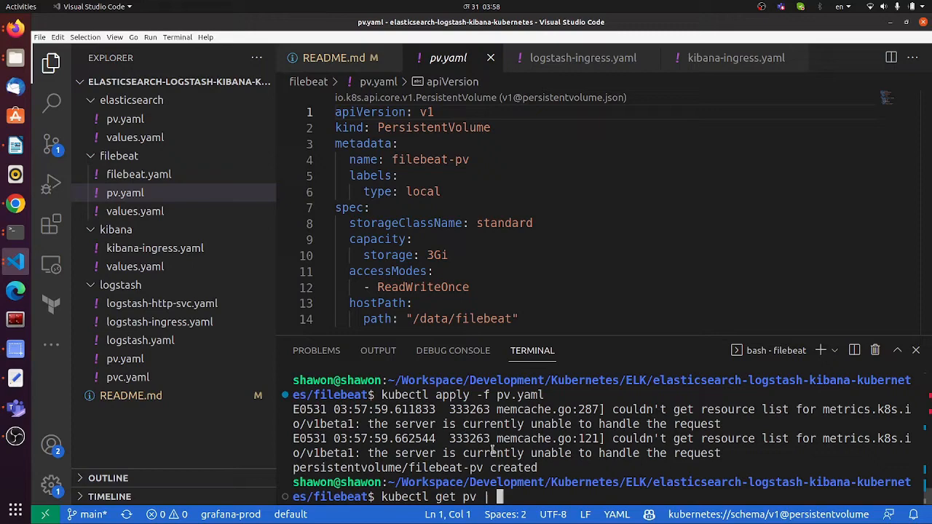
type("grep fil")
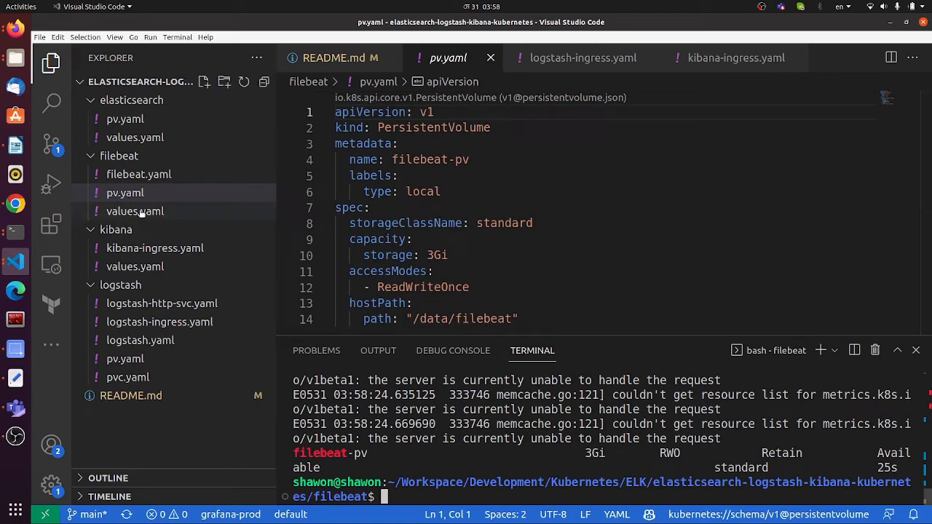
Open filebeat/values.yaml and select its 3Gi volumeClaimTemplate block after reviewing output and resources
left_click(135, 211)
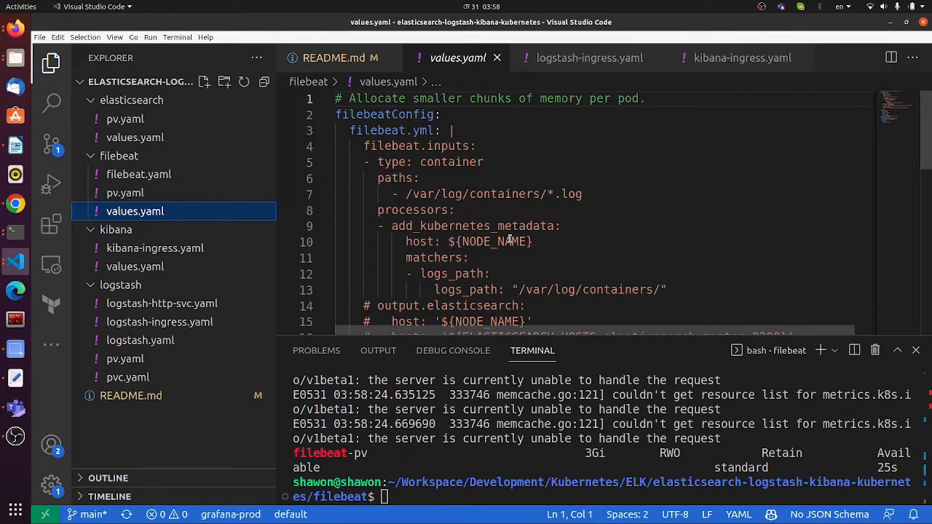
scroll("down", 3)
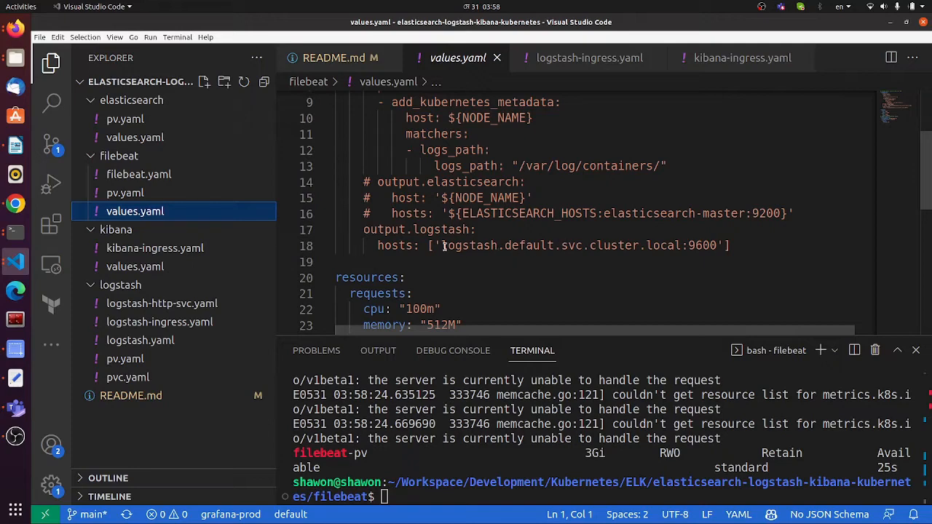
scroll("down", 3)
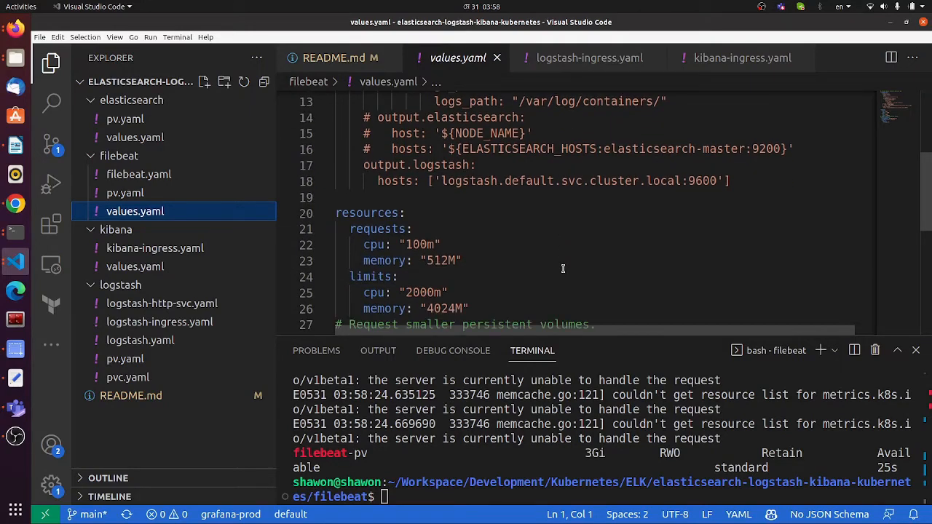
scroll("down", 3)
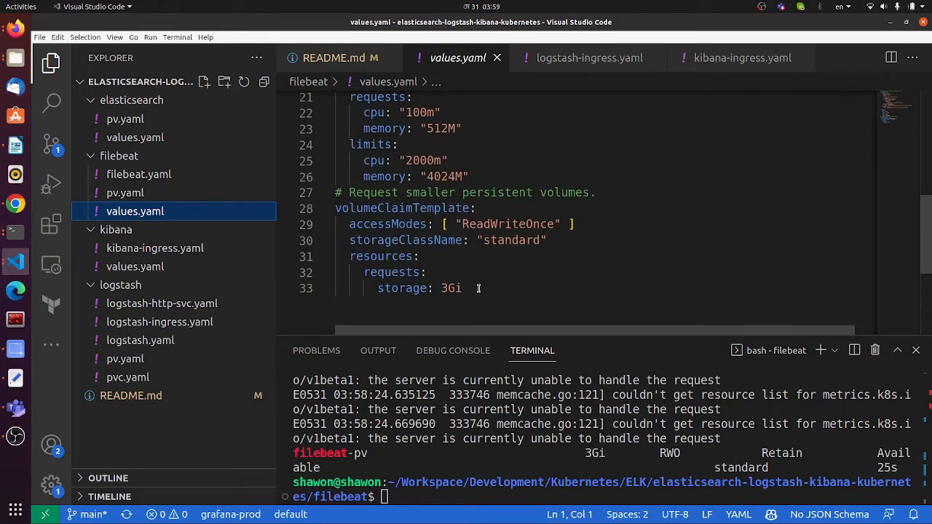
left_click_drag(335, 208, 461, 288)
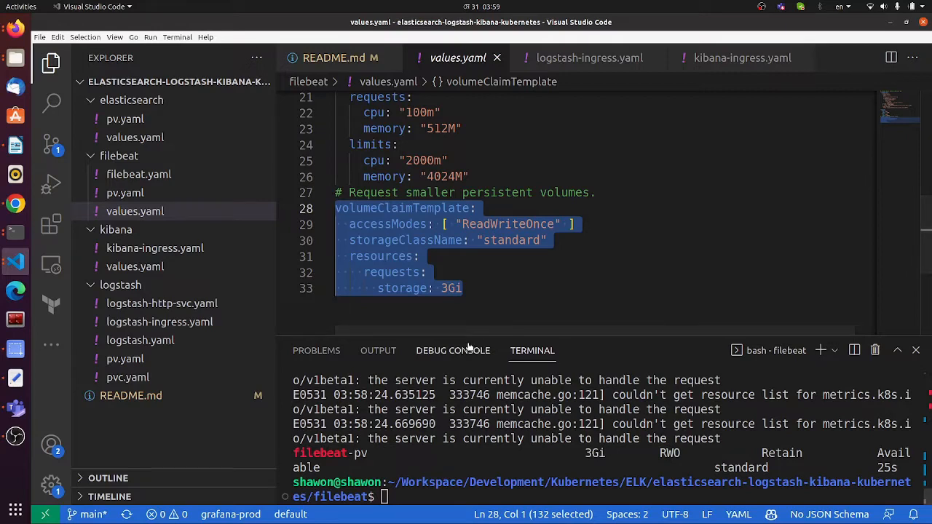
left_click(434, 497)
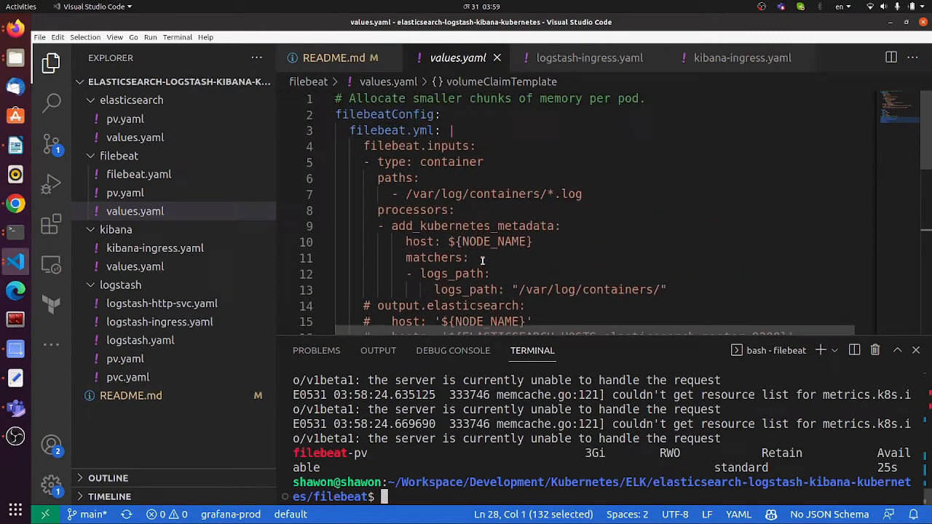
scroll("down", 3)
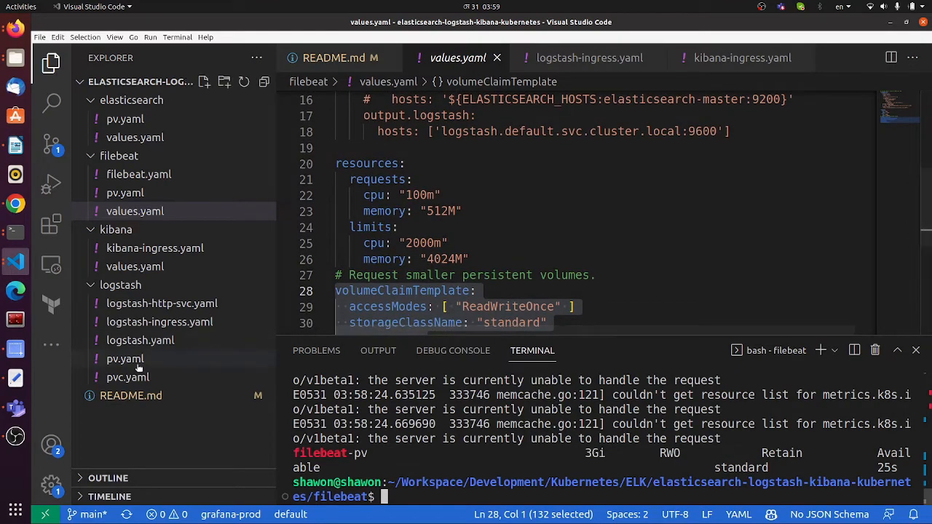
mouse_move(127, 377)
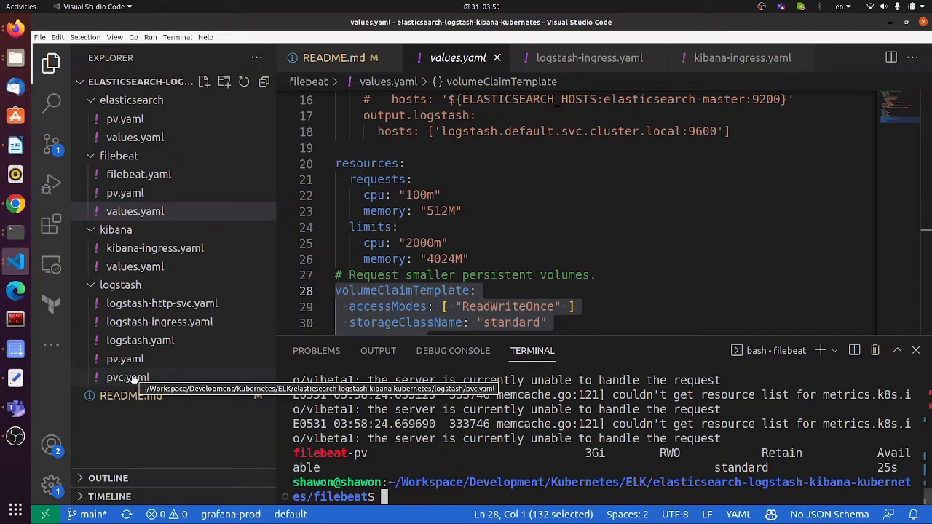
mouse_move(135, 211)
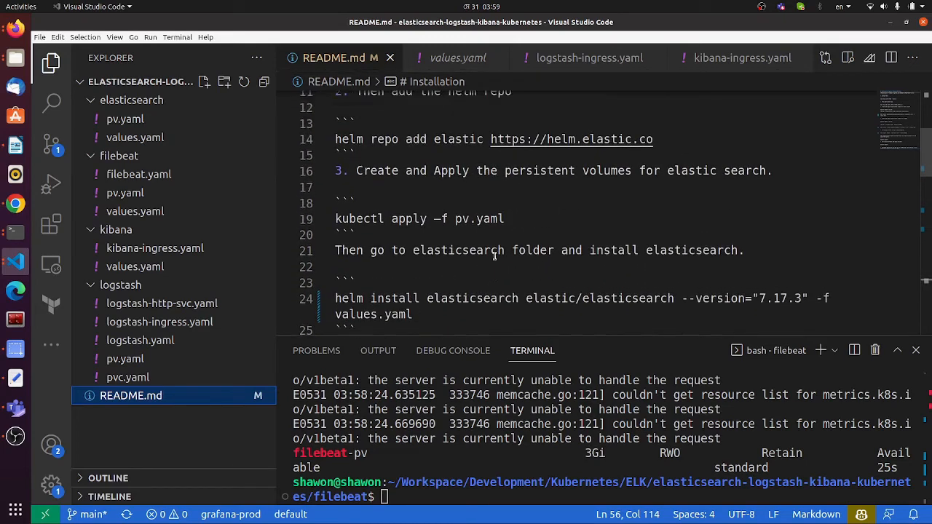
Run the README's helm install filebeat command in the terminal and list the pods
scroll("down", 3)
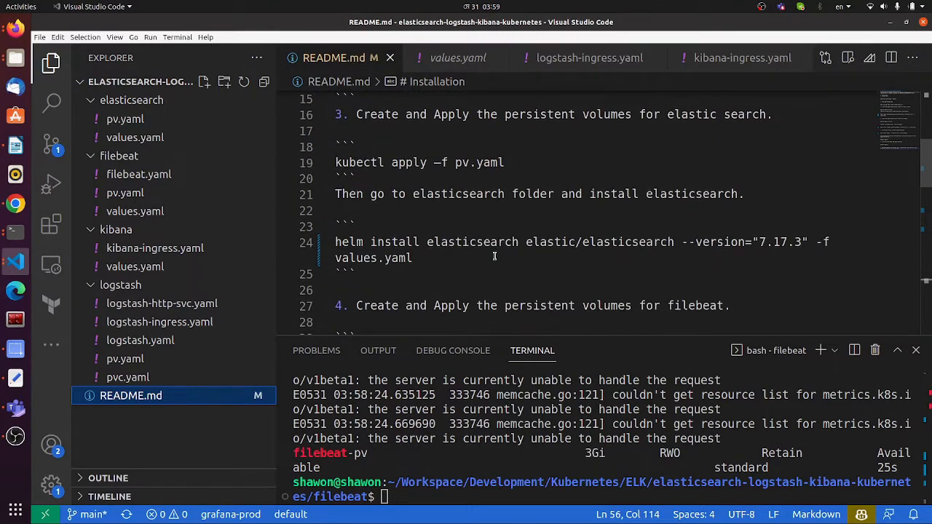
scroll("down", 3)
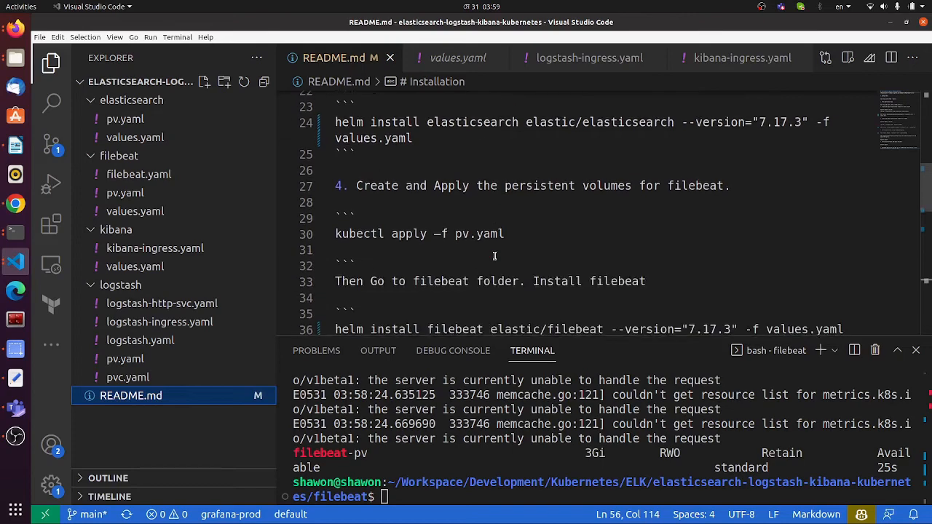
scroll("down", 3)
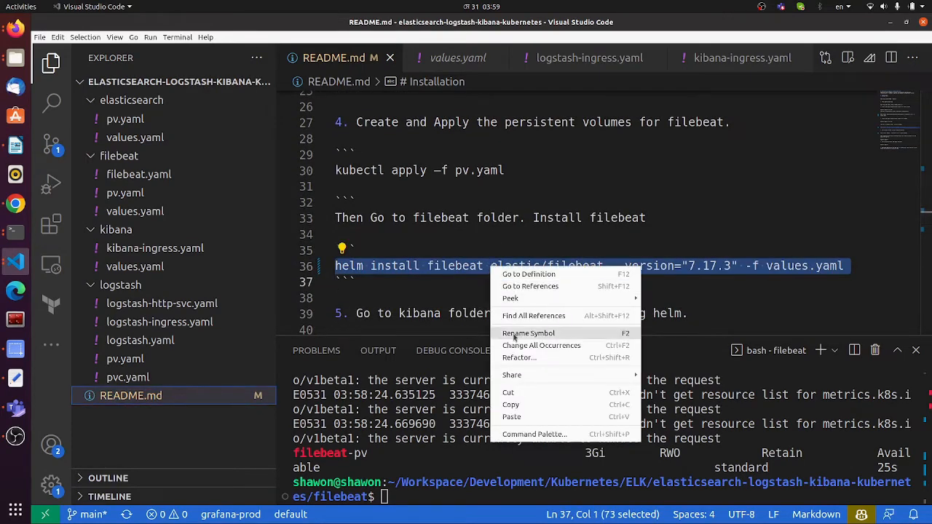
left_click(455, 479)
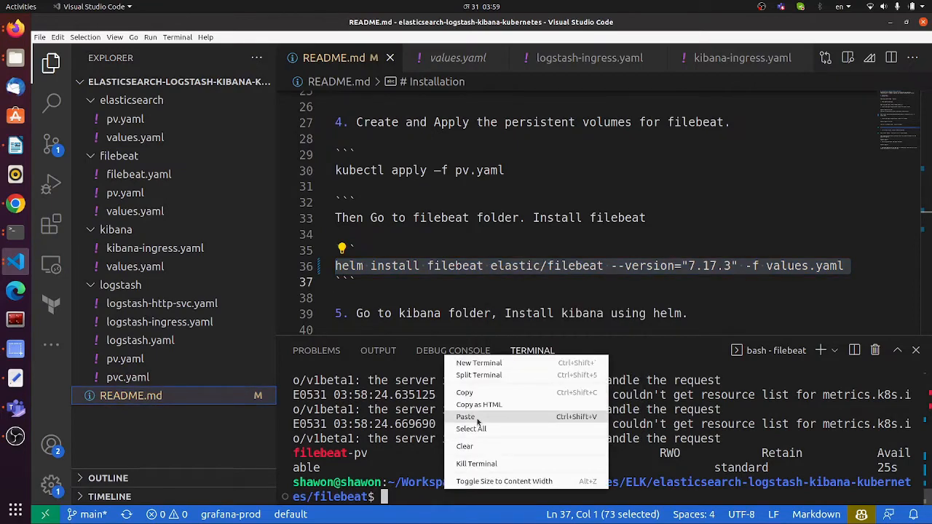
left_click(465, 416)
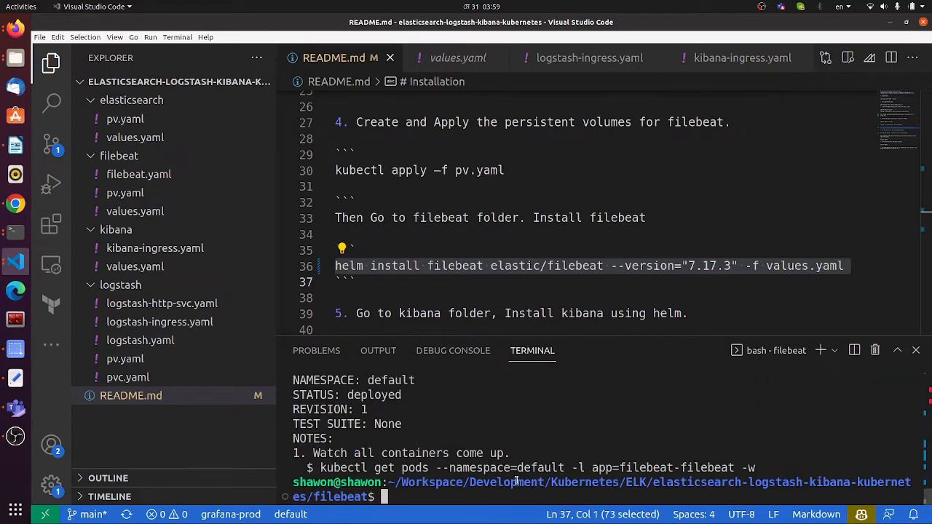
type("kubec")
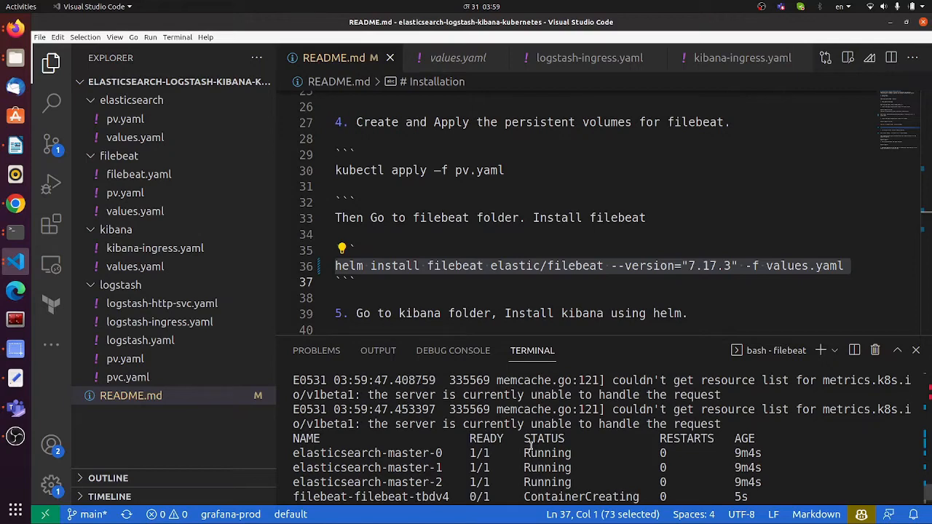
scroll("down", 3)
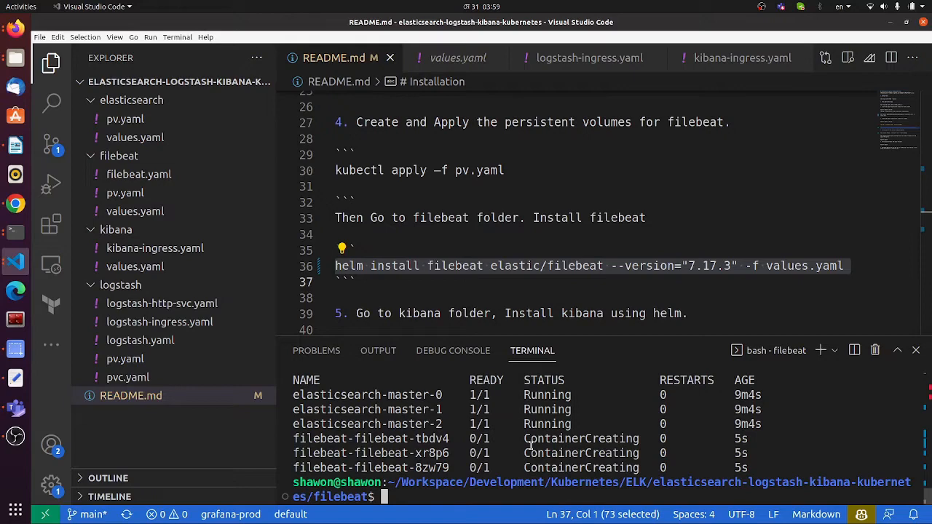
mouse_move(537, 446)
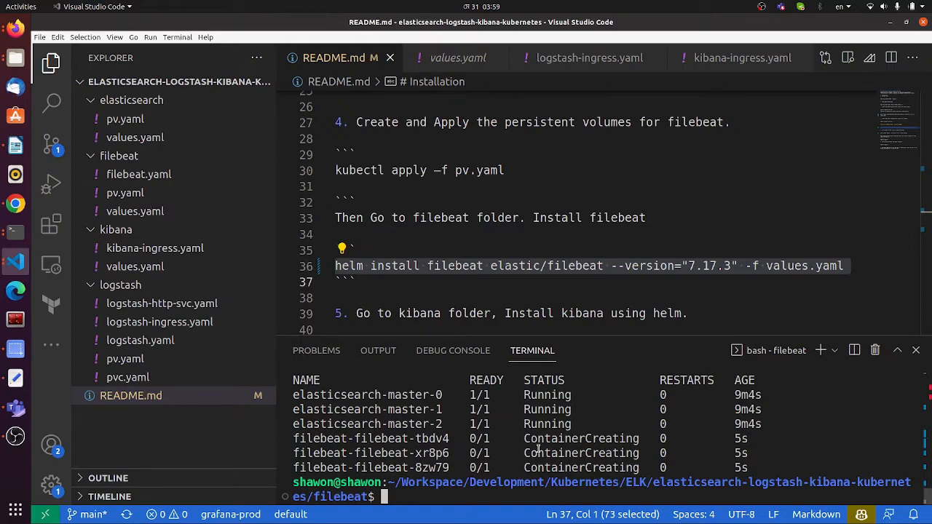
mouse_move(489, 252)
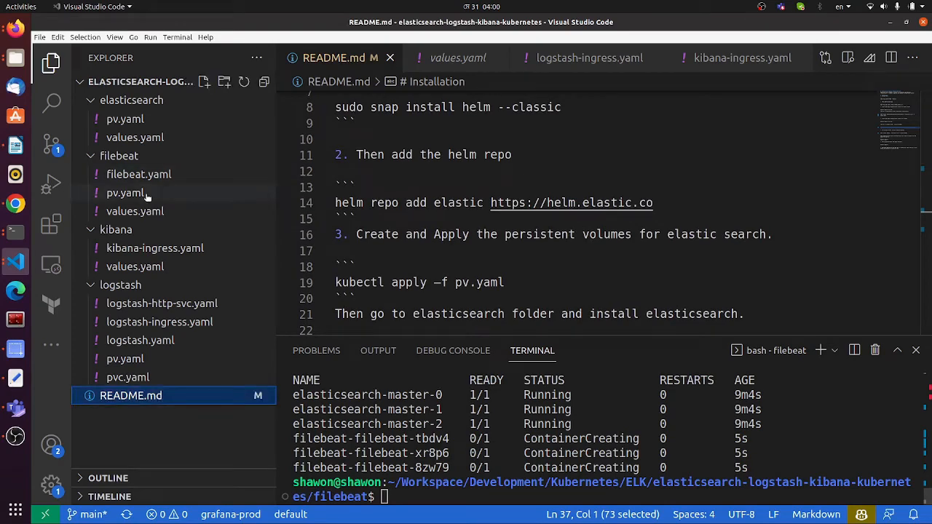
Confirm filebeat pods are Running, then select logstash pv.yaml's 3Gi storage to change to 1Gi
left_click(125, 192)
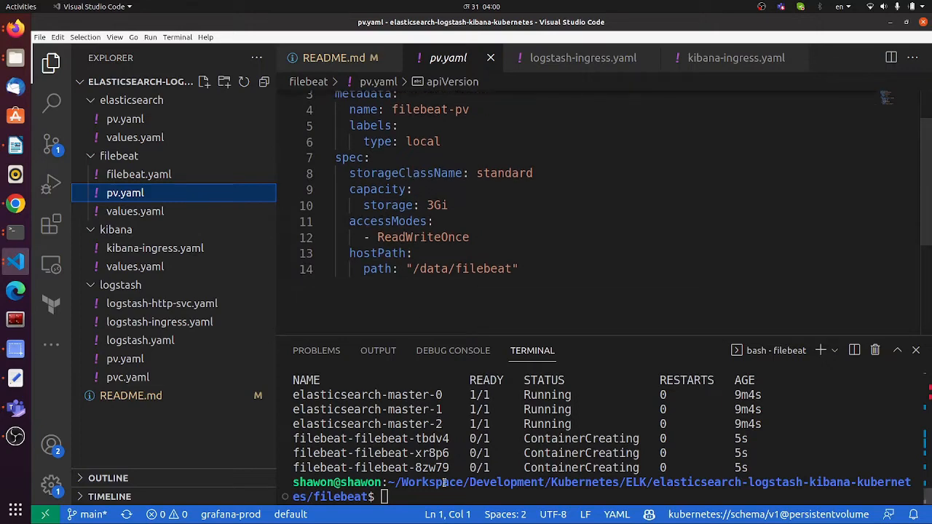
type("kubectl get po")
type("cd logstash/")
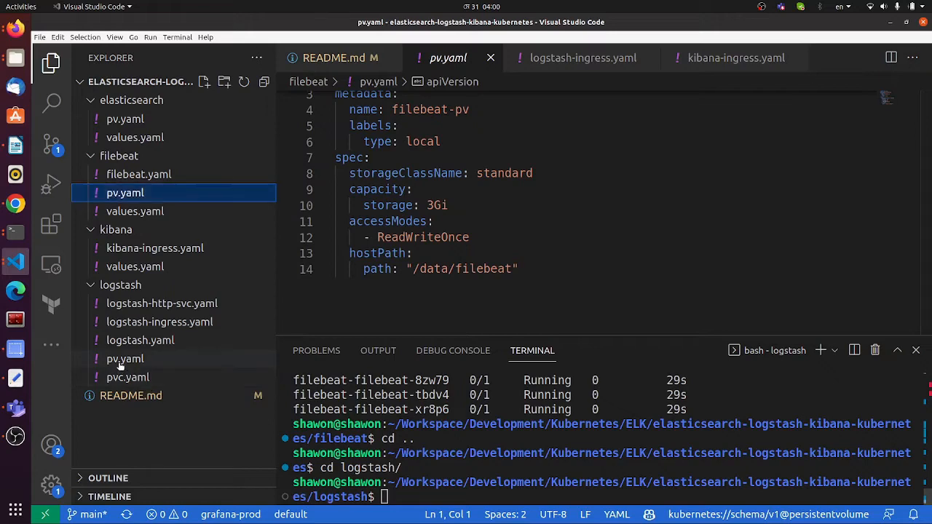
left_click(125, 358)
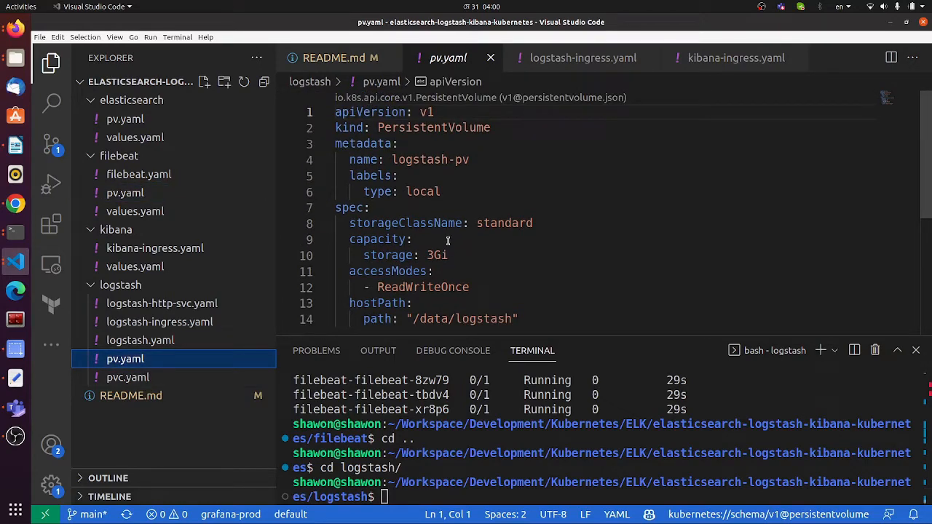
left_click(128, 377)
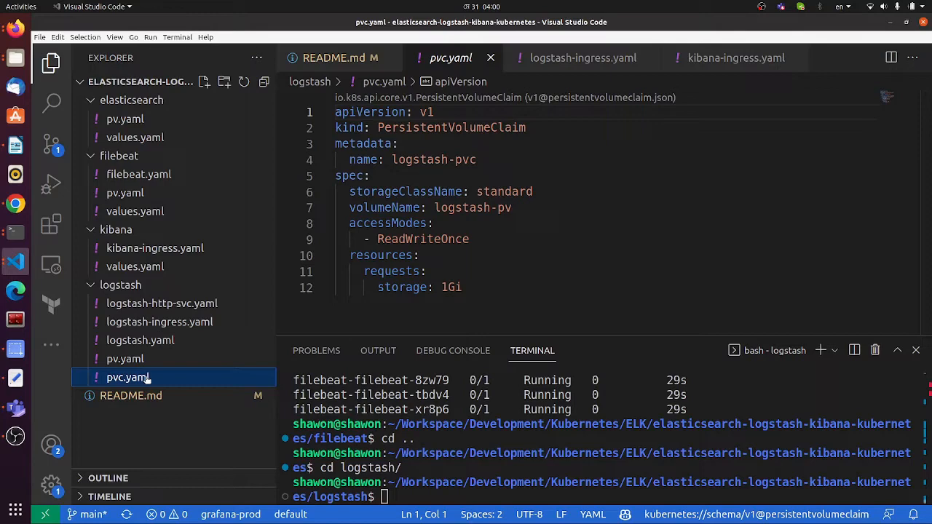
left_click(125, 358)
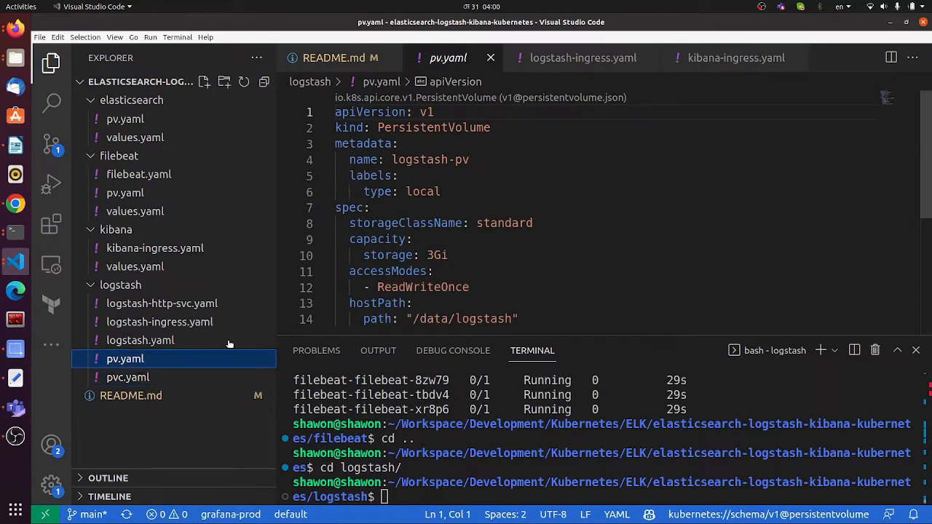
double_click(437, 255)
type("1")
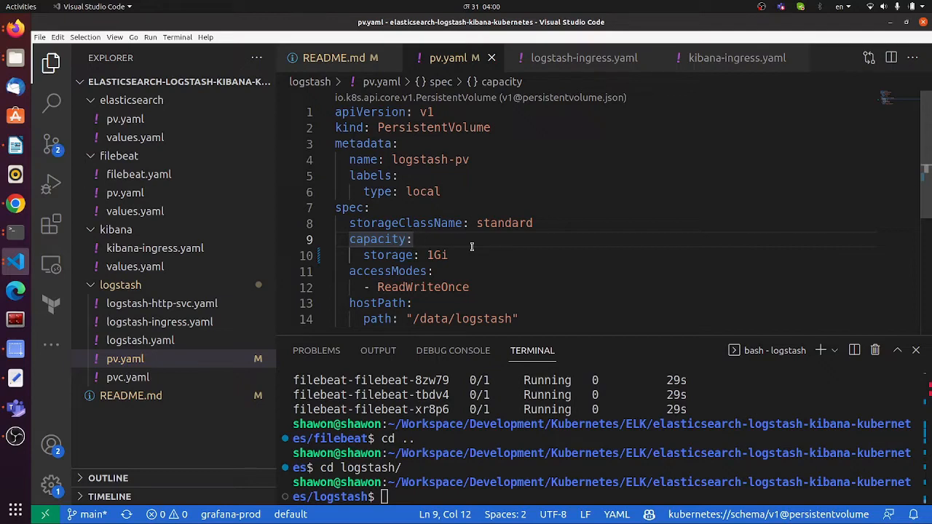
mouse_move(489, 246)
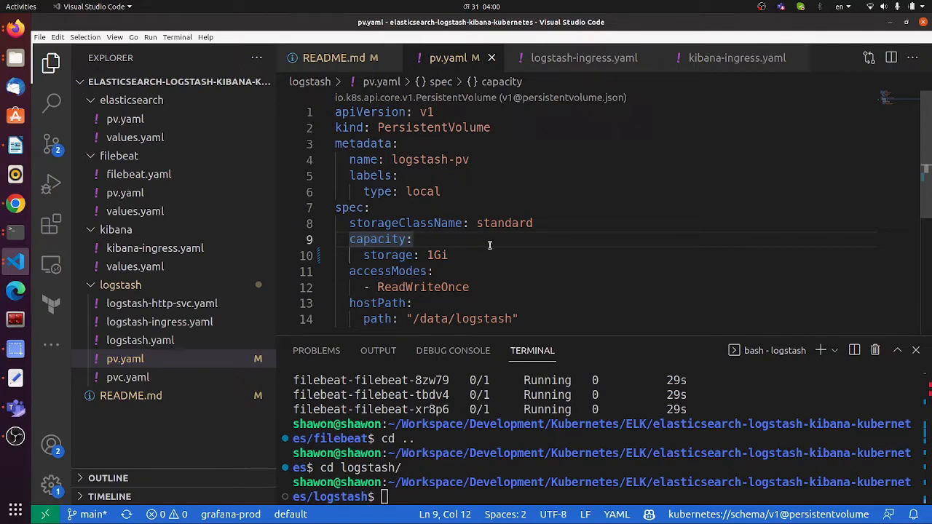
mouse_move(477, 255)
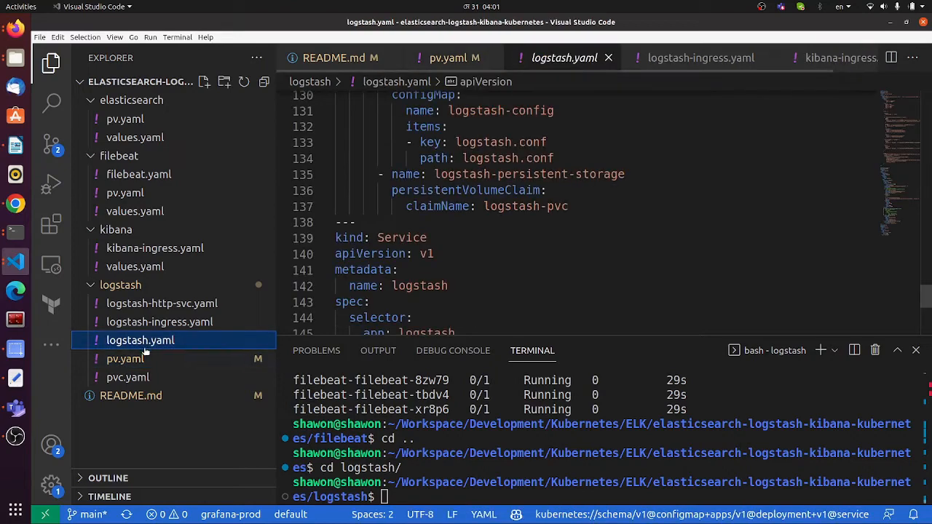
Apply pv.yaml and pvc.yaml to create the logstash-pv volume and logstash-pvc claim
left_click(127, 377)
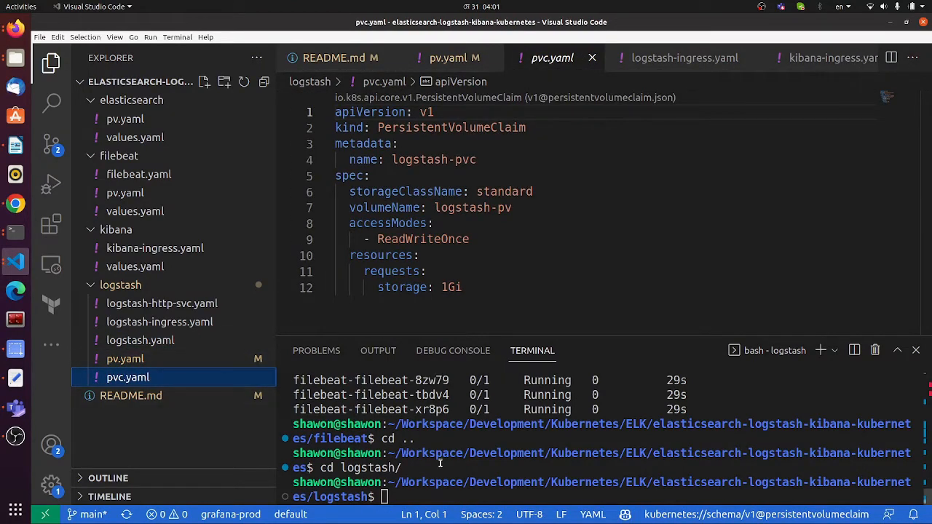
type("kubectl apply")
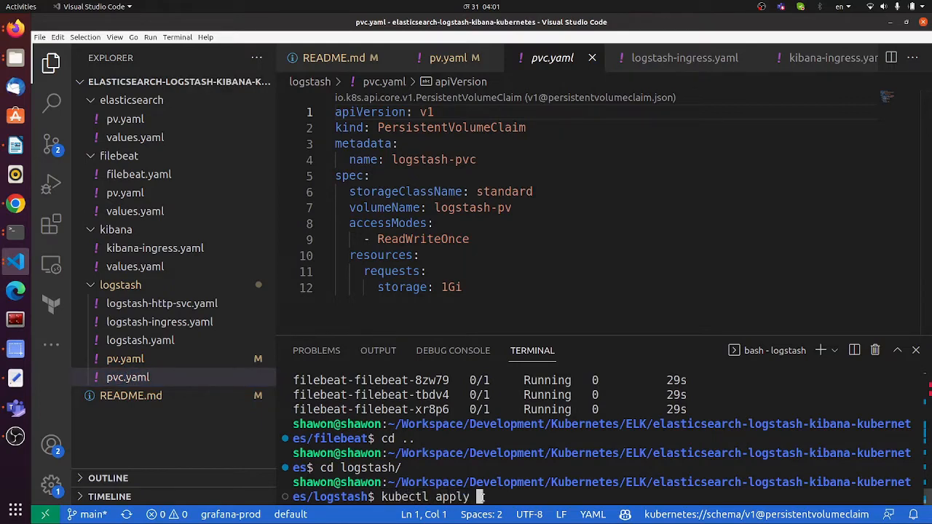
type("-f pv.yaml")
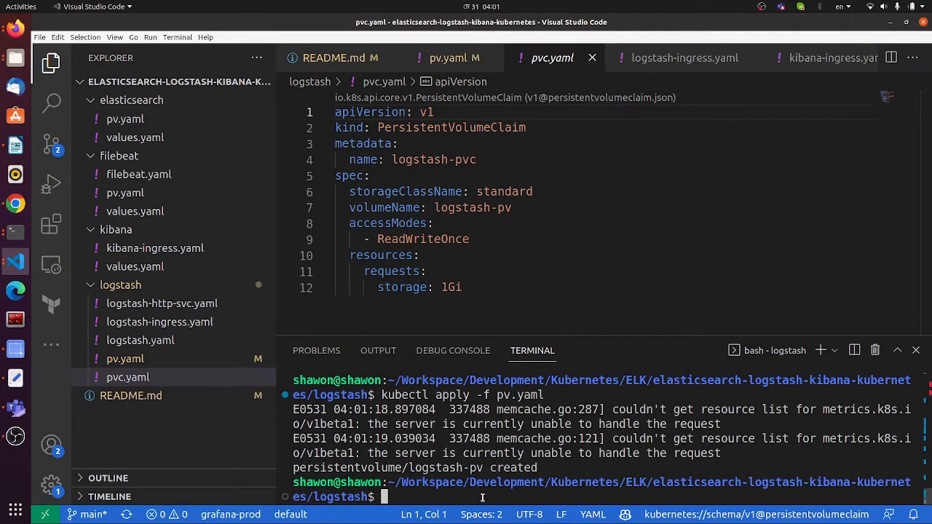
type("kubectl apply -f pv.")
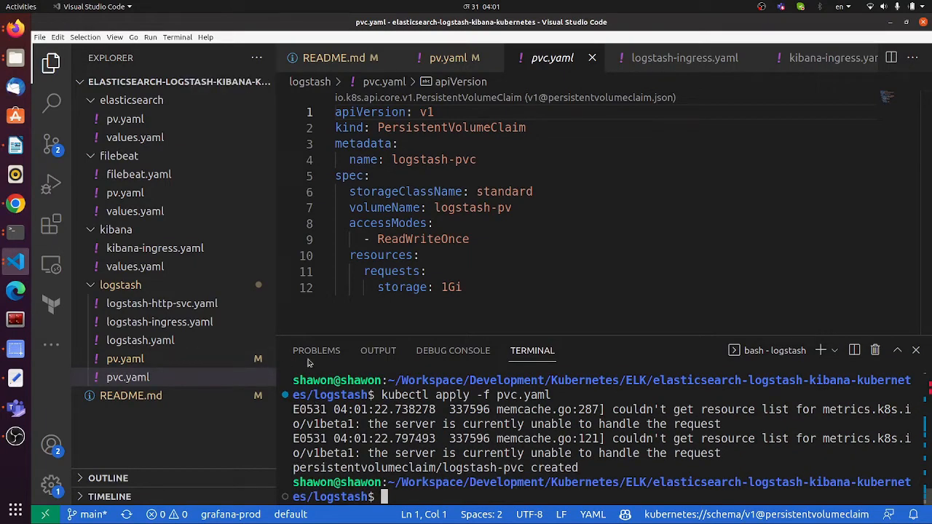
left_click(140, 340)
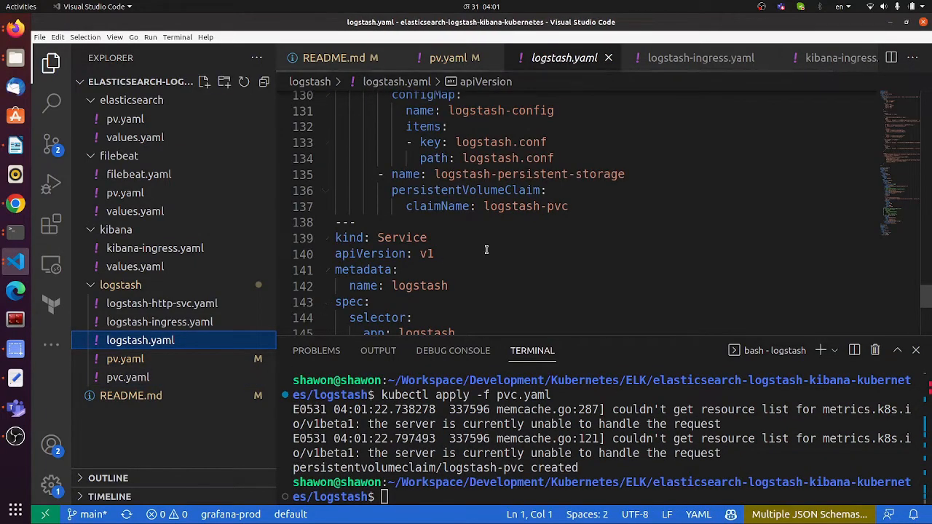
Scroll through logstash.yaml to review its config map, deployment and service
scroll("up", 3)
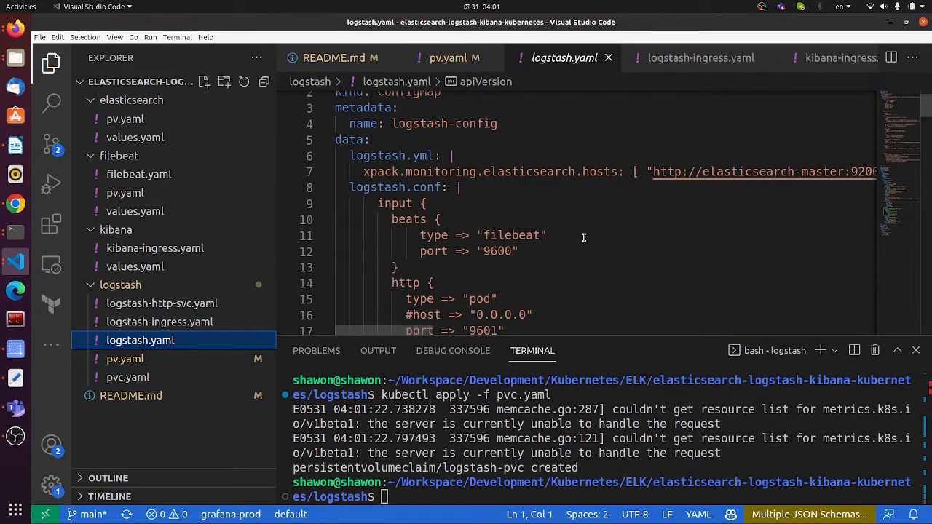
scroll("down", 3)
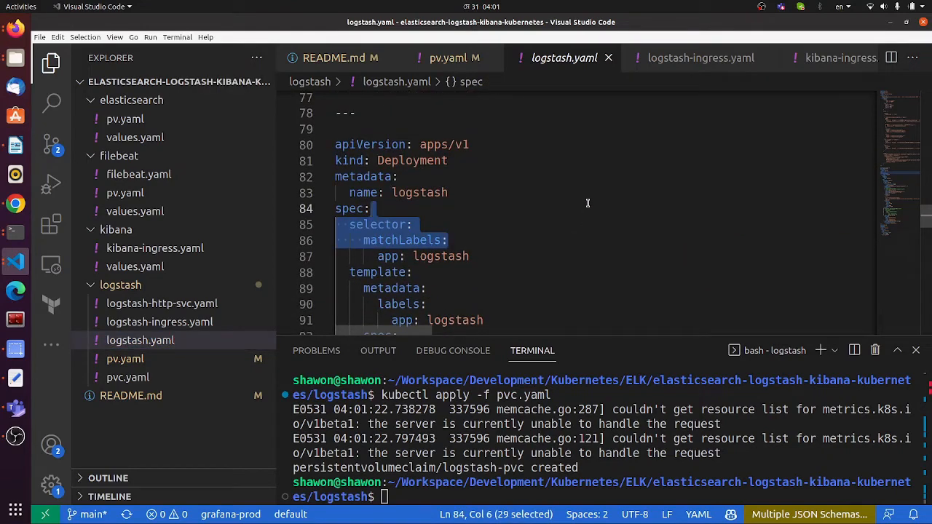
scroll("down", 3)
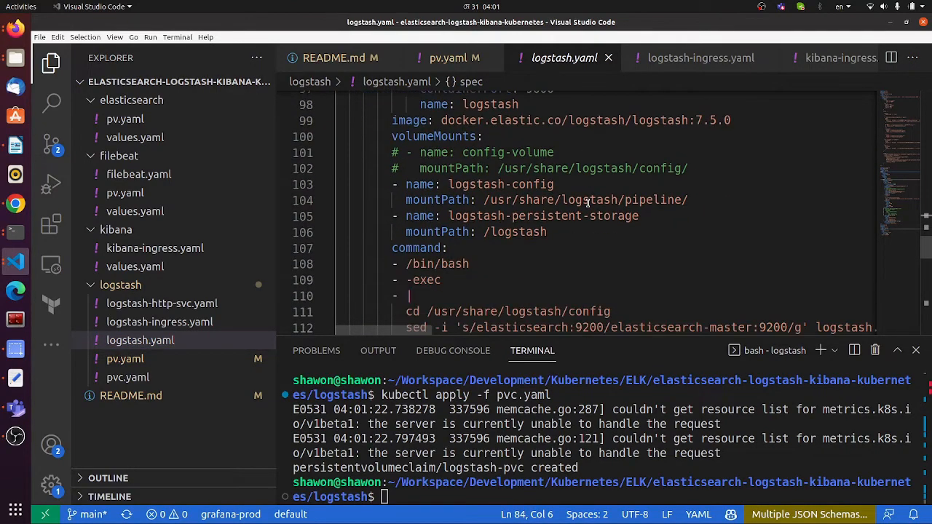
scroll("down", 3)
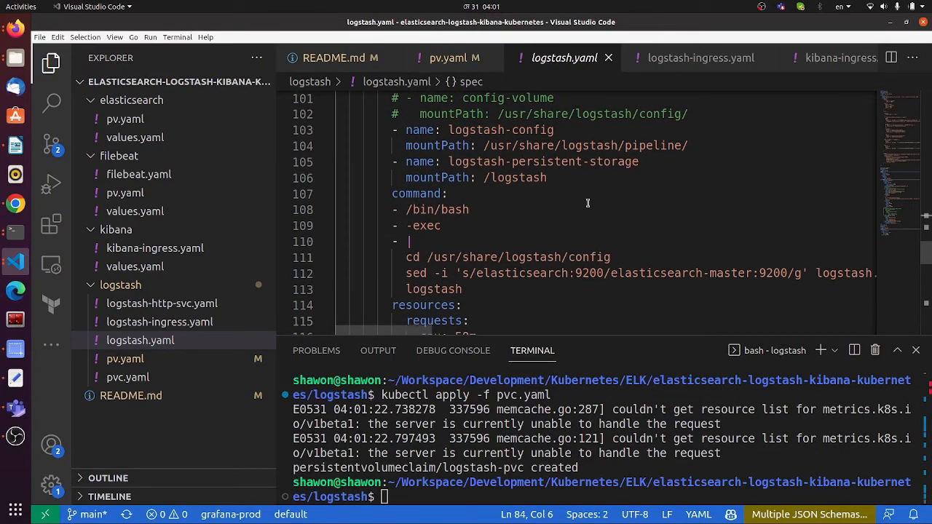
scroll("down", 3)
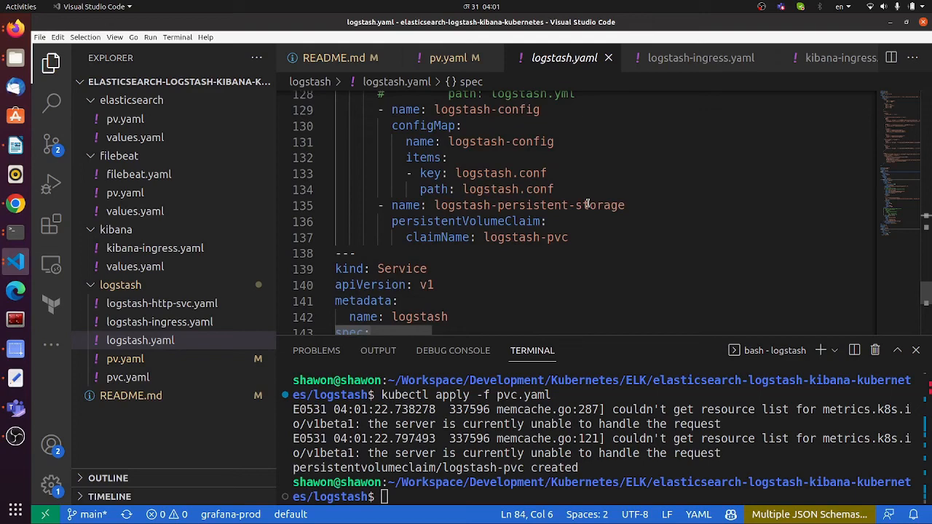
scroll("down", 3)
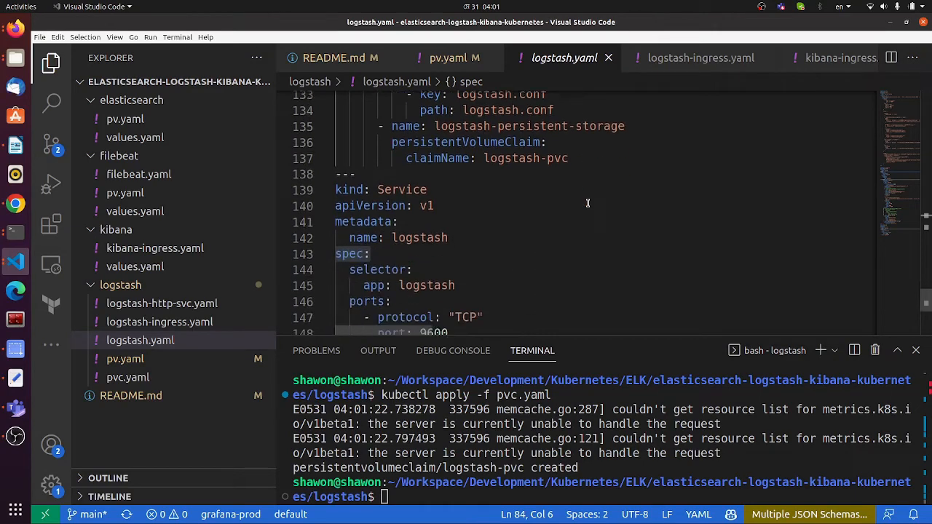
scroll("down", 3)
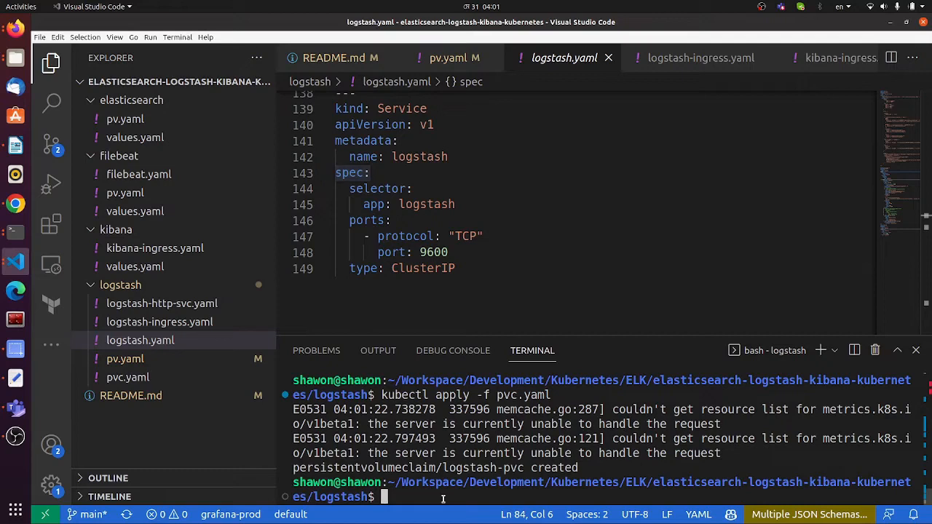
Run kubectl apply -f logstash.yaml to create the configmap, deployment and service
type("kubect")
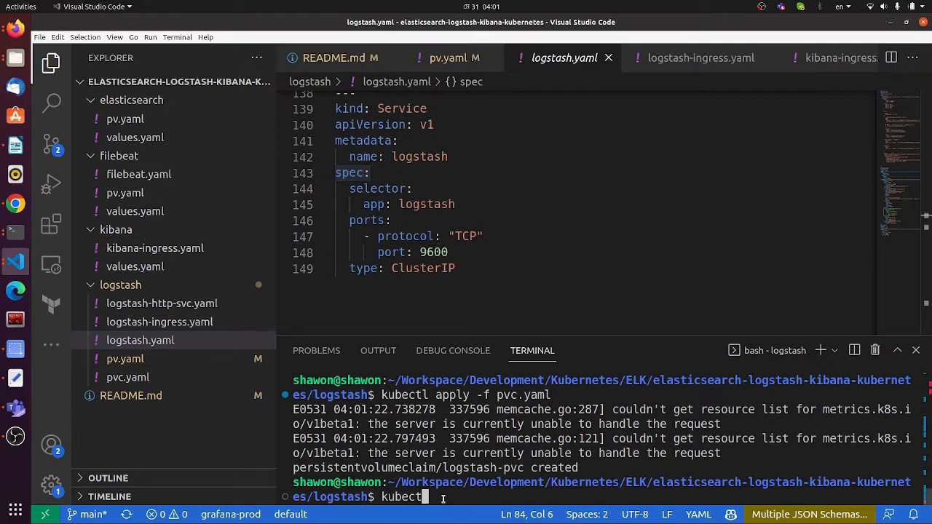
type("apply")
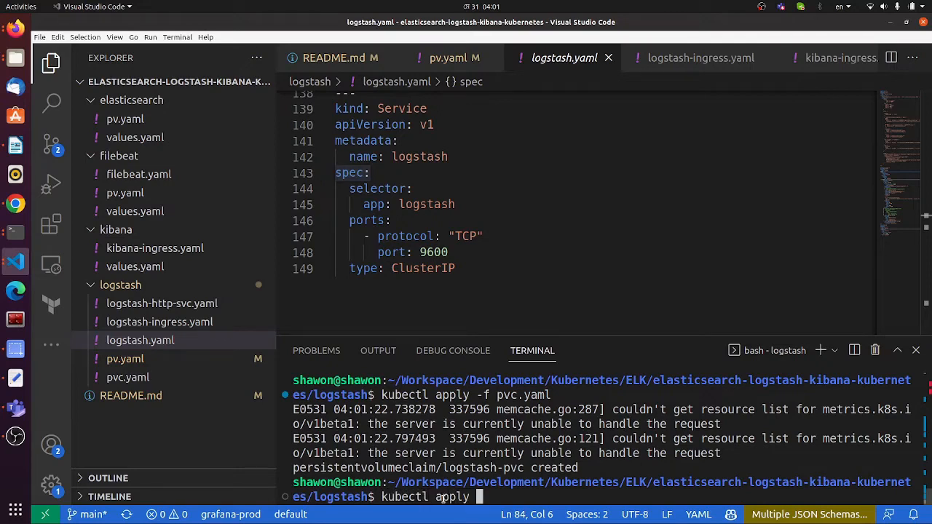
type("-f logstash")
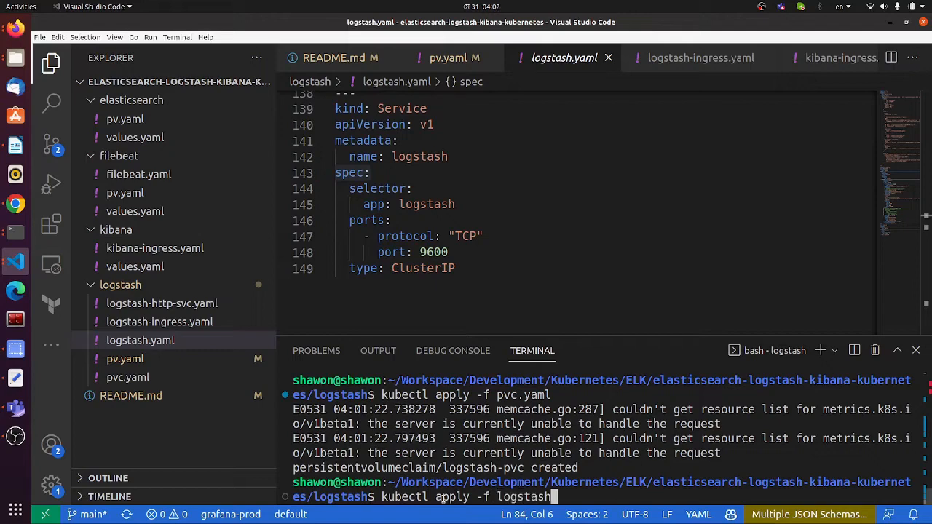
type(".yaml")
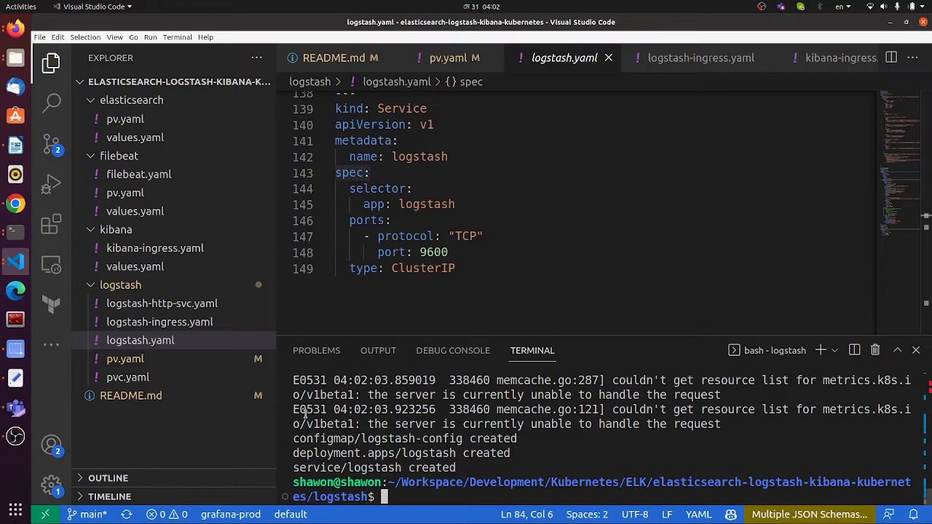
Review the logstash-http service and the logstash.democluster.com ingress, then return to logstash.yaml
left_click(162, 303)
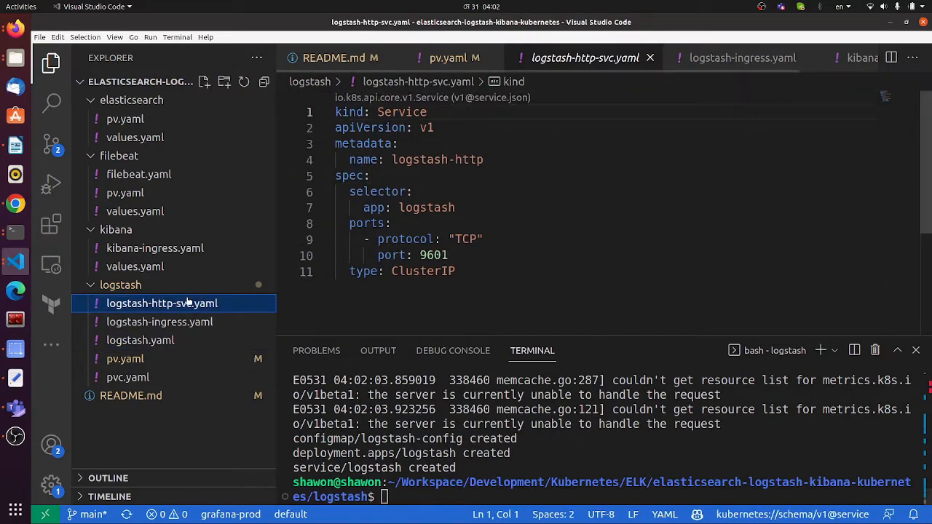
mouse_move(546, 239)
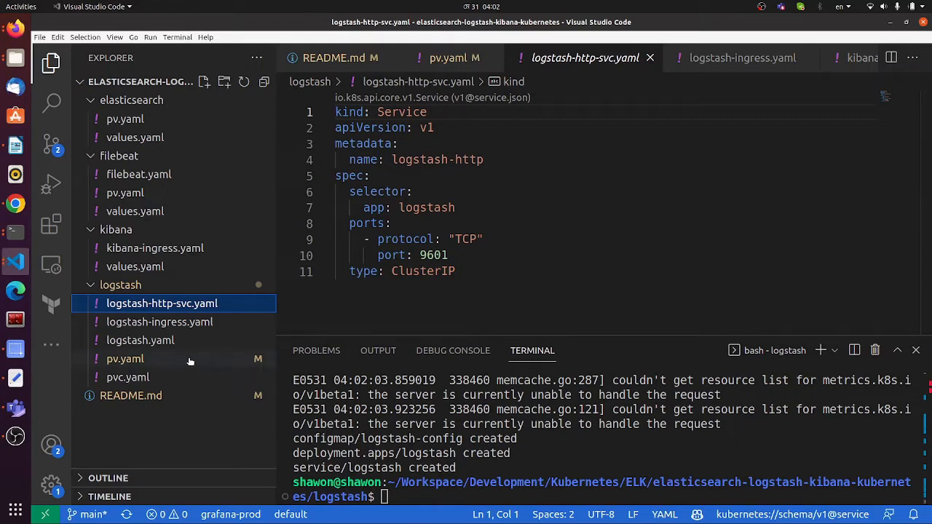
left_click(140, 340)
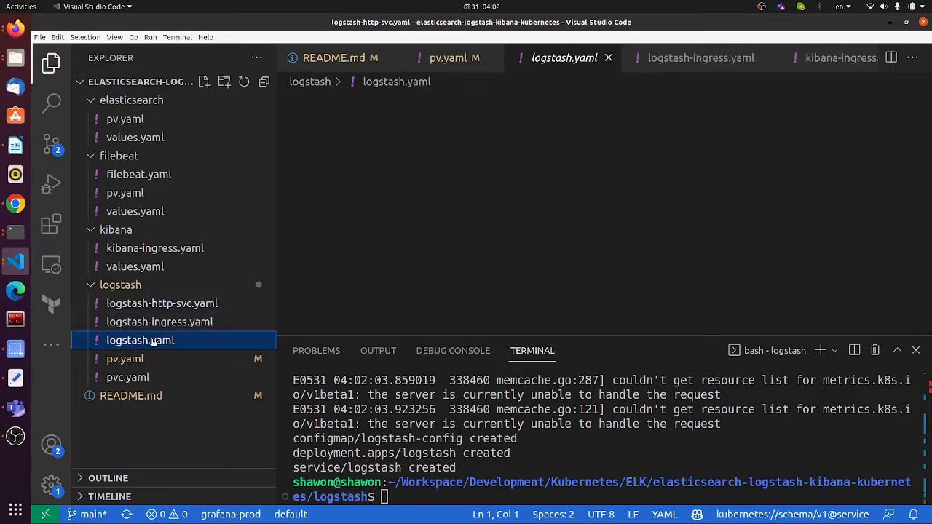
left_click(139, 339)
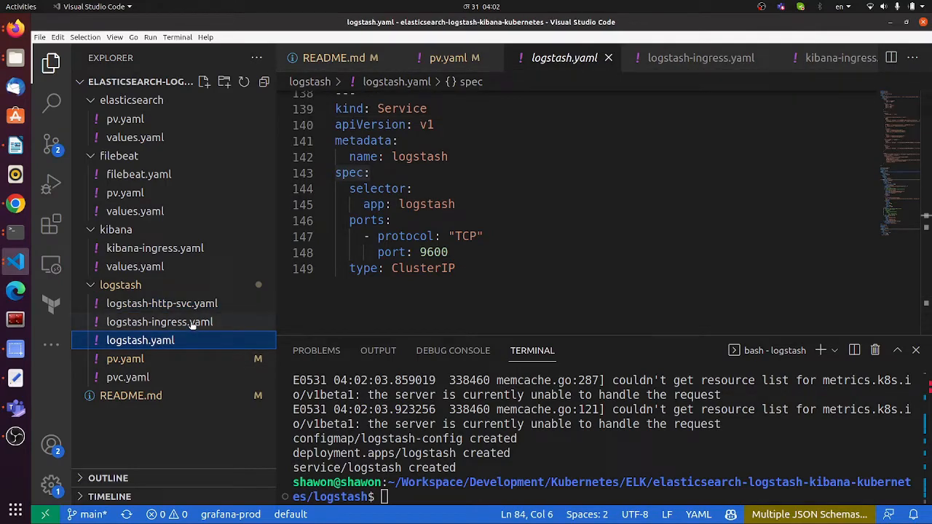
left_click(159, 322)
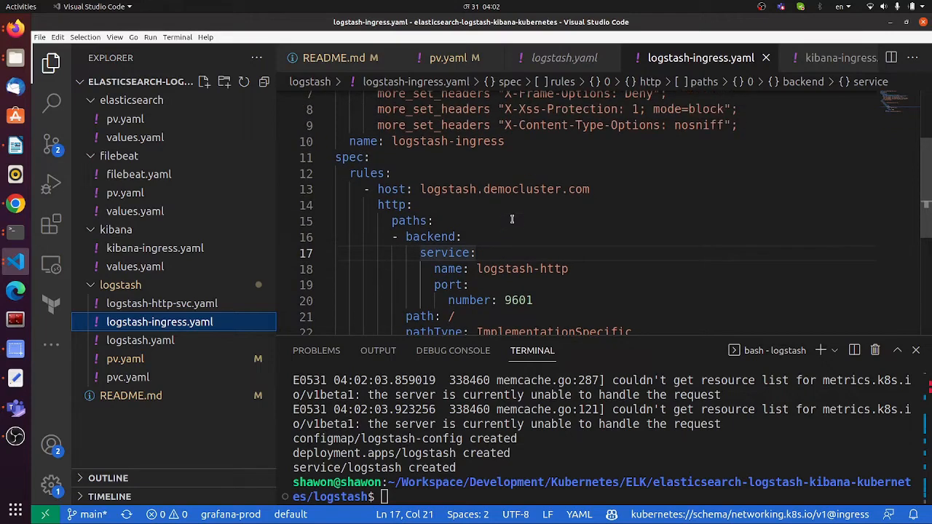
scroll("down", 3)
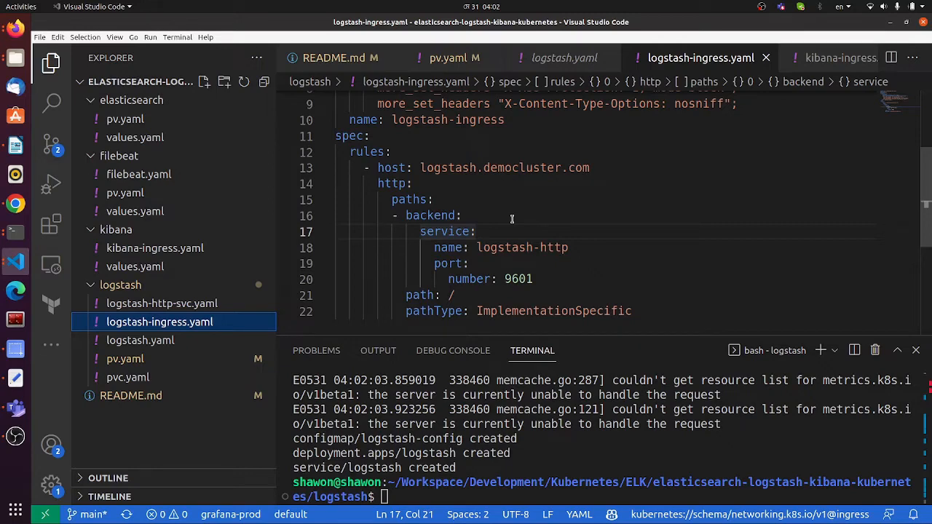
mouse_move(444, 230)
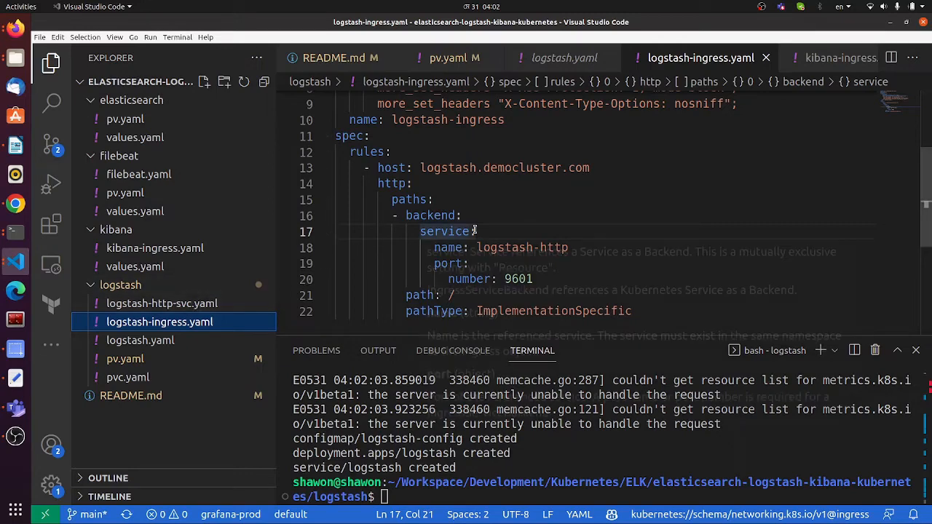
scroll("down", 3)
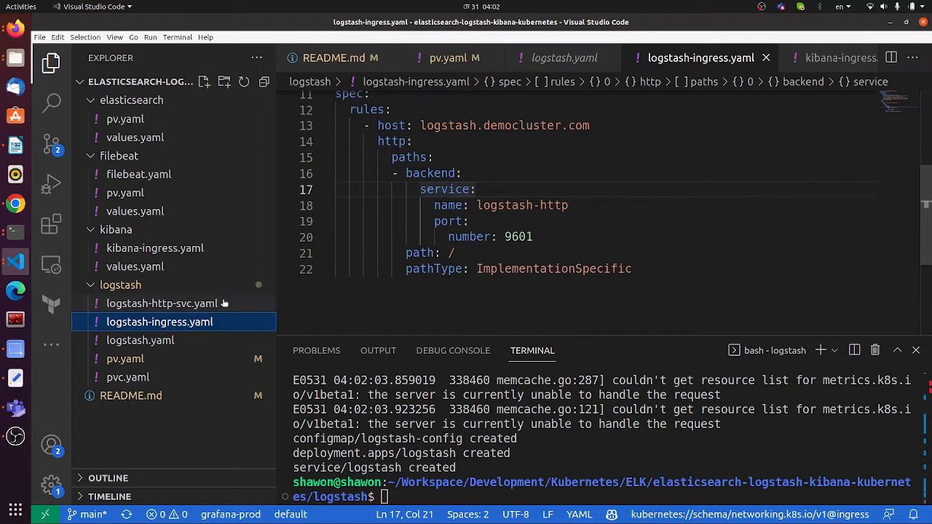
left_click(140, 340)
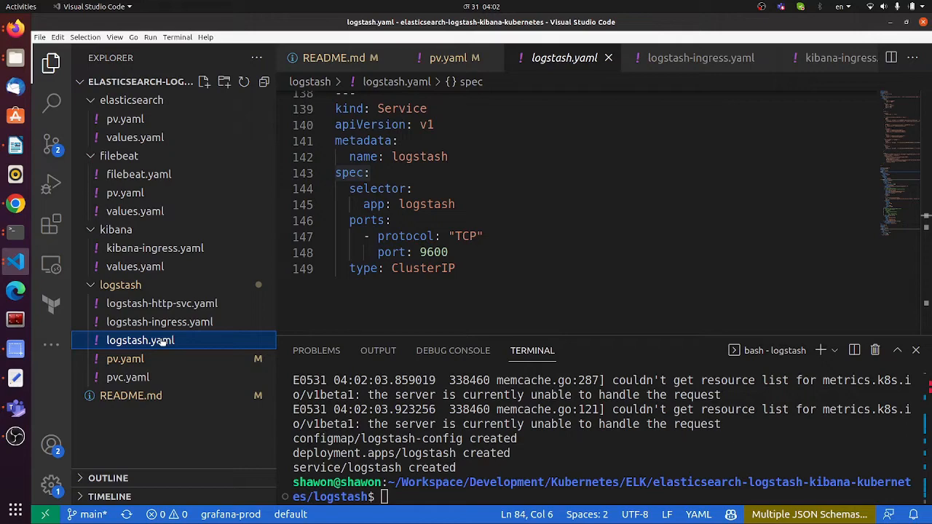
Review Kibana's ingress, values and README, then cd into kibana/ and Helm-install Kibana
left_click(154, 247)
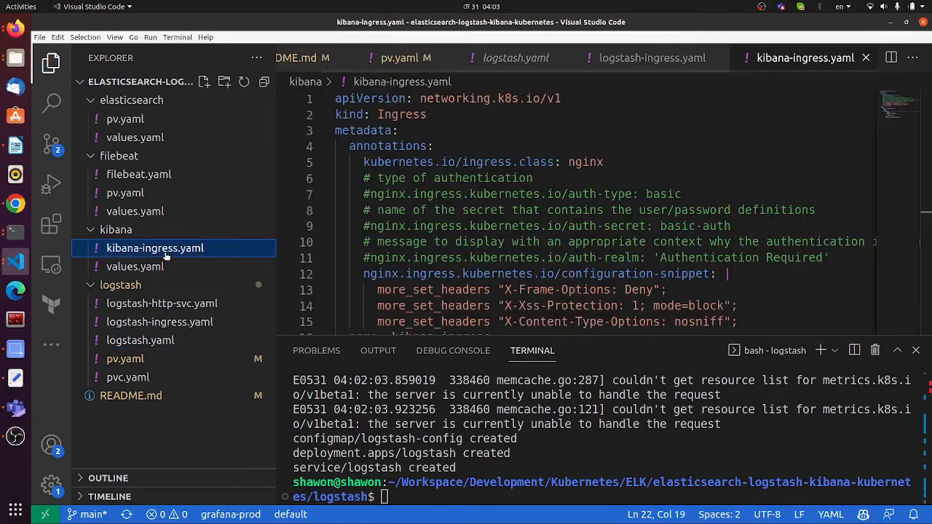
left_click(135, 267)
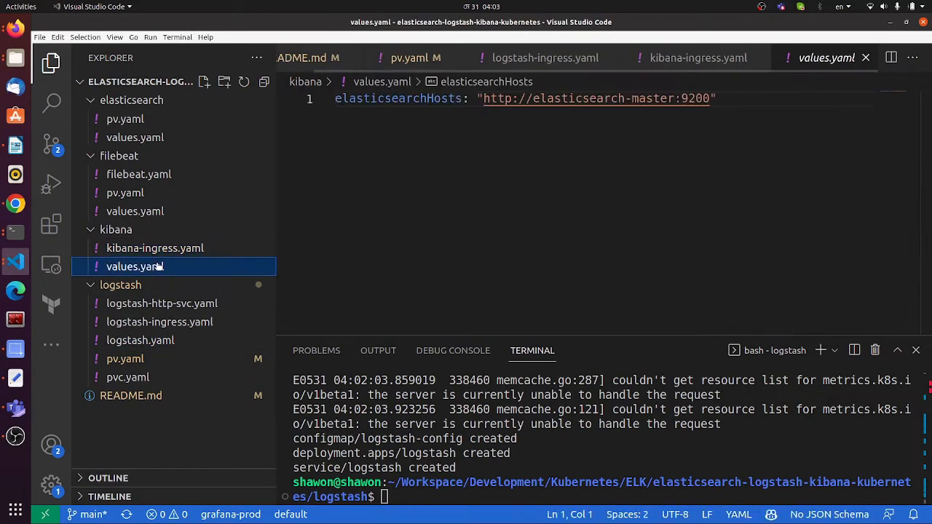
type("cd ..")
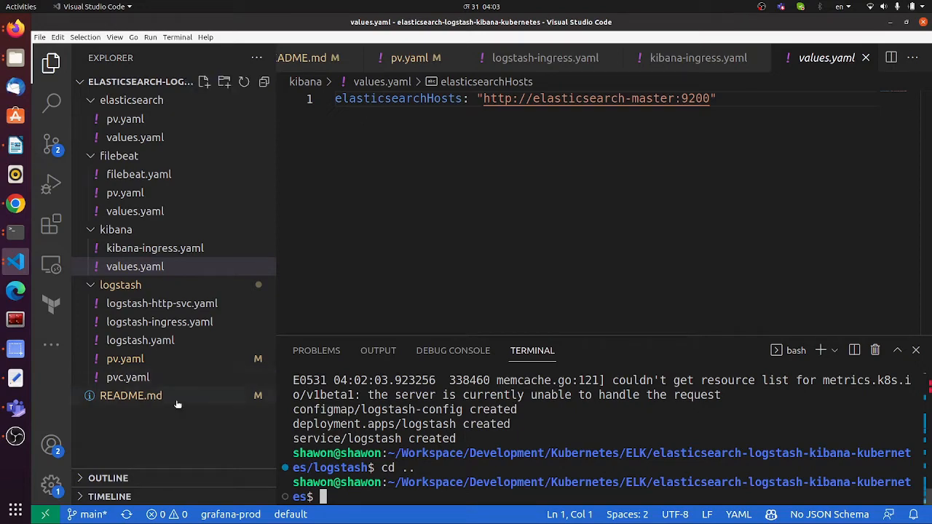
left_click(131, 395)
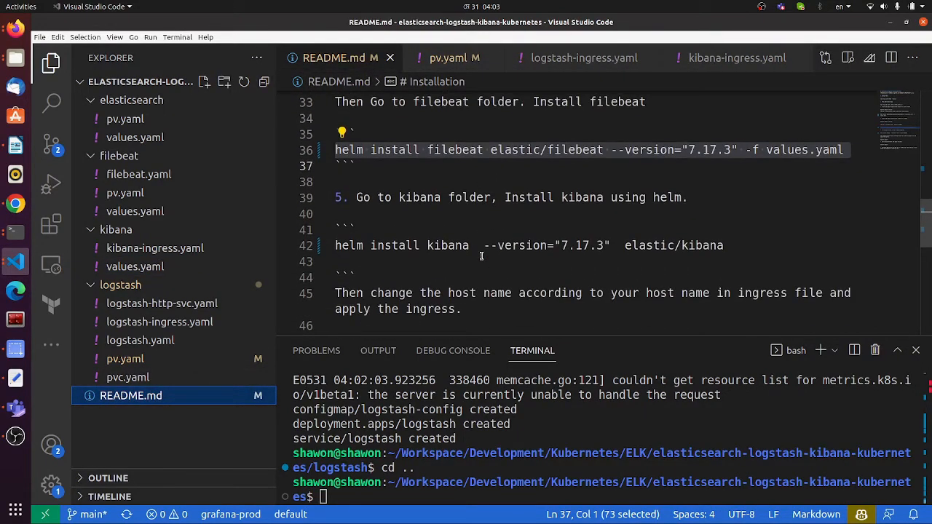
scroll("down", 3)
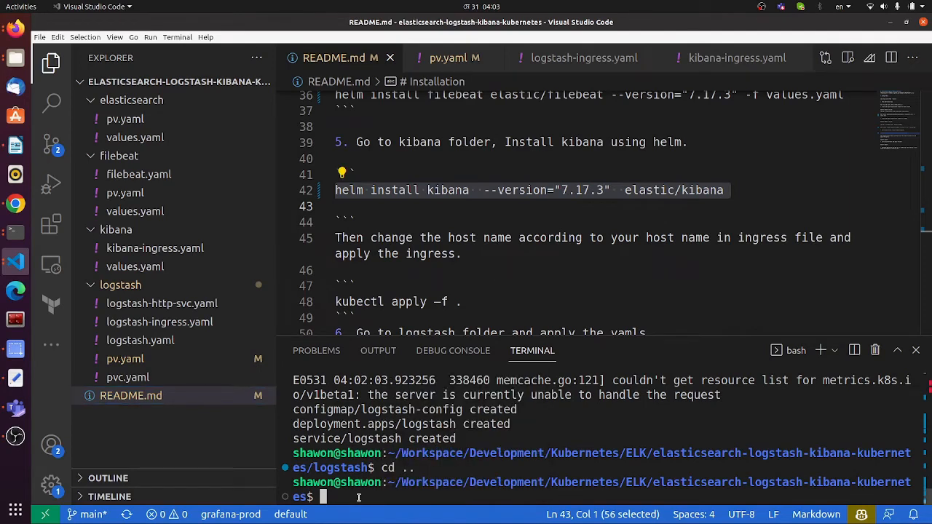
type("cd kibana/")
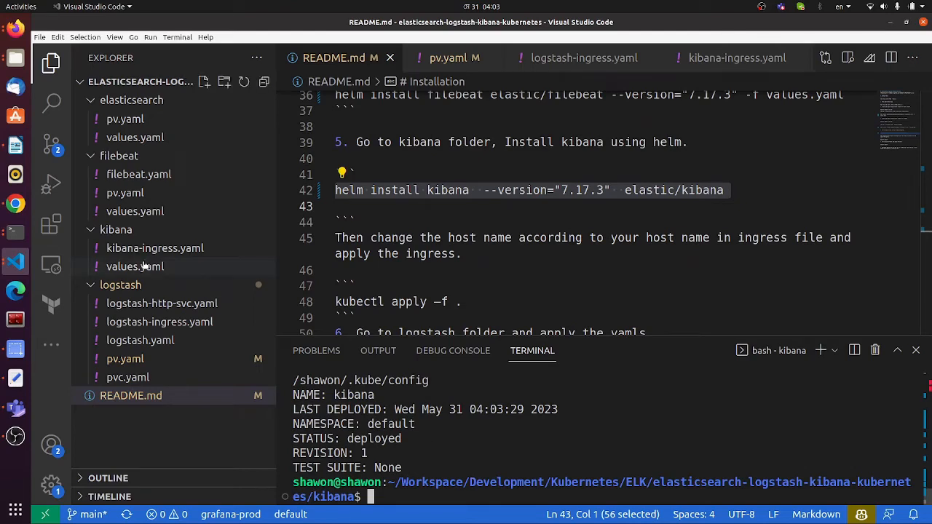
left_click(154, 247)
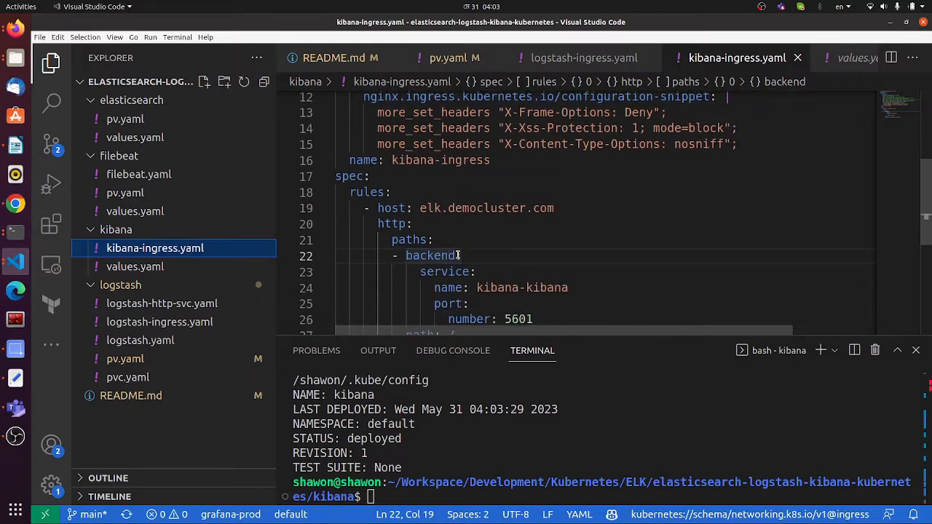
Apply kibana-ingress.yaml and list pods, showing the Kibana pod still creating
scroll("down", 3)
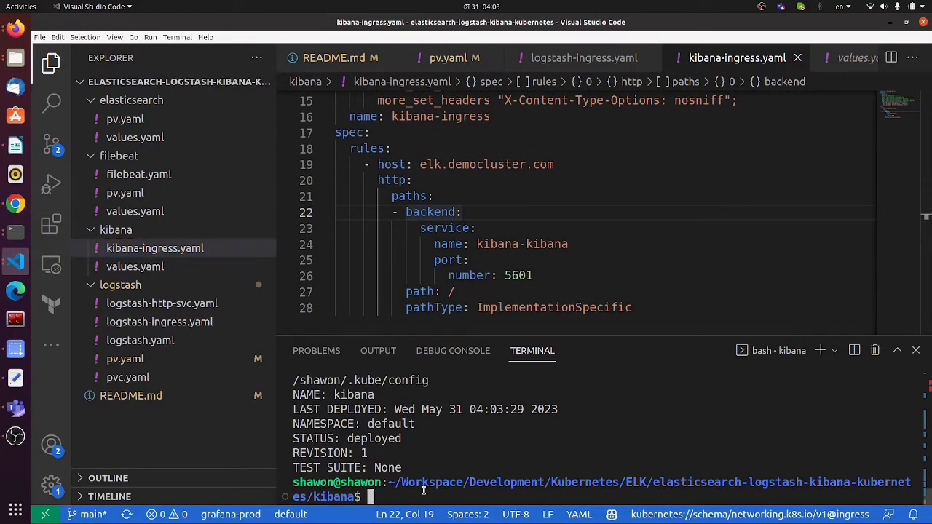
type("kubectl a")
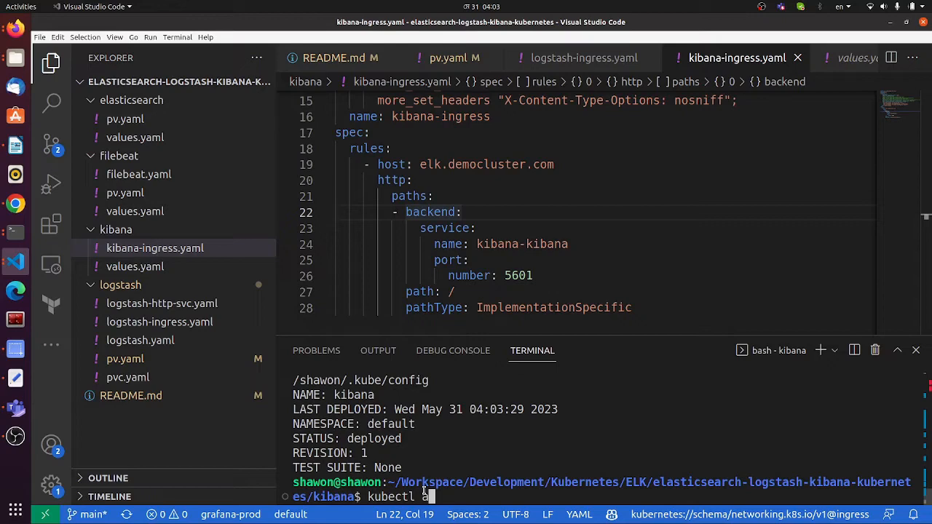
type("pply -f")
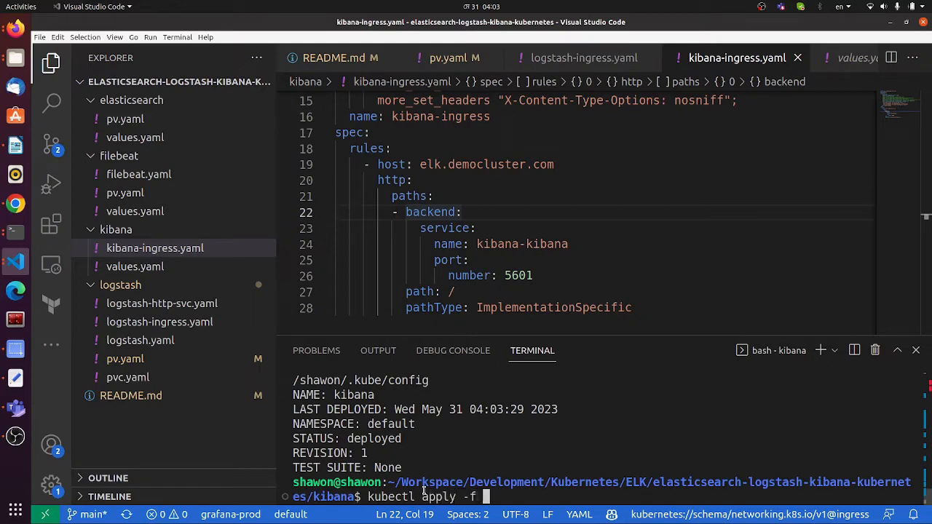
type("kibana-ingress.yaml")
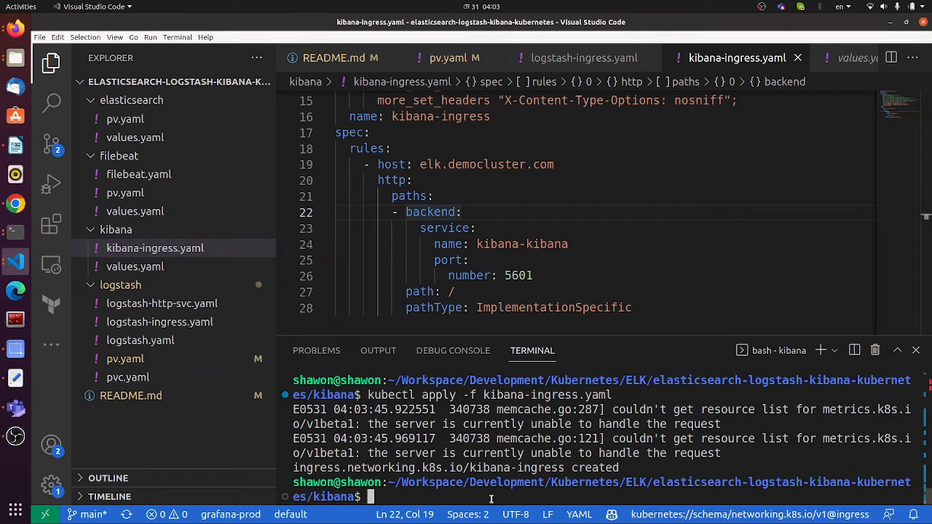
type("kubectl ge")
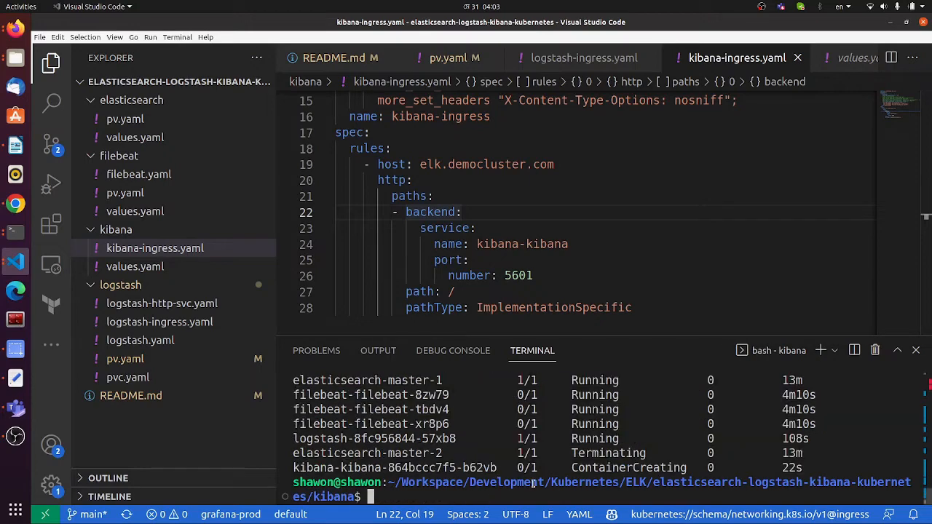
type("kubectl get po")
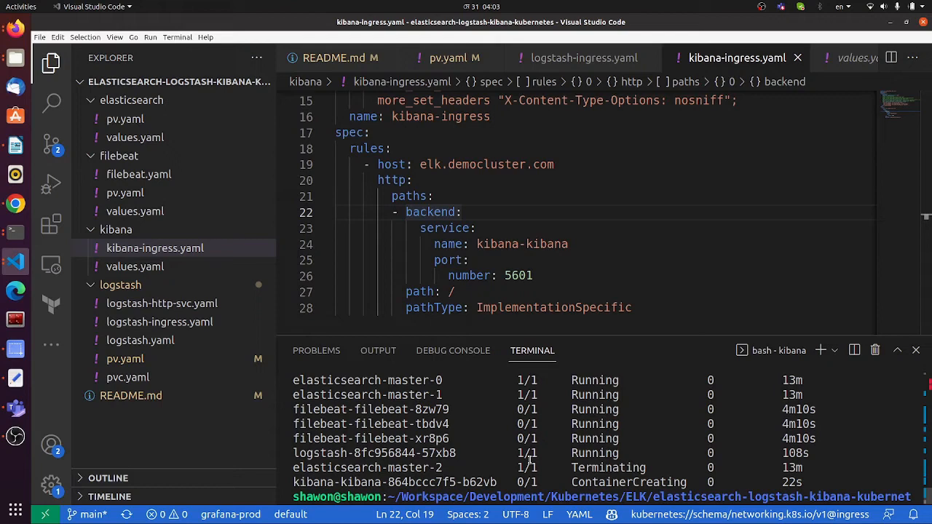
mouse_move(527, 437)
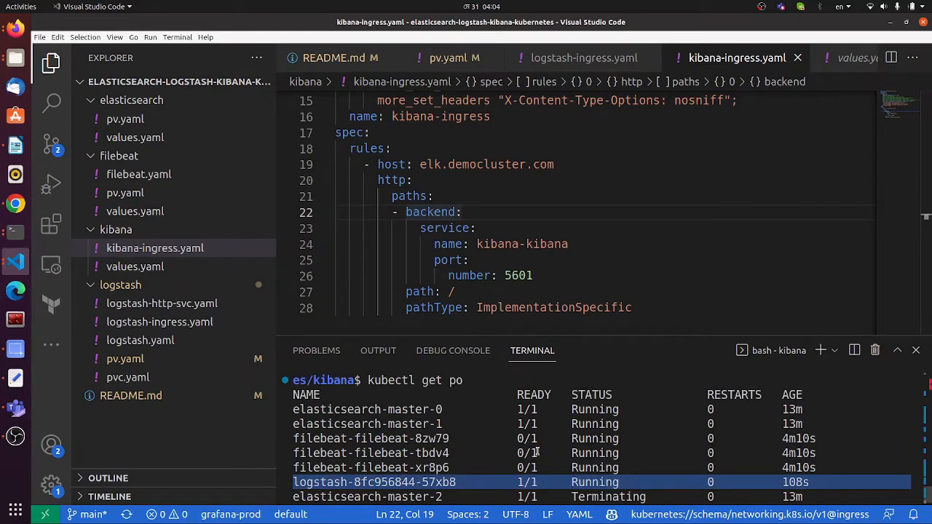
left_click(826, 57)
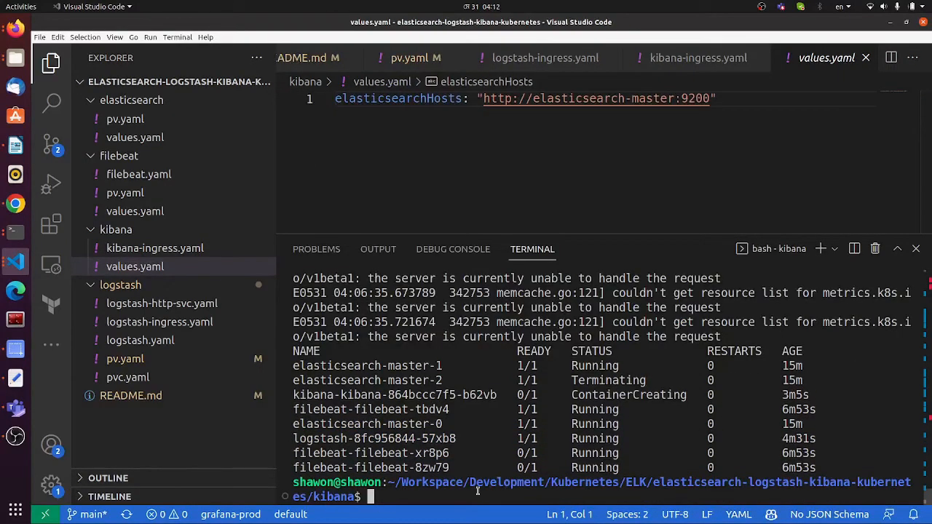
Rerun kubectl get po and highlight the Kibana pod's 1/1 Running status
type("kub")
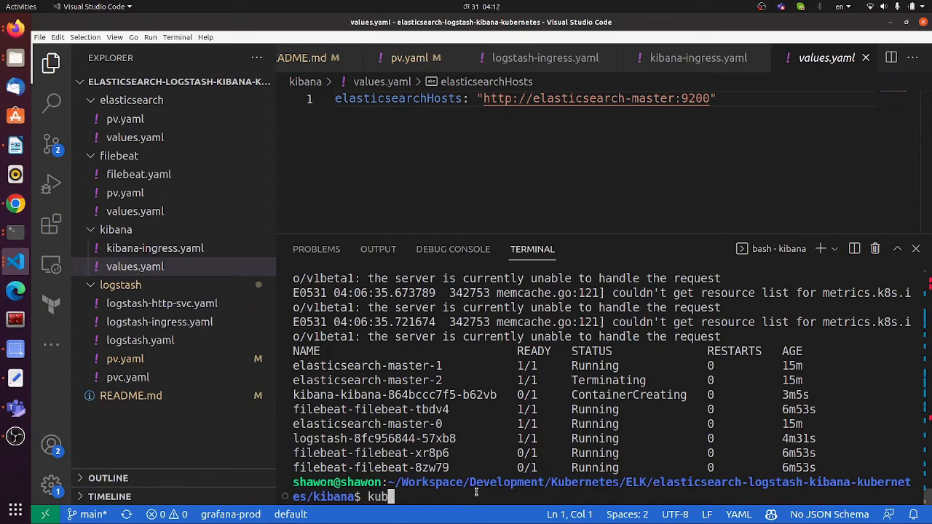
type("ectl get po")
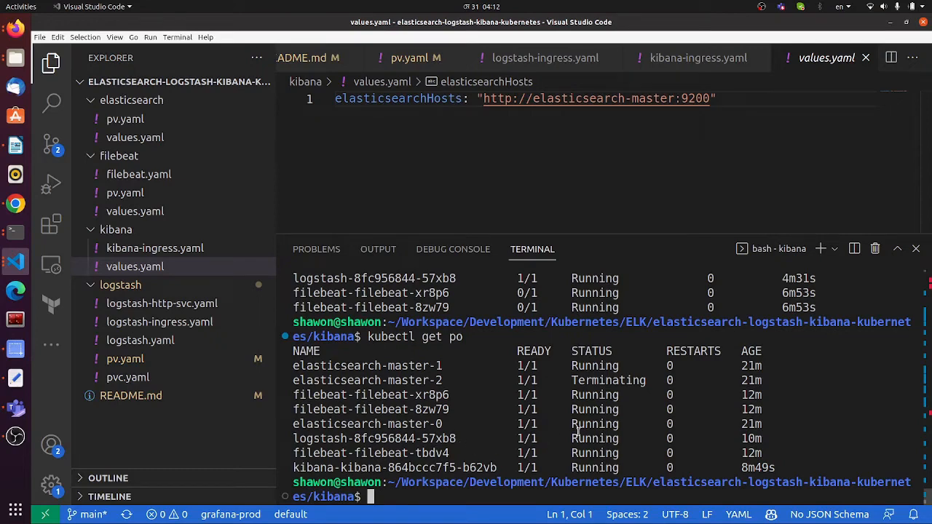
double_click(594, 453)
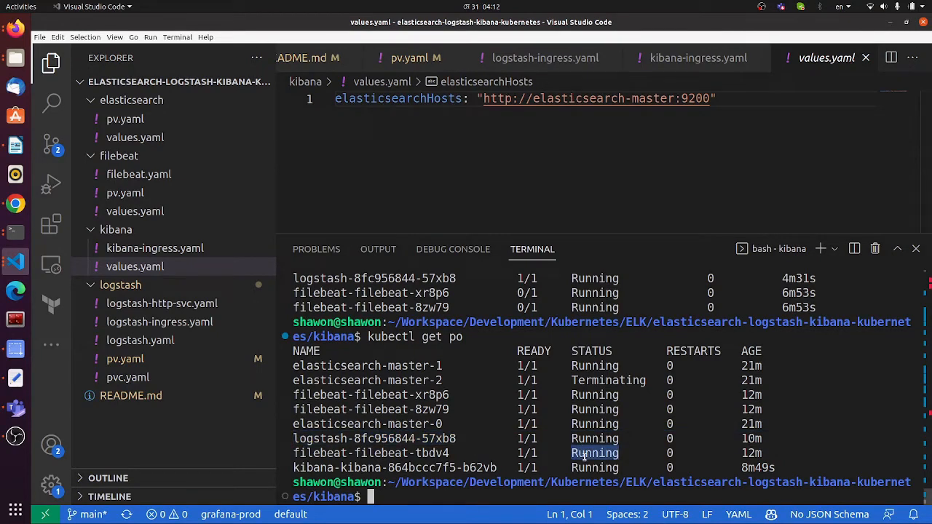
double_click(594, 467)
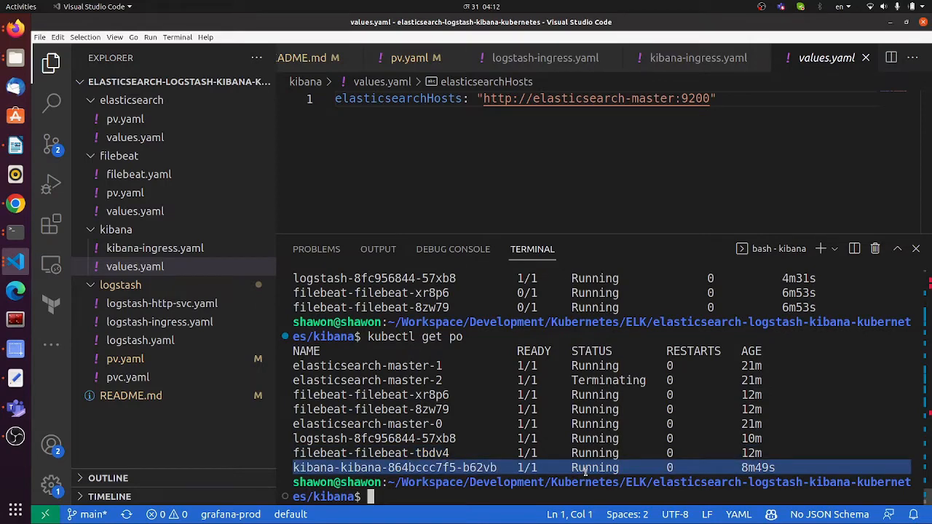
mouse_move(529, 417)
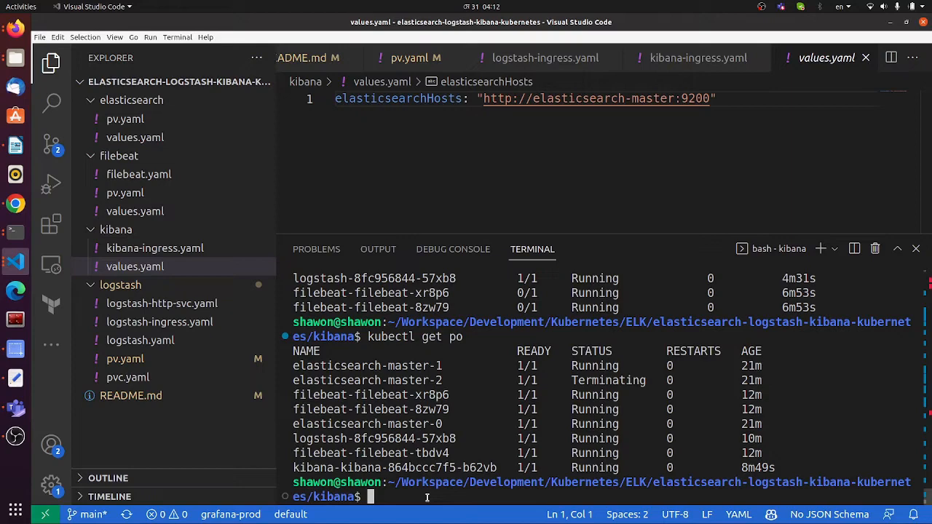
left_click(154, 248)
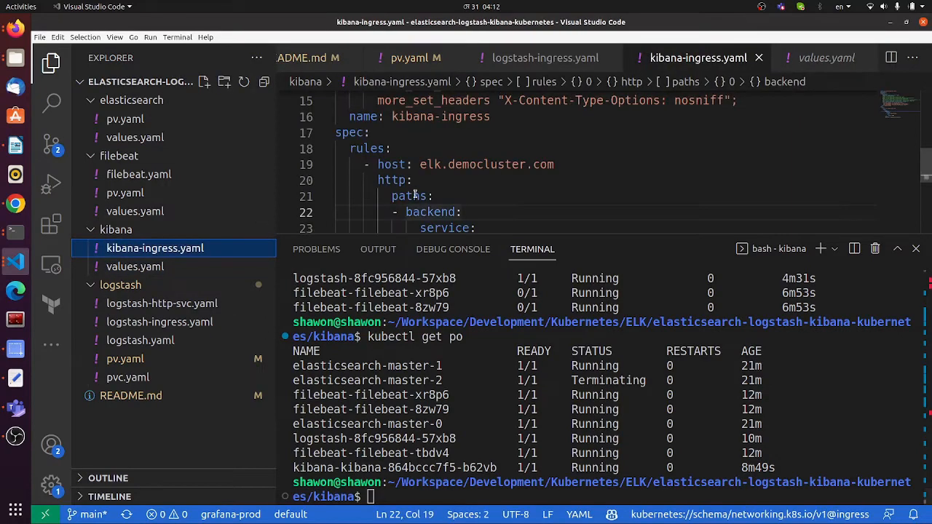
Copy host elk.democluster.com, find the nginx-ingress controller's external IP 212.2.242.86, and clear
double_click(473, 164)
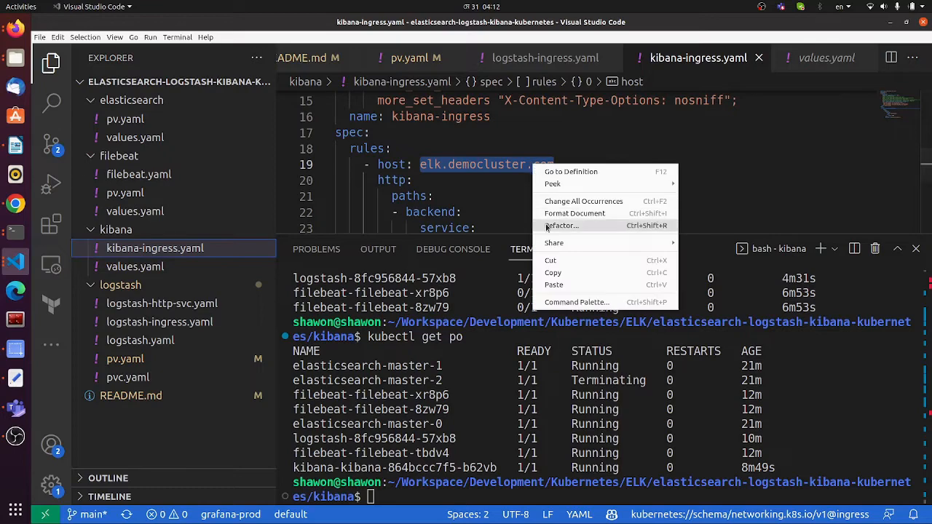
left_click(491, 496)
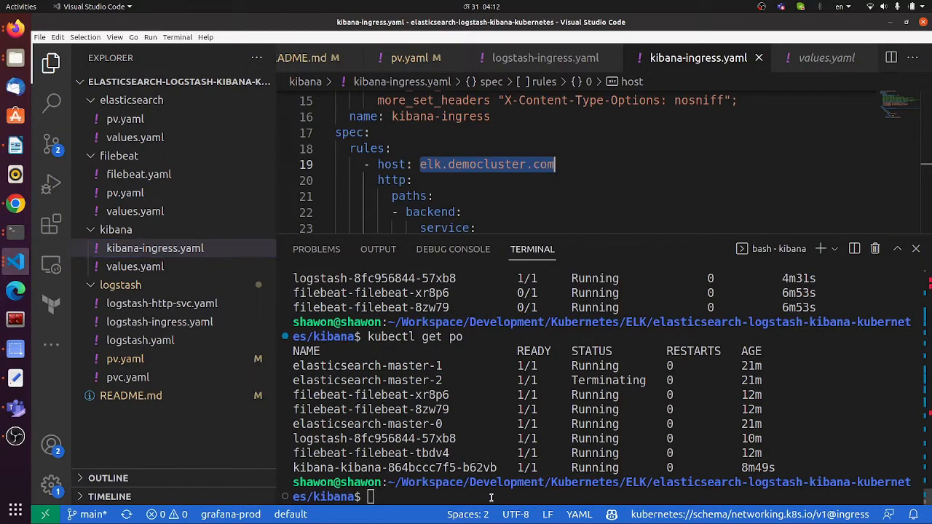
type("kubectl ge")
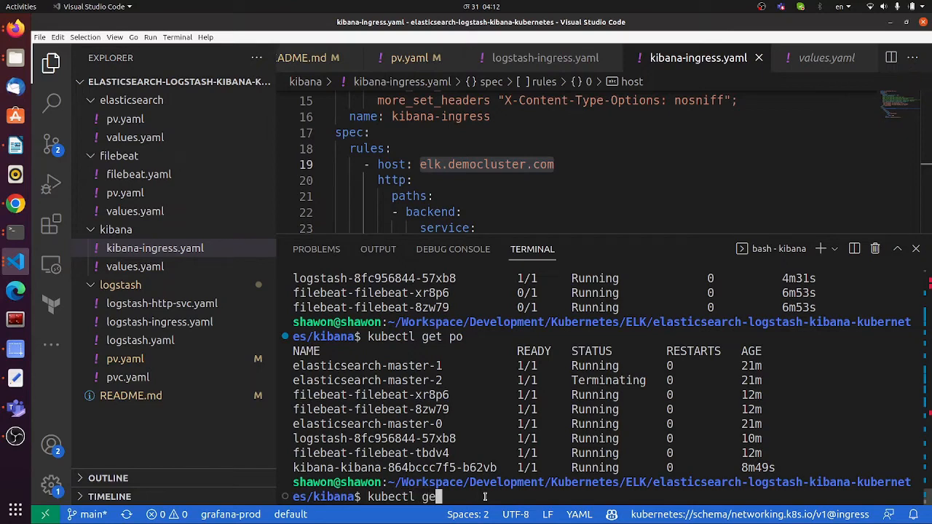
type("t")
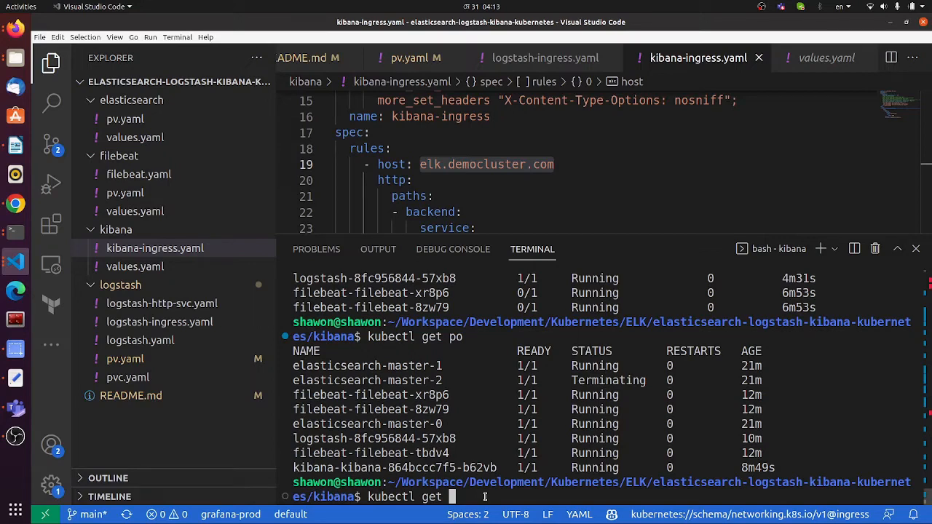
type("svc -n")
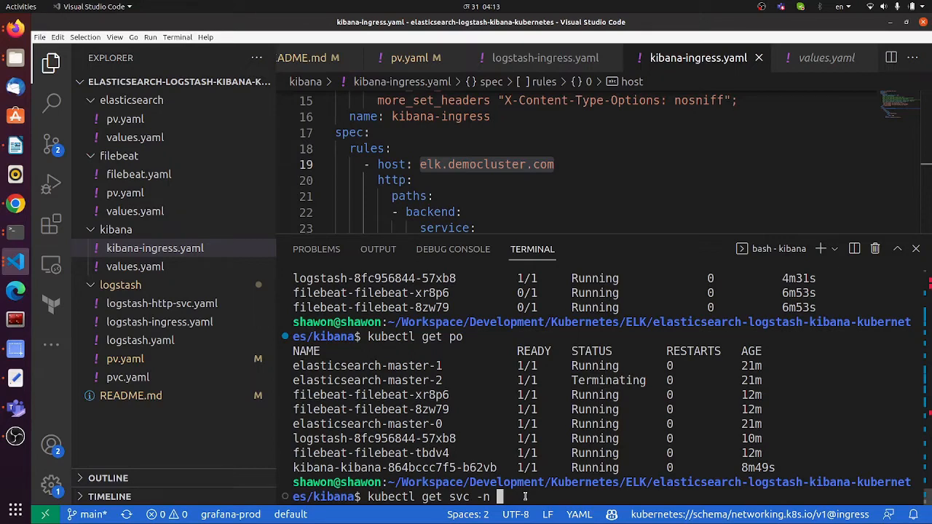
type("nginx-ingress")
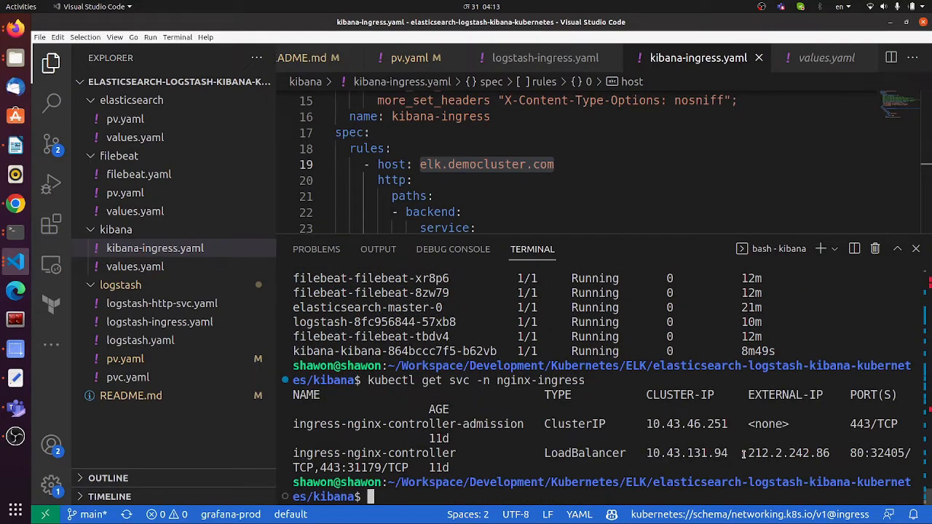
double_click(786, 453)
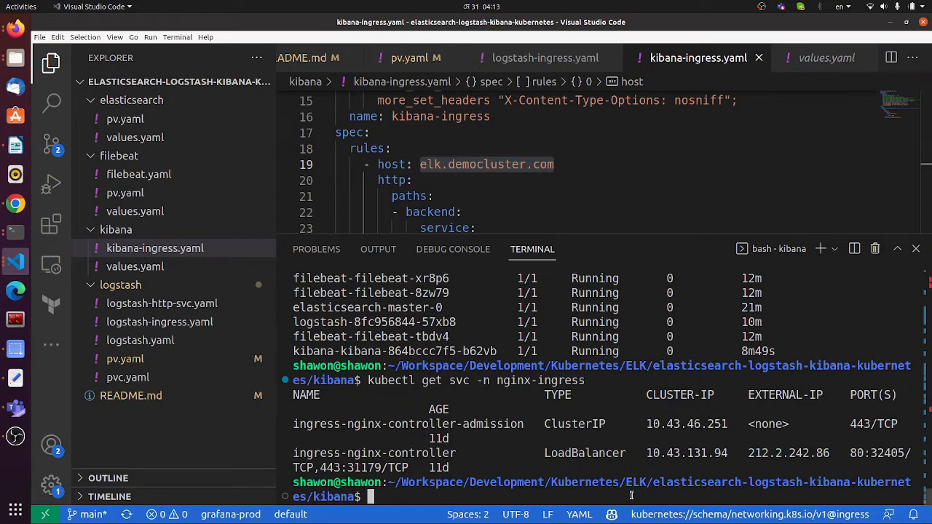
type("clear")
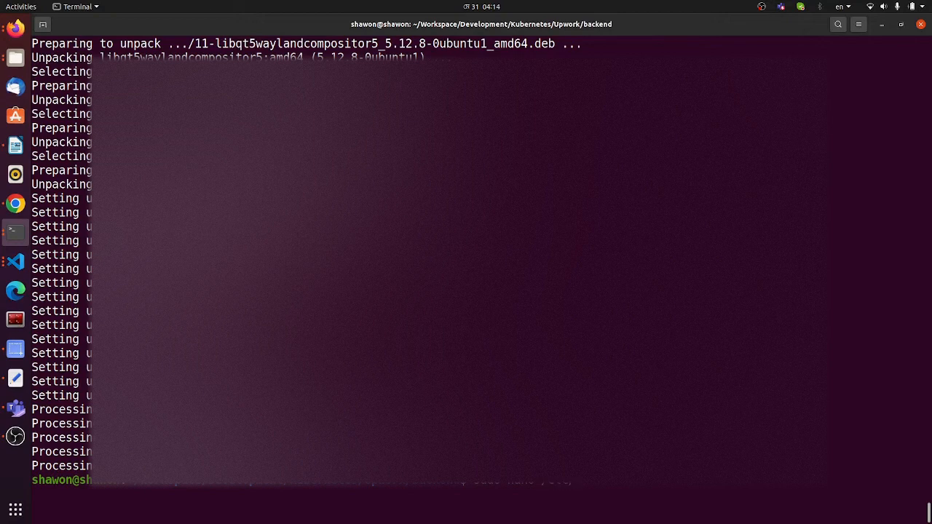
Clear the terminal output, back at the shell prompt after editing /etc/hosts
type("hosts")
key("Return")
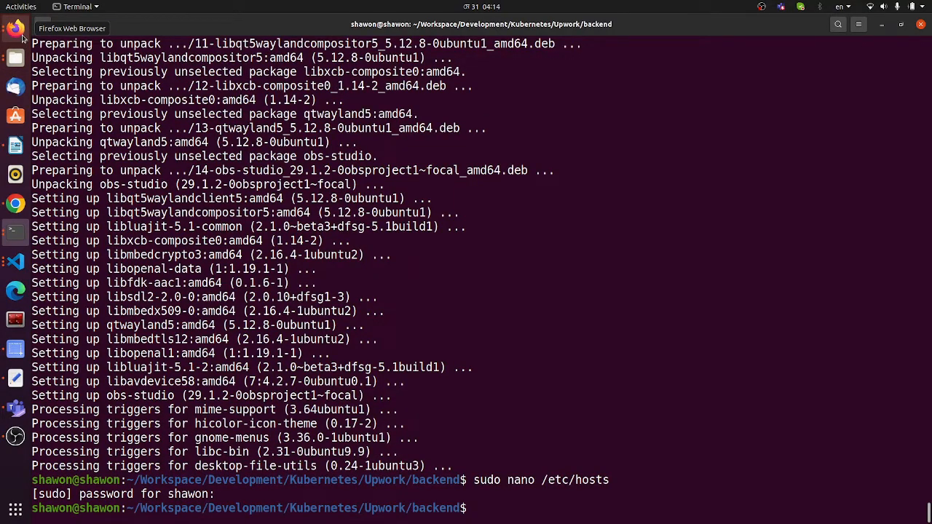
Switch to Firefox, load elk.democluster.com instead of erp.bjitgroup.com, and mute the warning
left_click(15, 25)
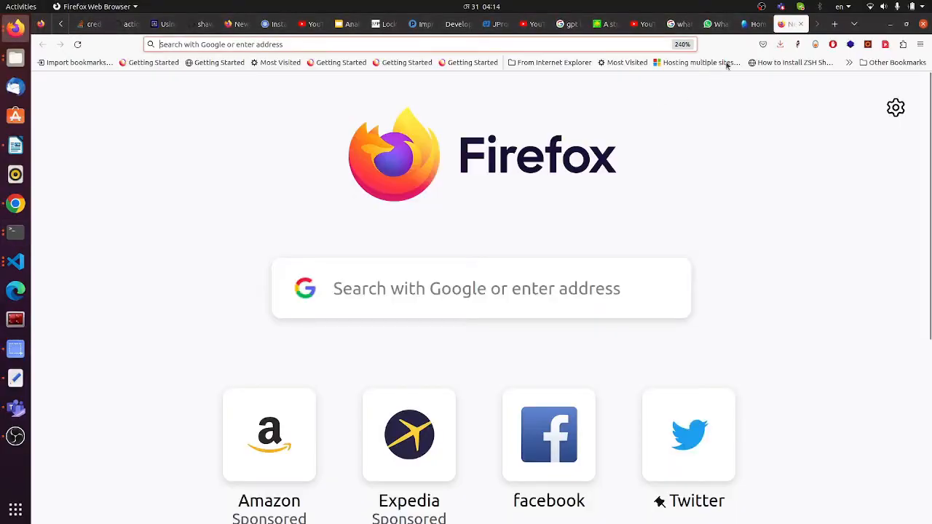
type("erp.bjitgroup.com/")
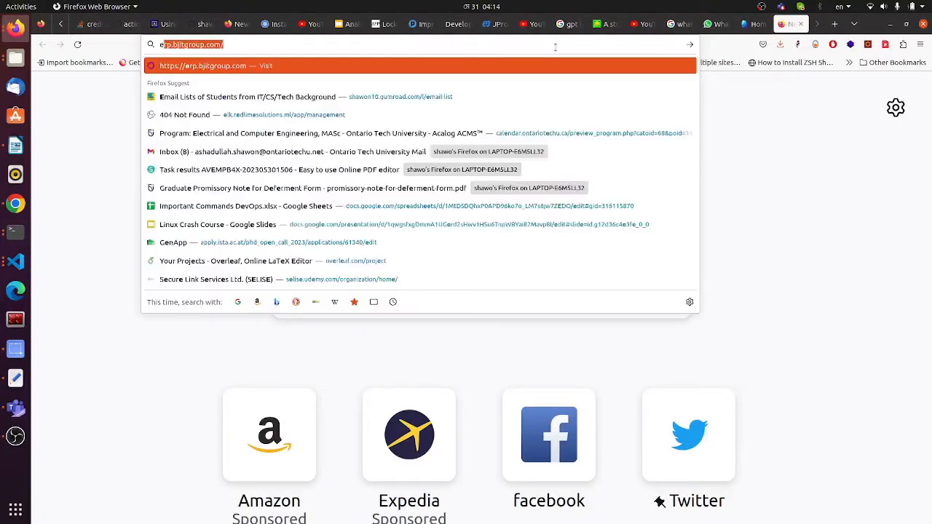
type("elk.democluster.com/app/home")
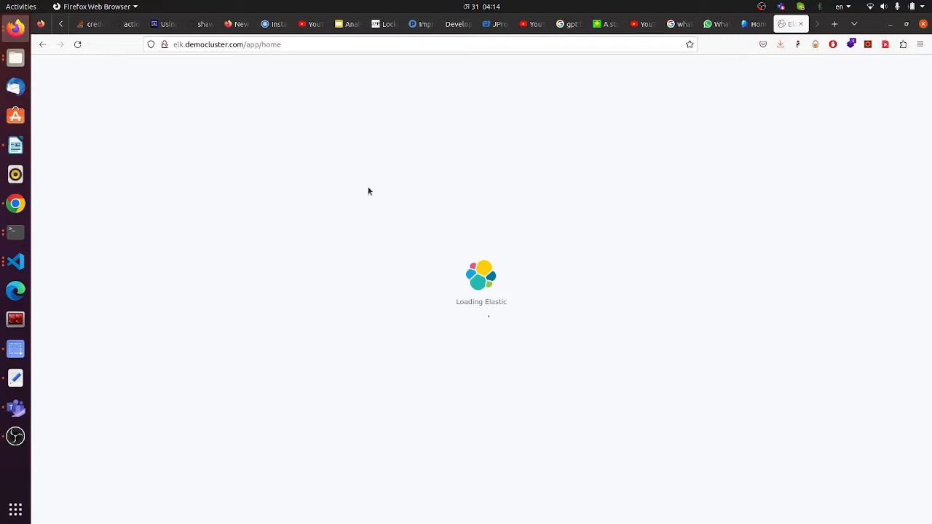
mouse_move(375, 300)
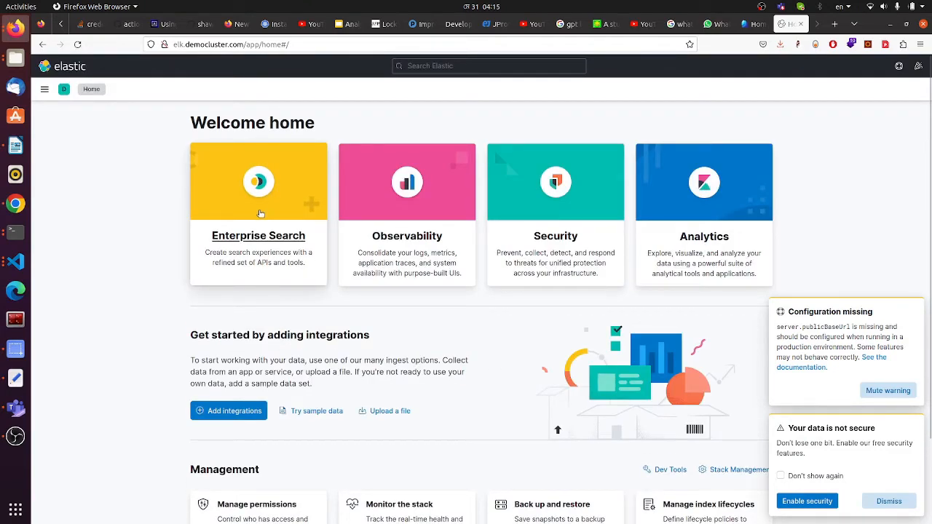
left_click(888, 390)
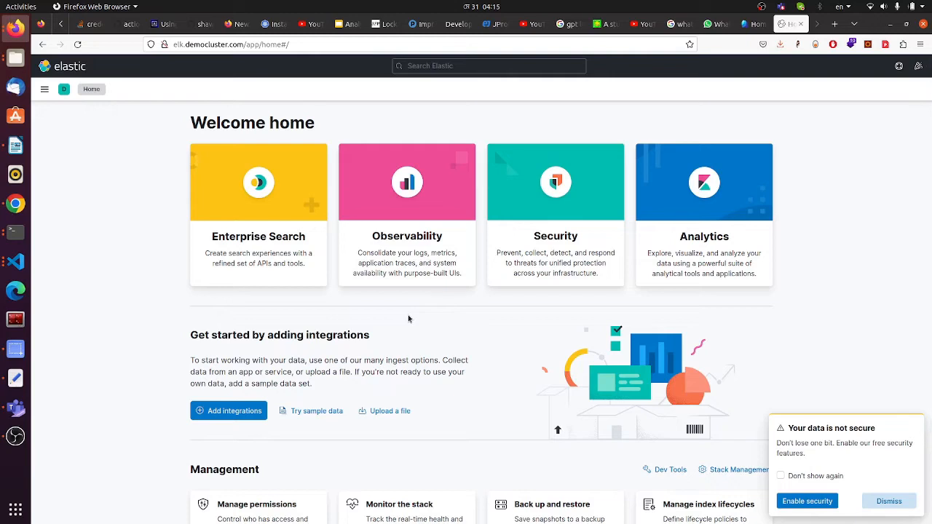
mouse_move(611, 231)
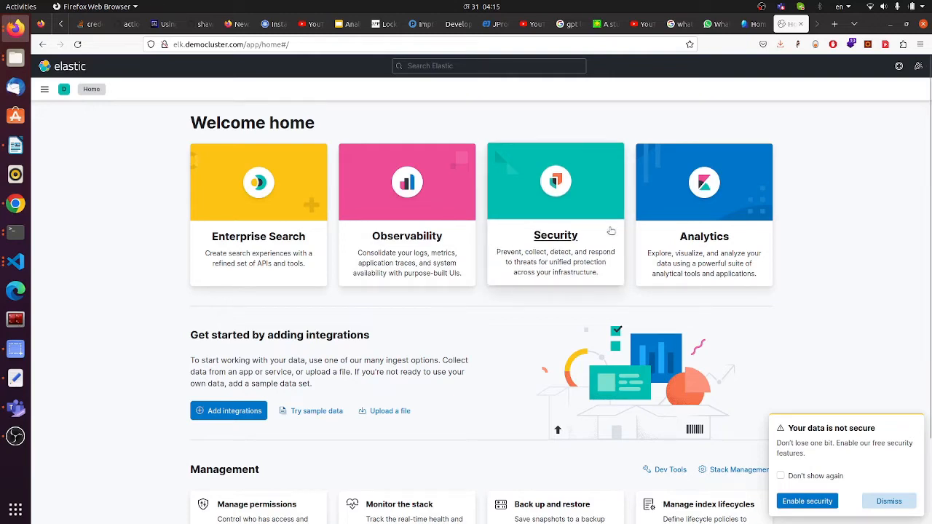
mouse_move(333, 256)
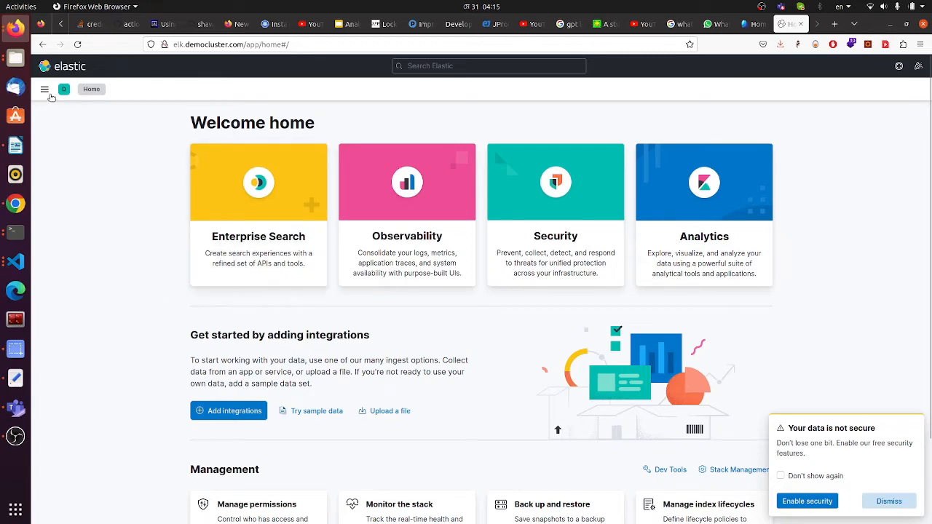
From Observability Logs, follow Add a logging integration to the Integrations page
left_click(44, 88)
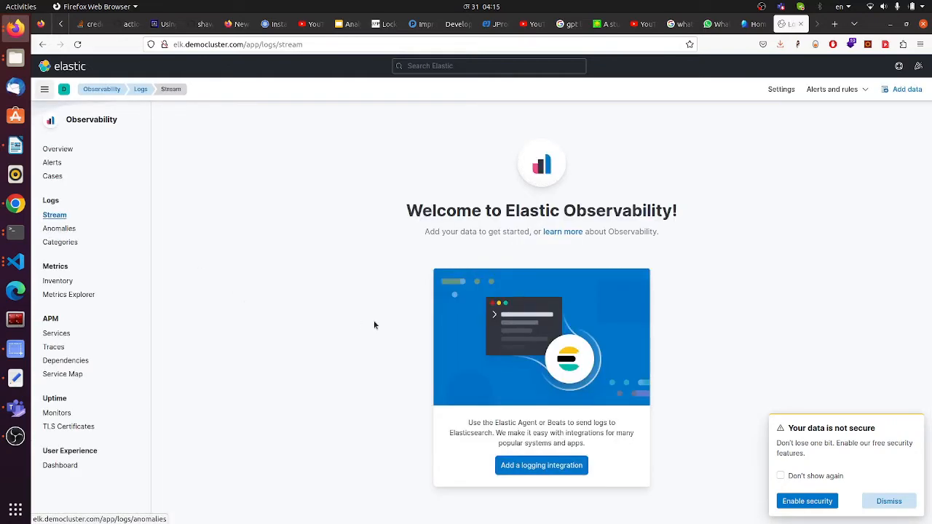
mouse_move(557, 216)
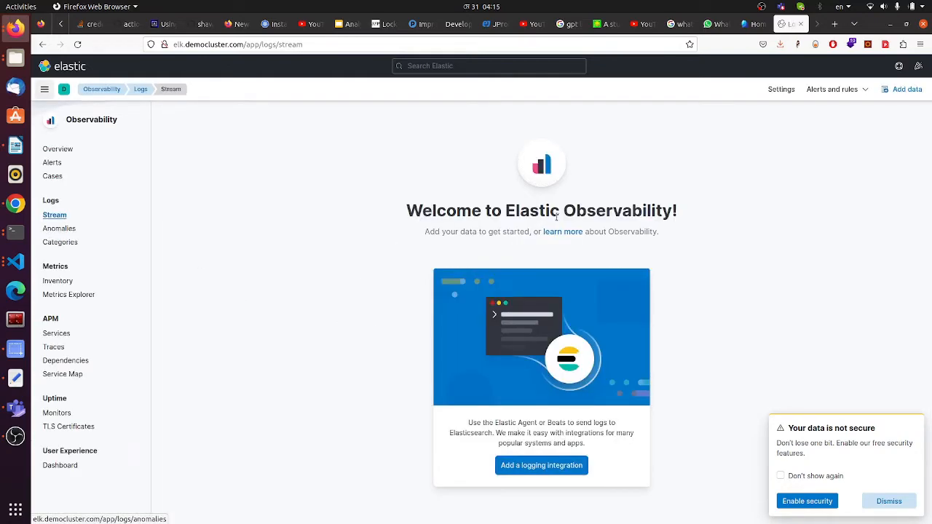
mouse_move(248, 306)
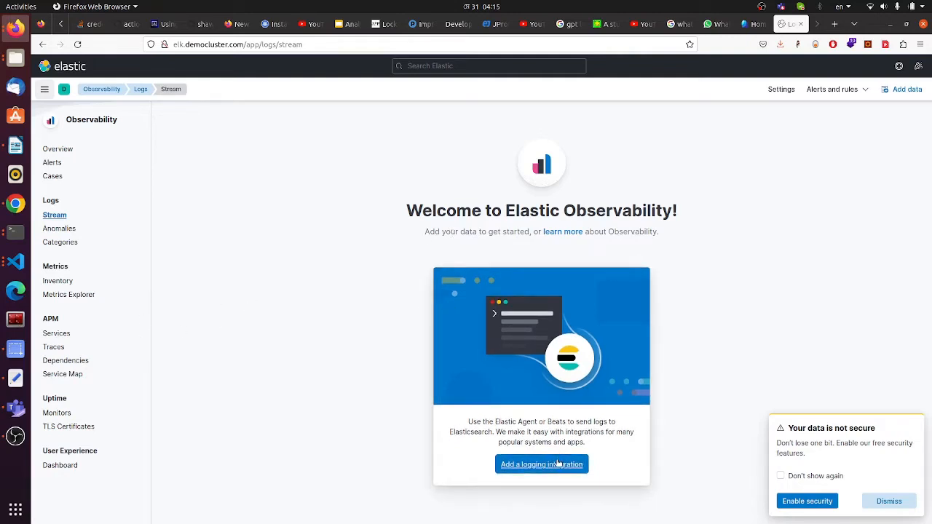
left_click(541, 464)
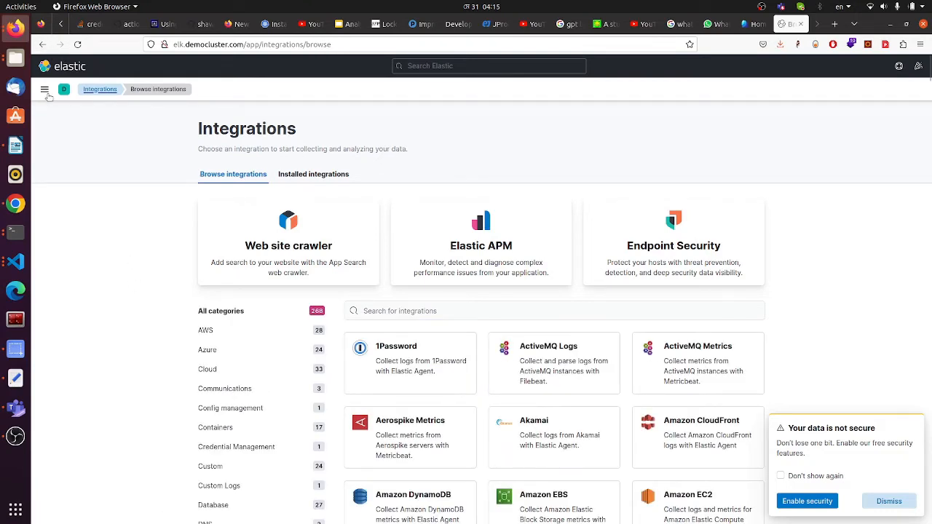
left_click(45, 89)
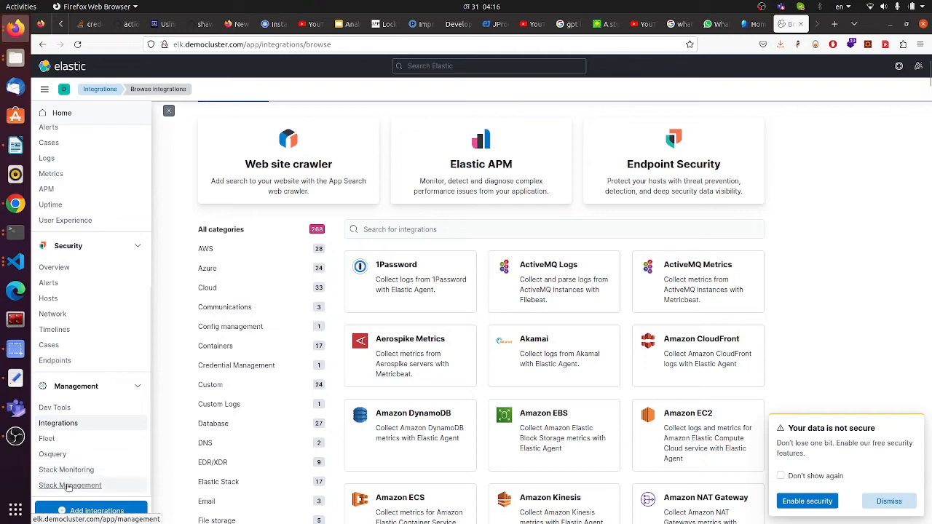
List the logstash indices in Index Management, glance at Lifecycle Policies, and dismiss the security notice
left_click(70, 484)
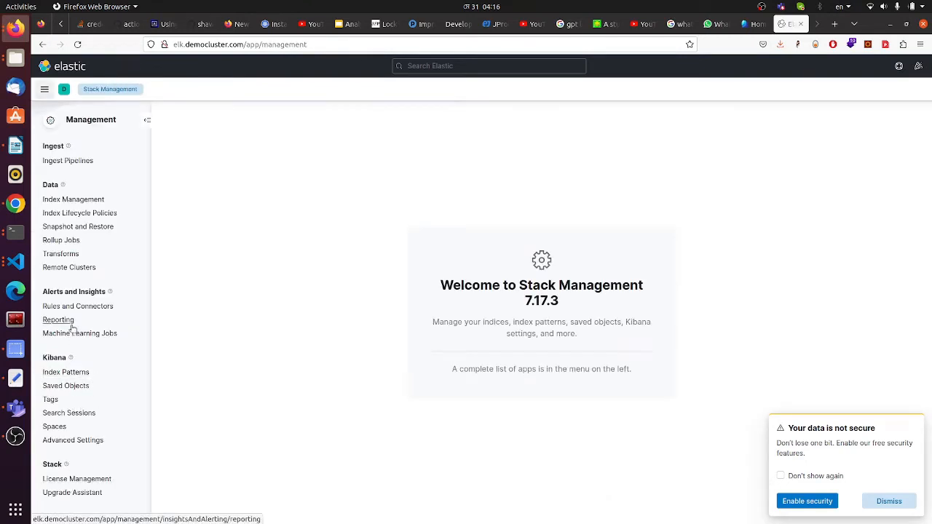
mouse_move(73, 199)
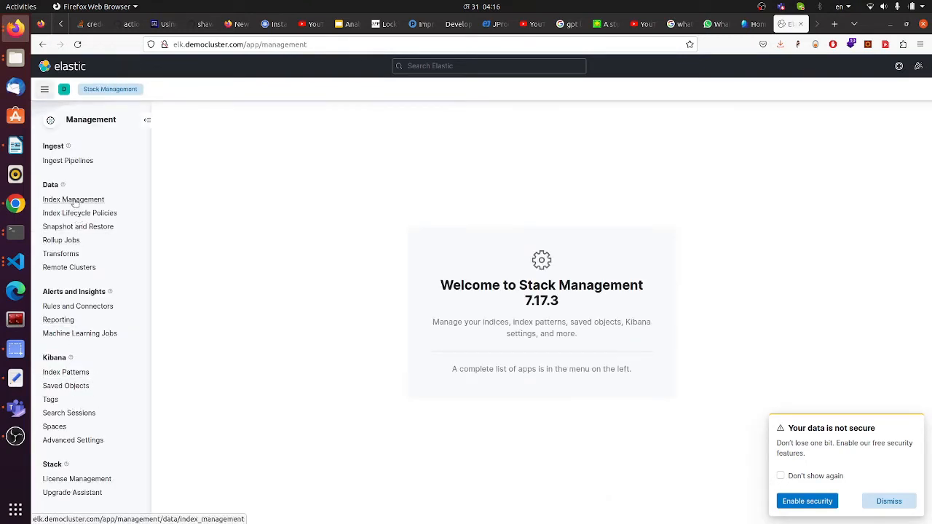
left_click(73, 199)
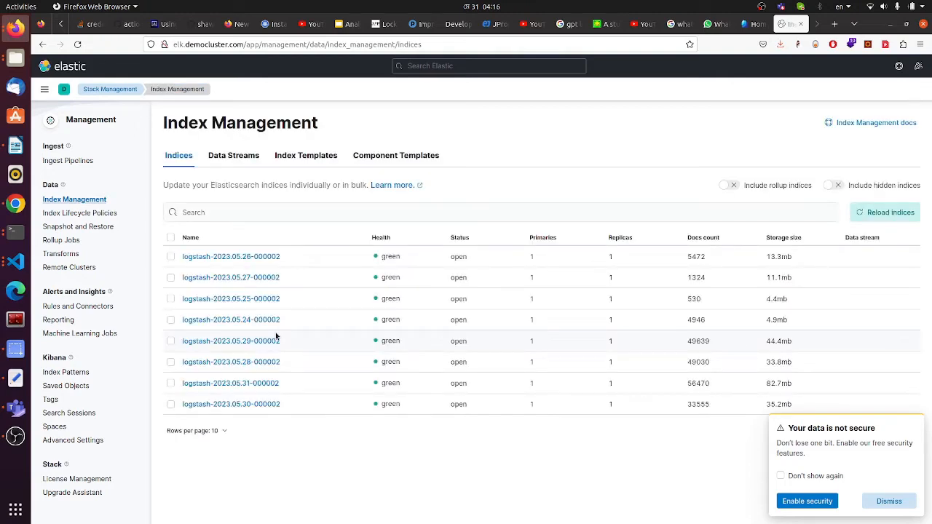
mouse_move(240, 310)
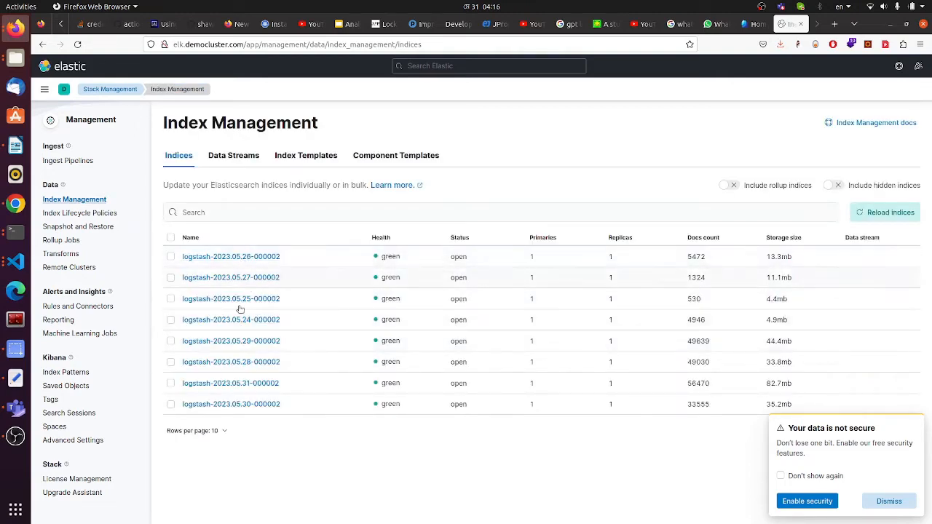
mouse_move(254, 320)
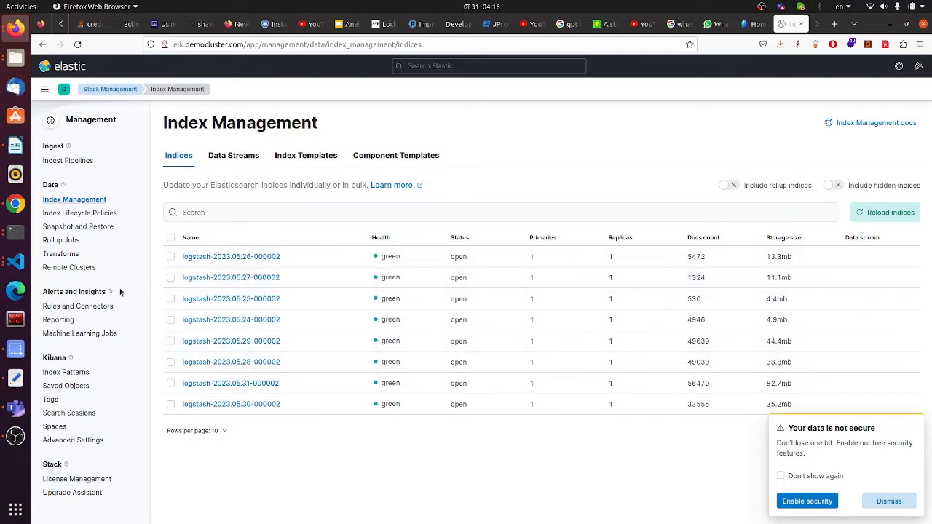
left_click(79, 213)
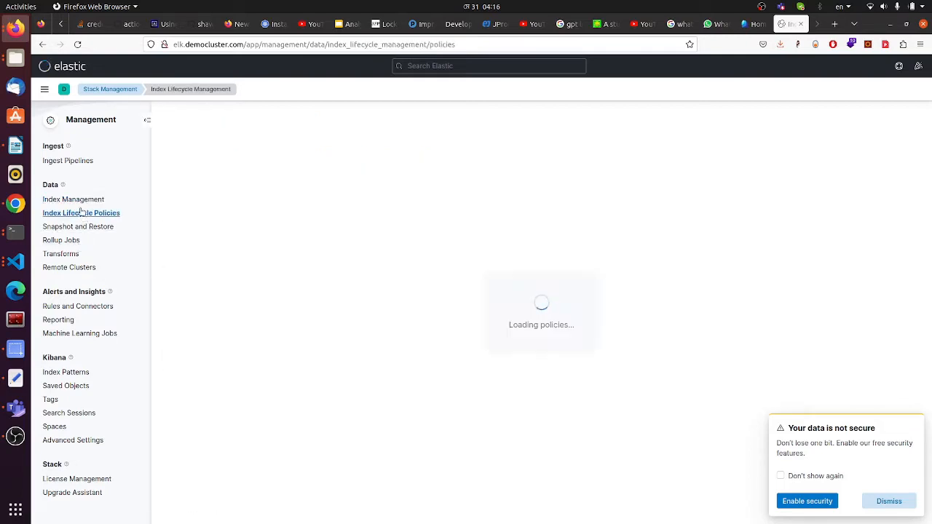
left_click(73, 198)
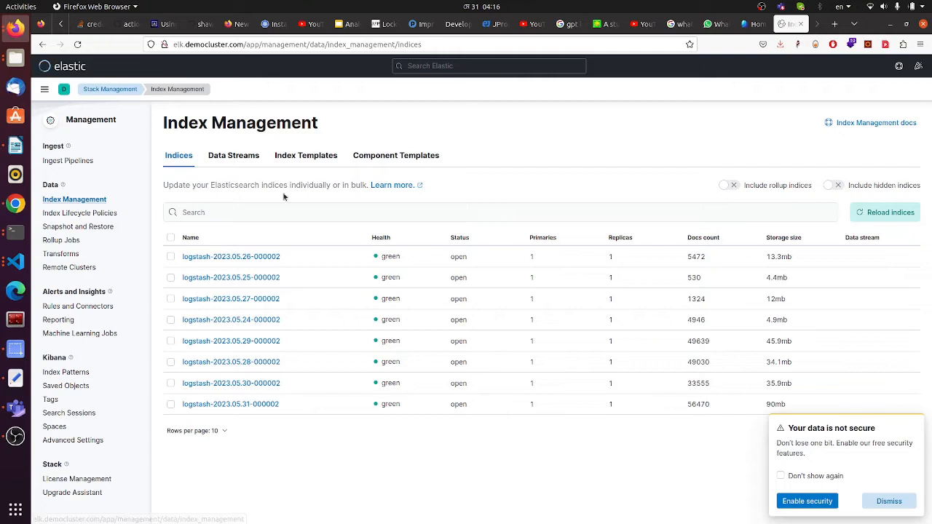
mouse_move(79, 212)
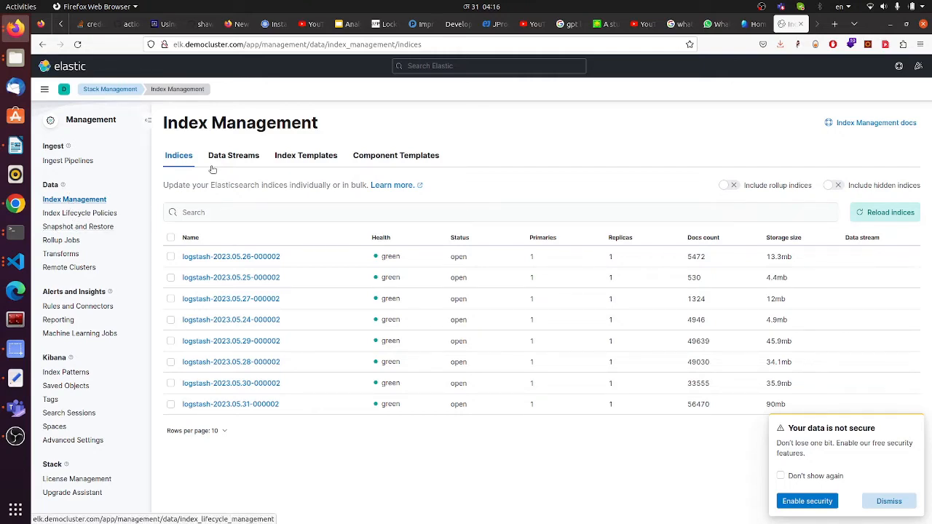
mouse_move(227, 171)
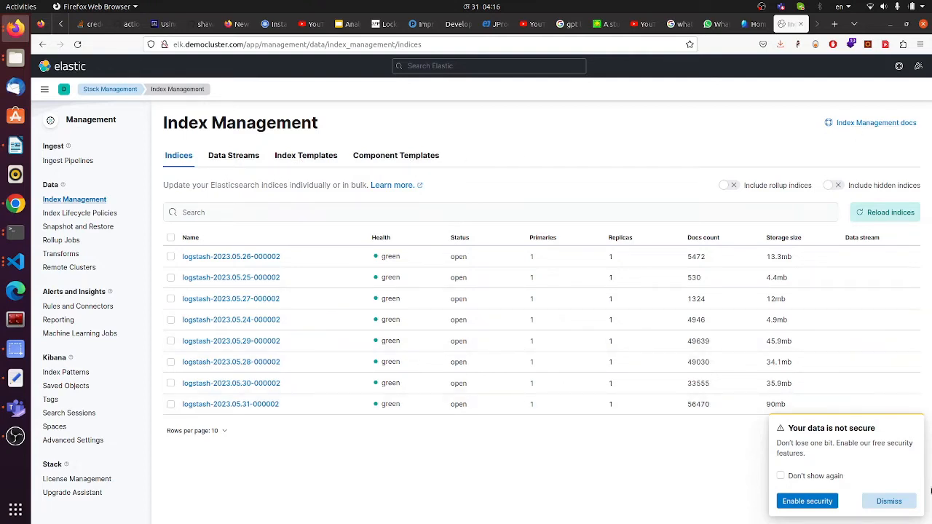
left_click(888, 501)
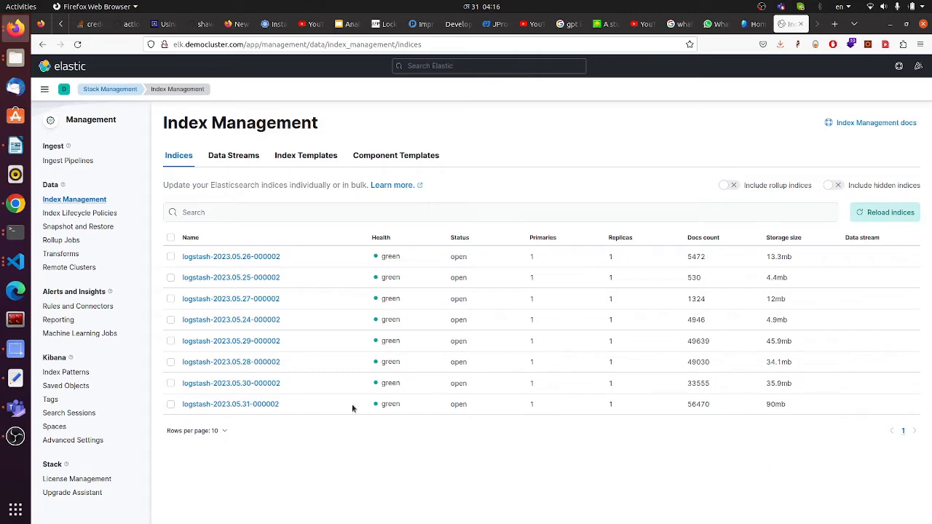
left_click(66, 372)
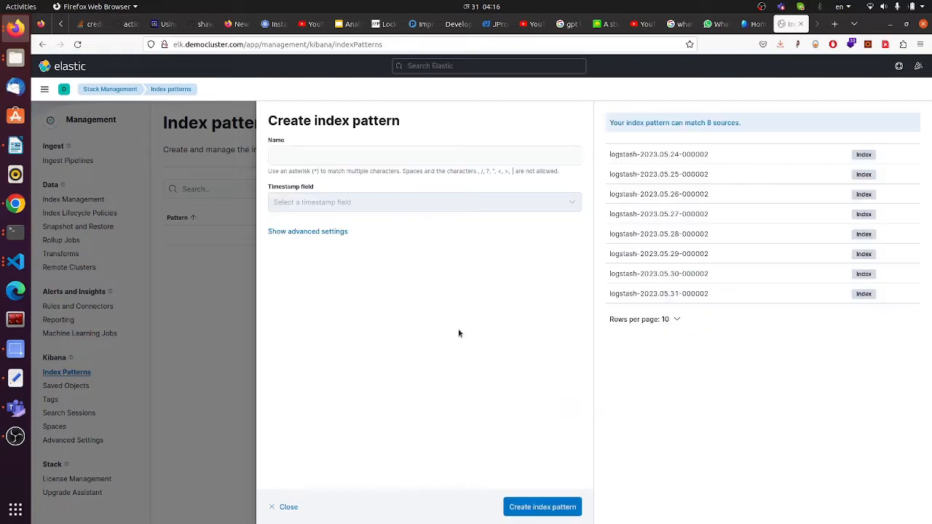
left_click(364, 155)
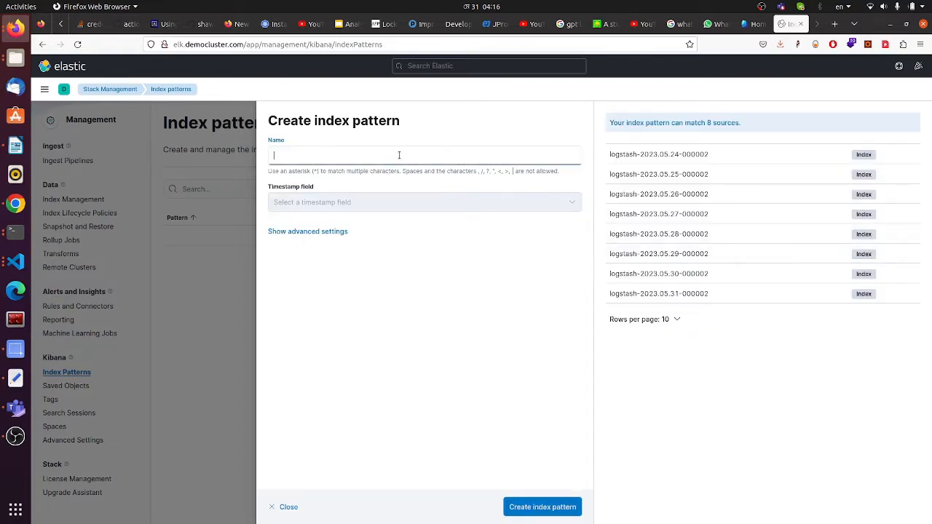
type("logs*")
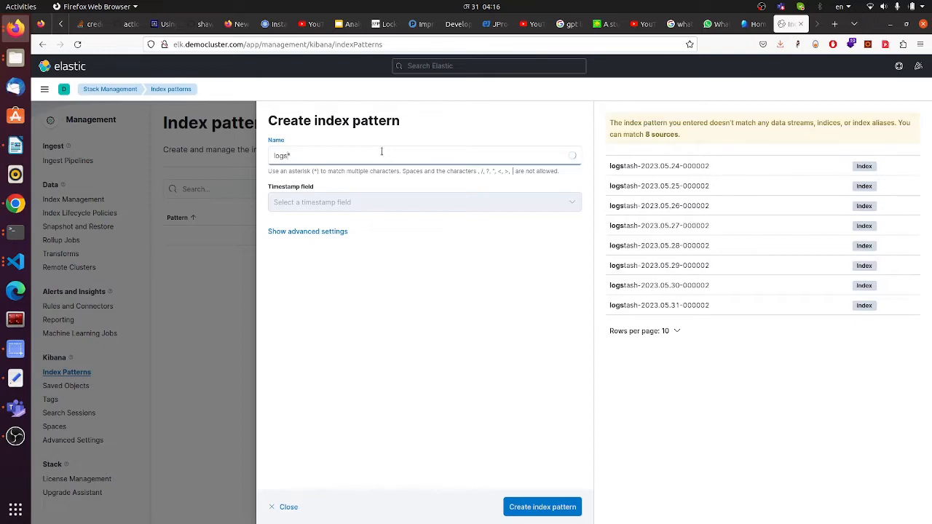
type("logstash-")
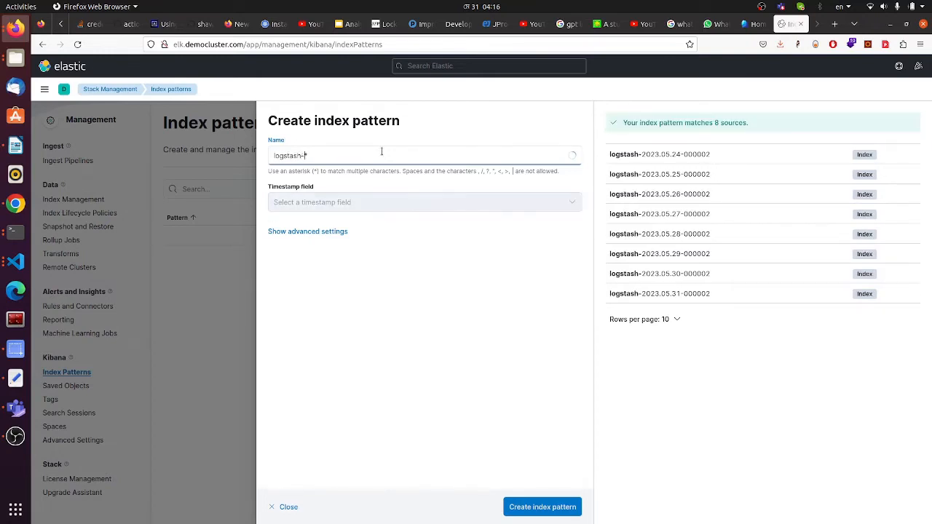
left_click(424, 202)
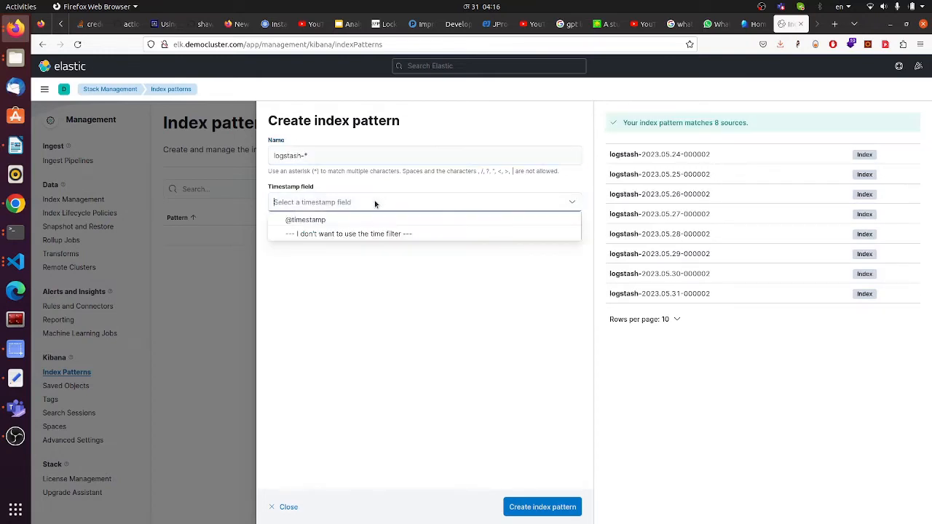
left_click(305, 219)
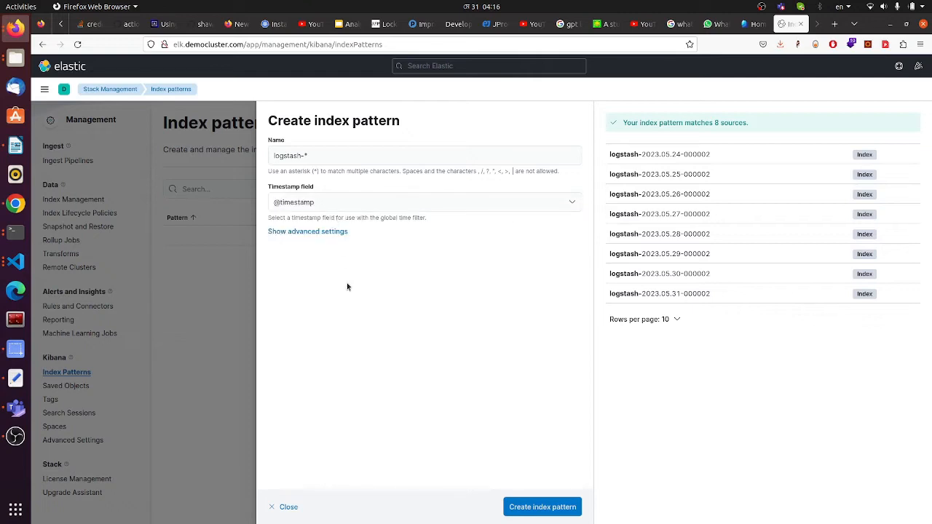
mouse_move(369, 287)
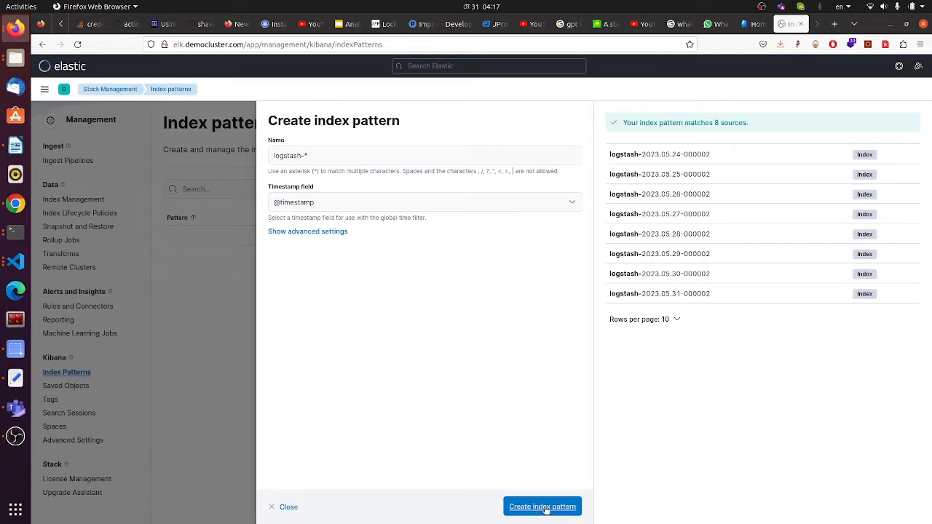
left_click(541, 506)
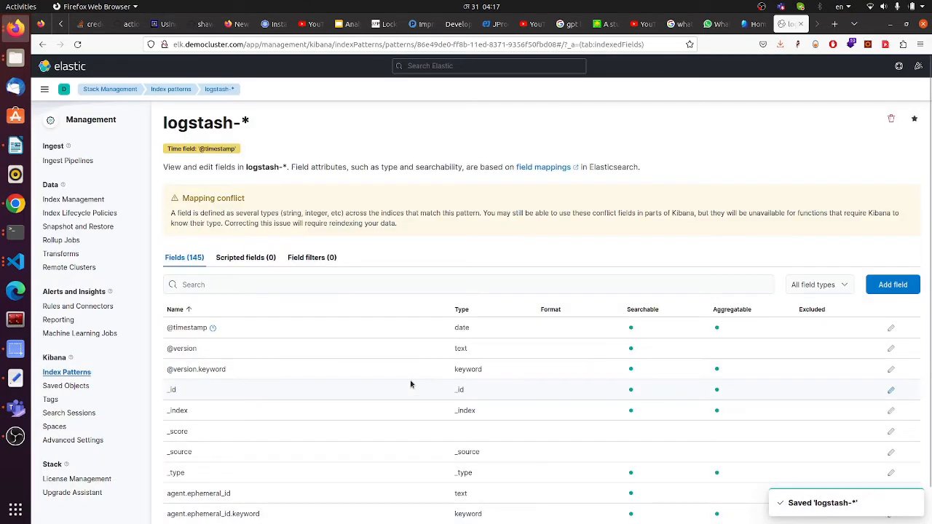
mouse_move(60, 253)
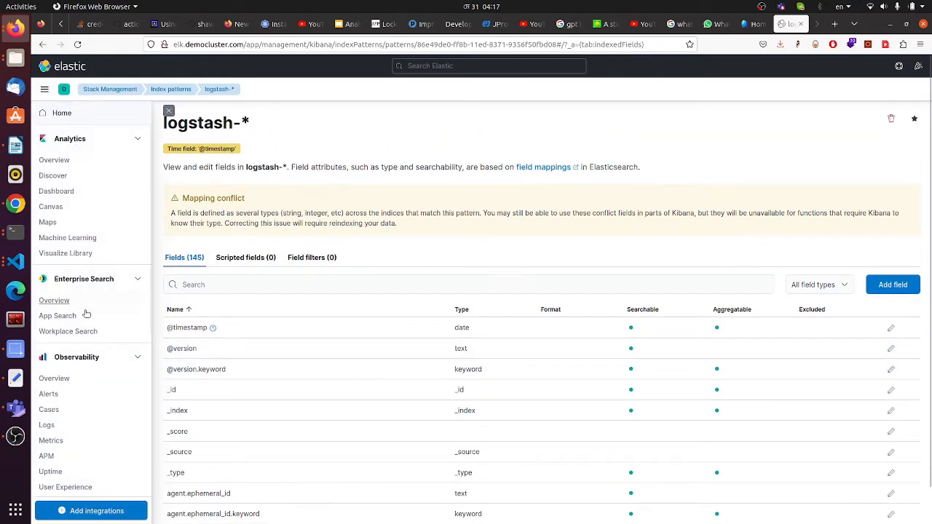
mouse_move(45, 424)
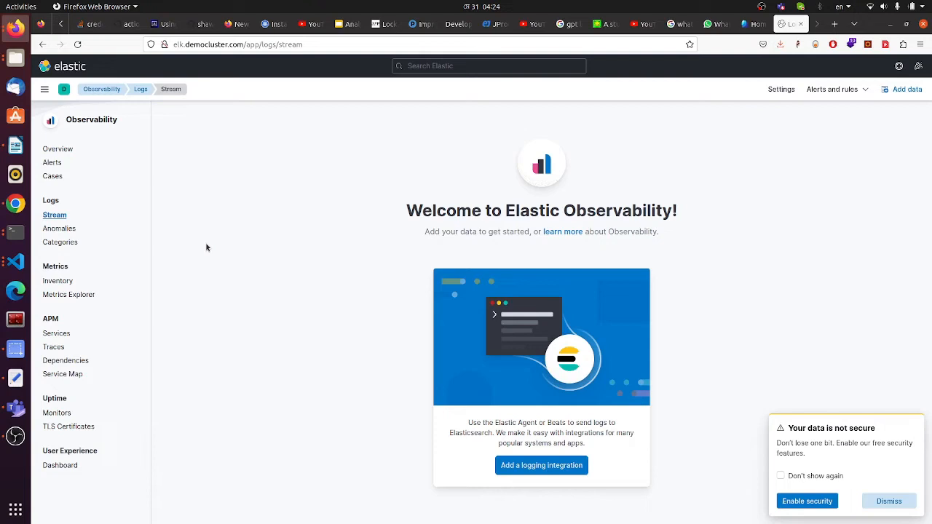
Open Discover to browse the logstash-* logs
left_click(44, 88)
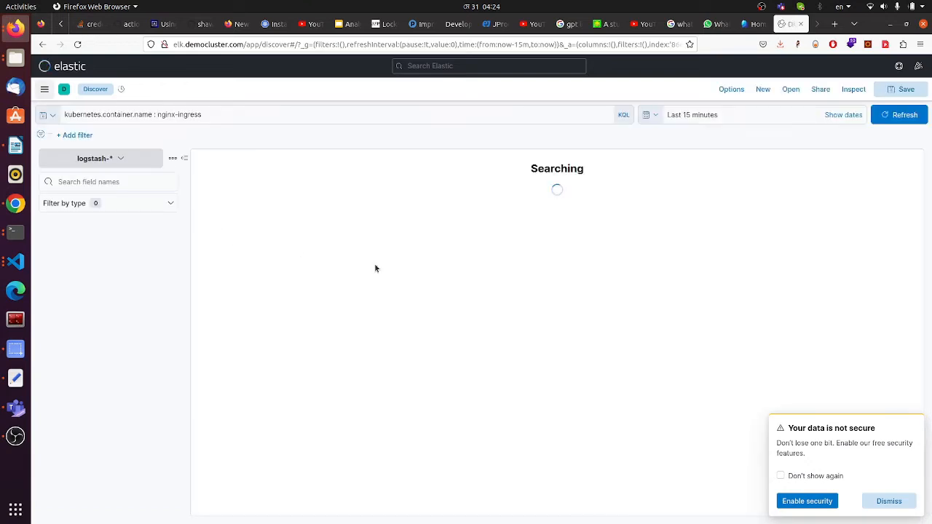
mouse_move(316, 272)
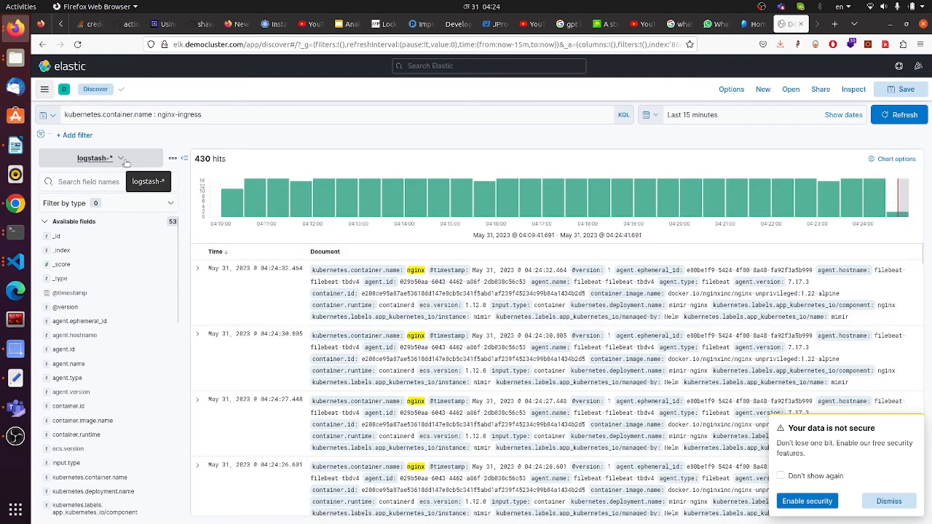
mouse_move(301, 162)
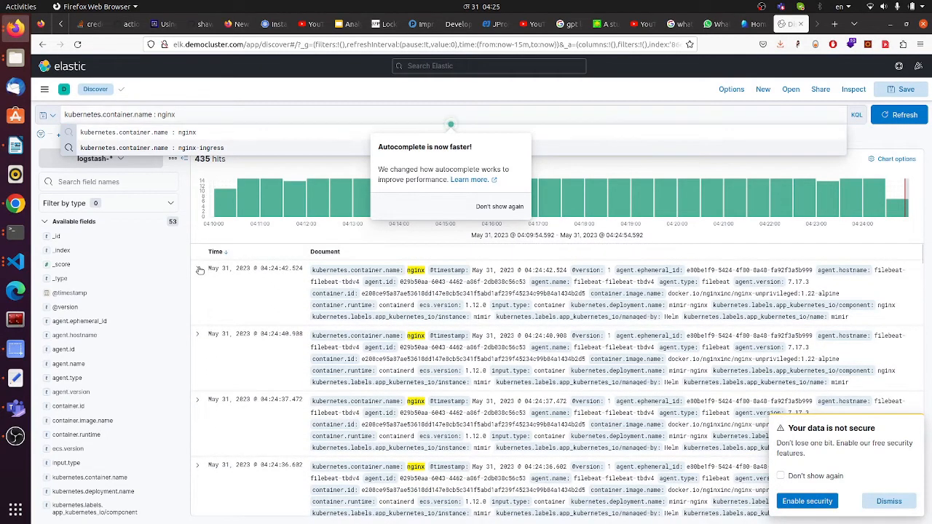
Expand the latest nginx log entry and scroll through all its fields
left_click(197, 268)
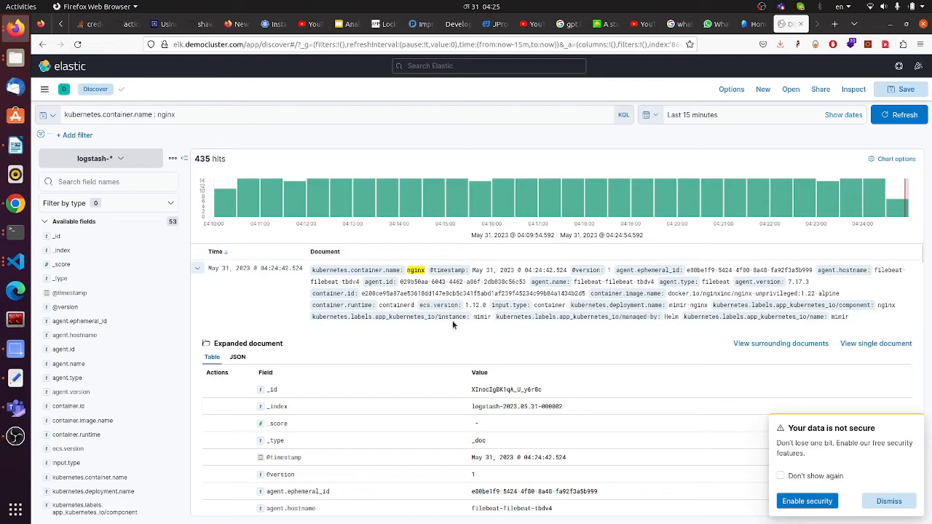
mouse_move(452, 333)
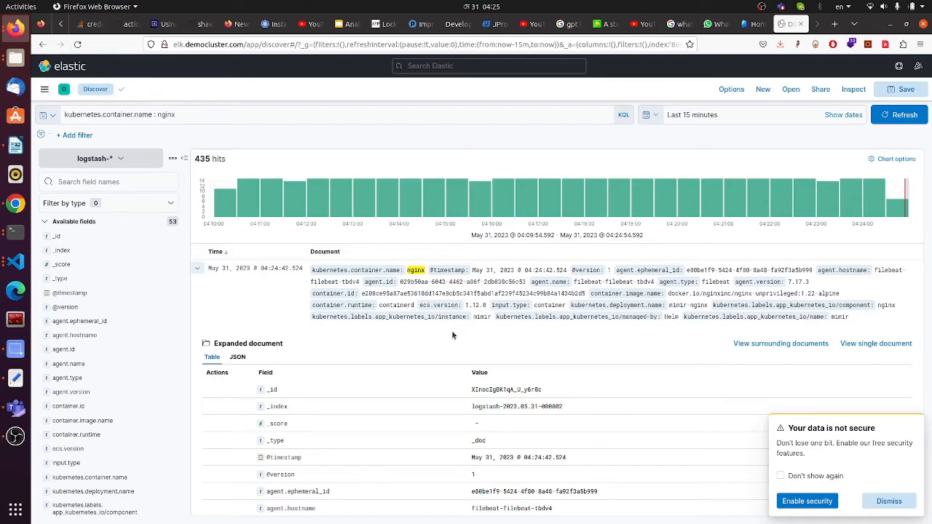
scroll("down", 3)
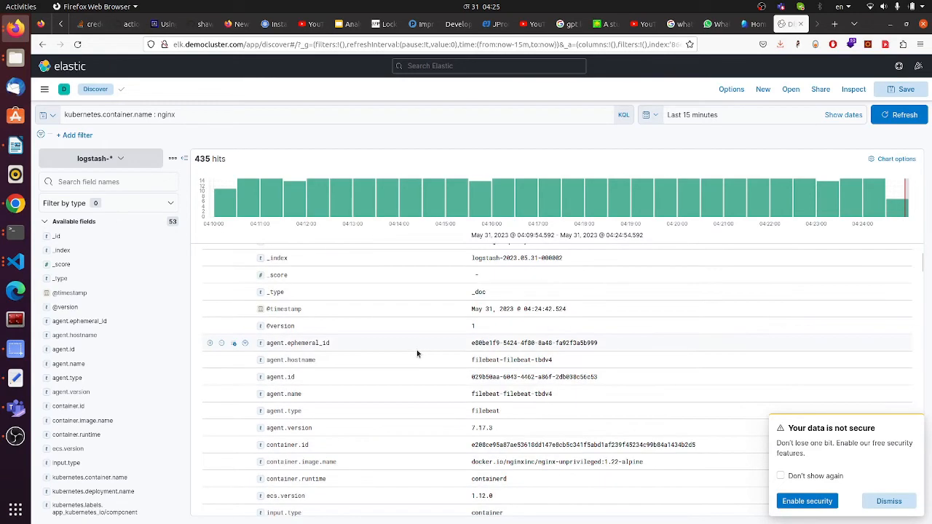
scroll("down", 3)
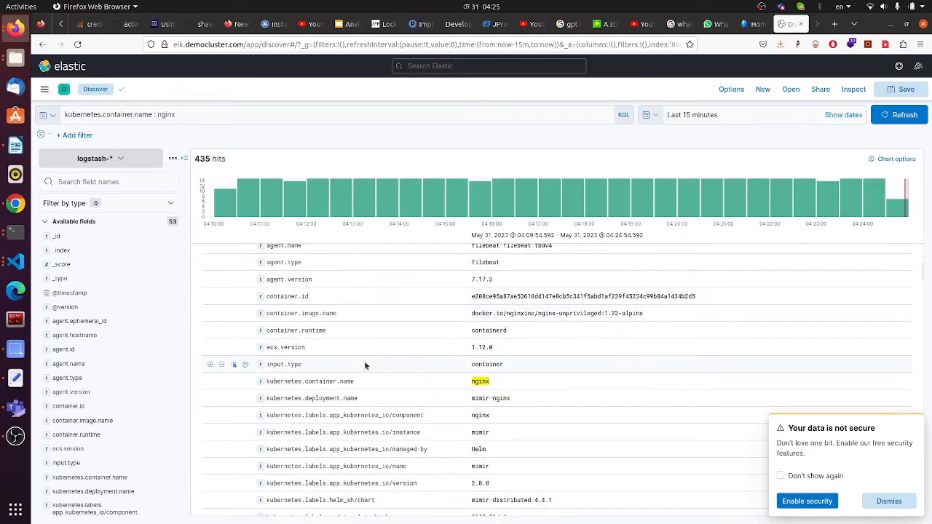
scroll("down", 3)
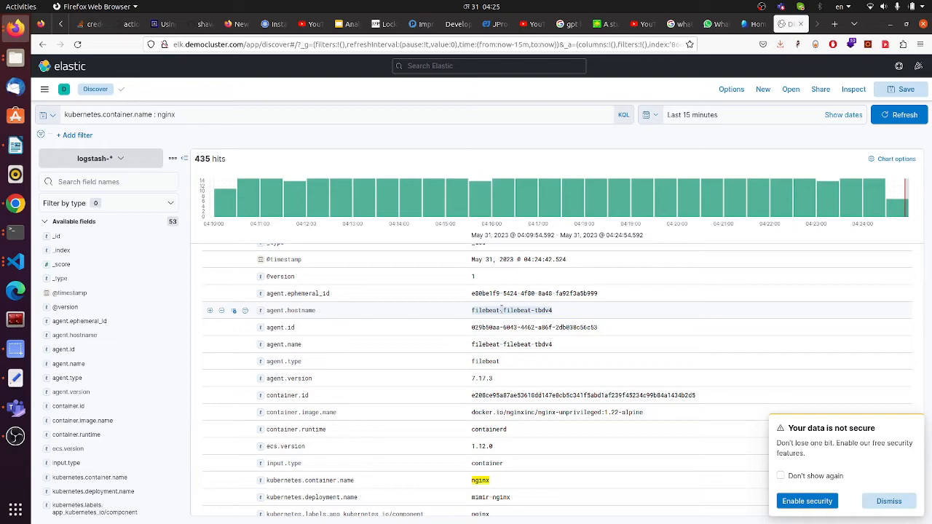
scroll("down", 3)
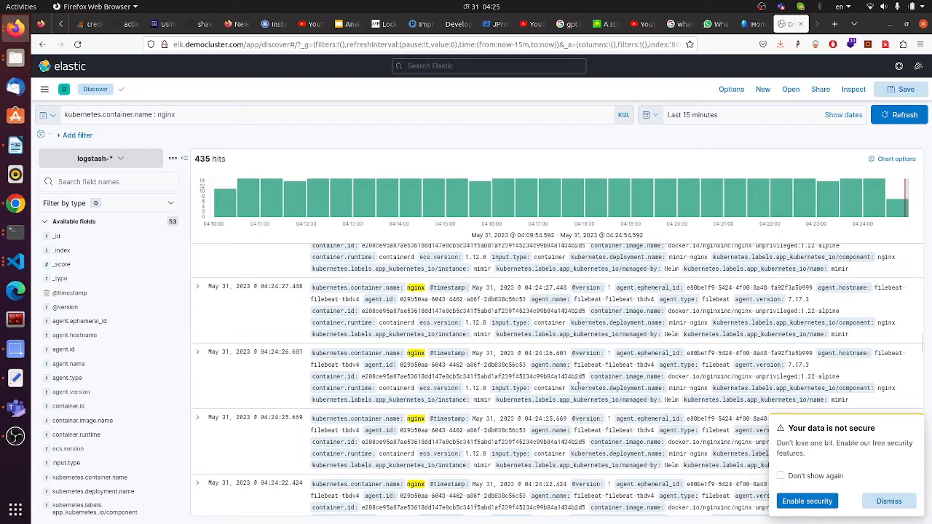
mouse_move(405, 362)
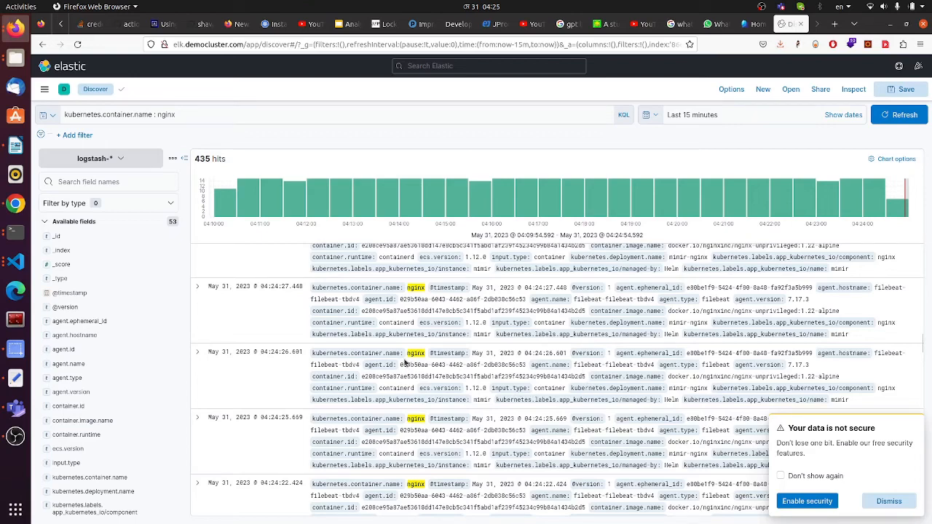
mouse_move(420, 353)
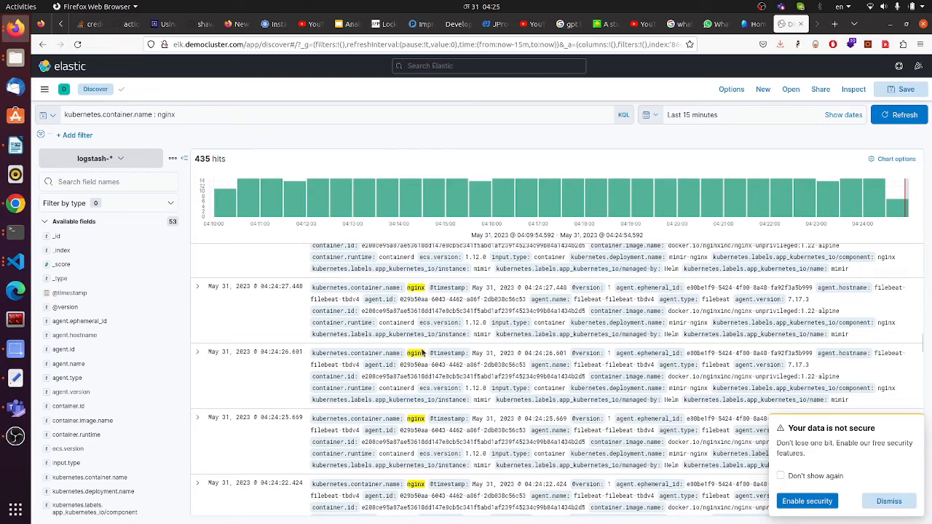
mouse_move(544, 383)
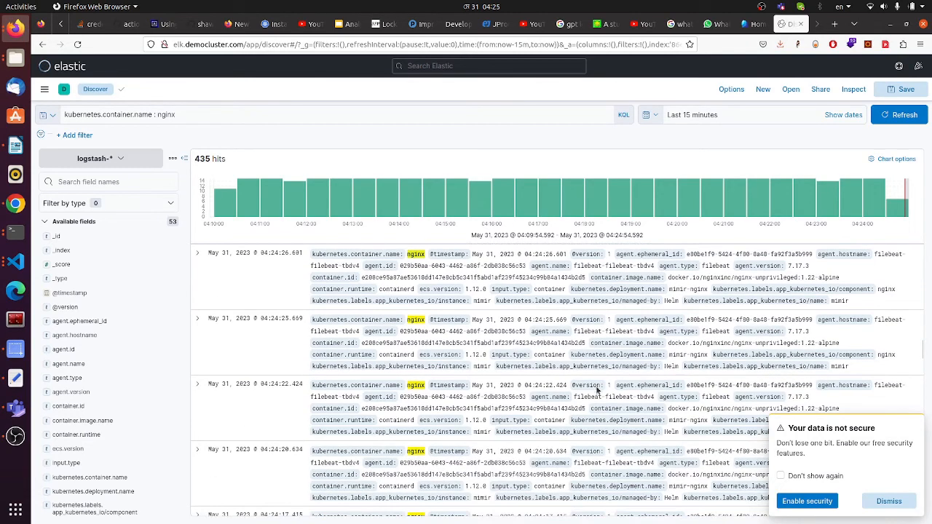
scroll("down", 3)
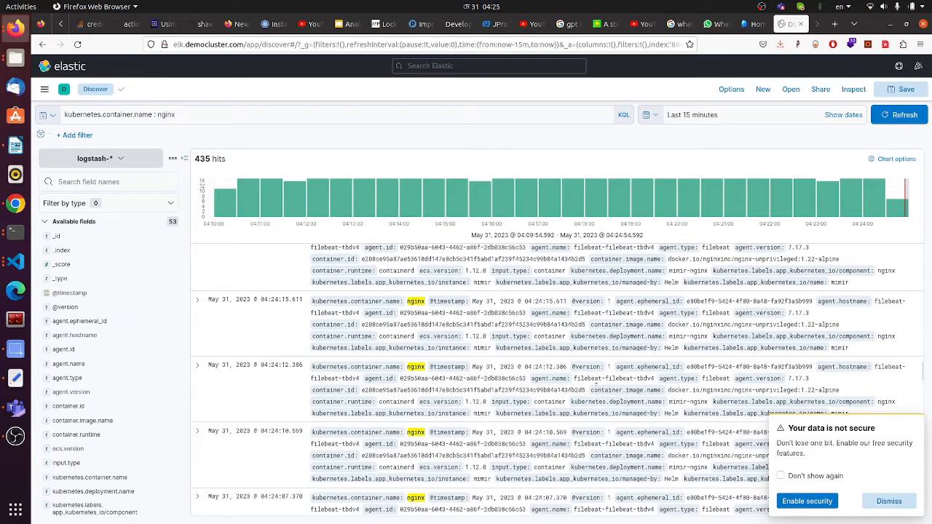
scroll("down", 3)
type("kubern")
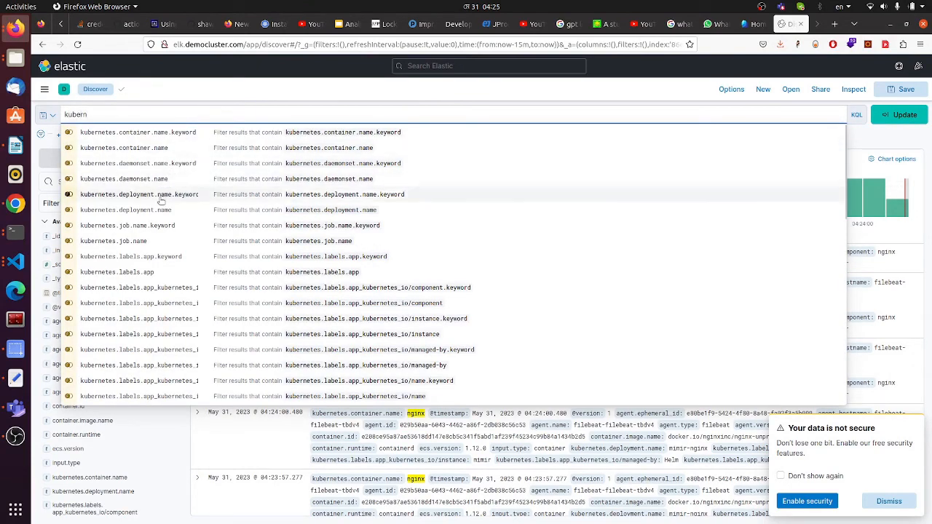
Run the KQL query kubernetes.deployment.name : prometheus, returning 15 hits
scroll("down", 3)
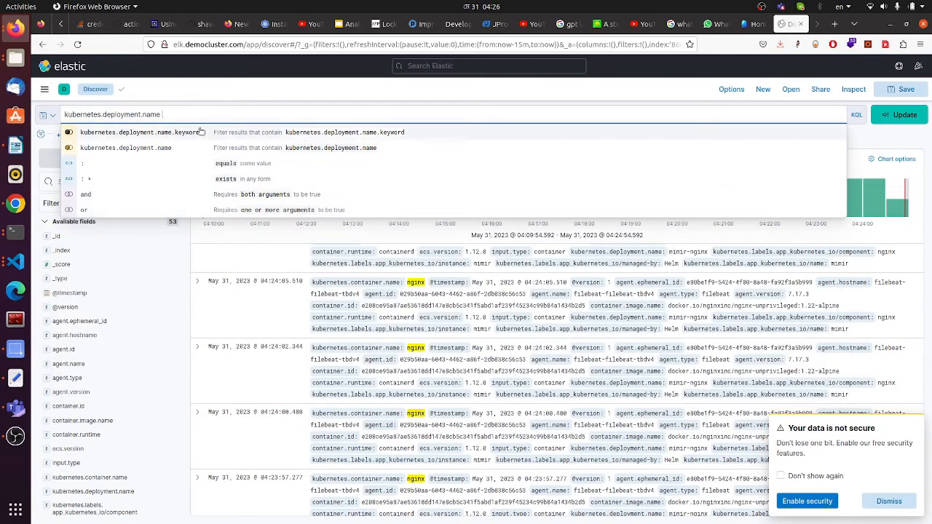
type(":")
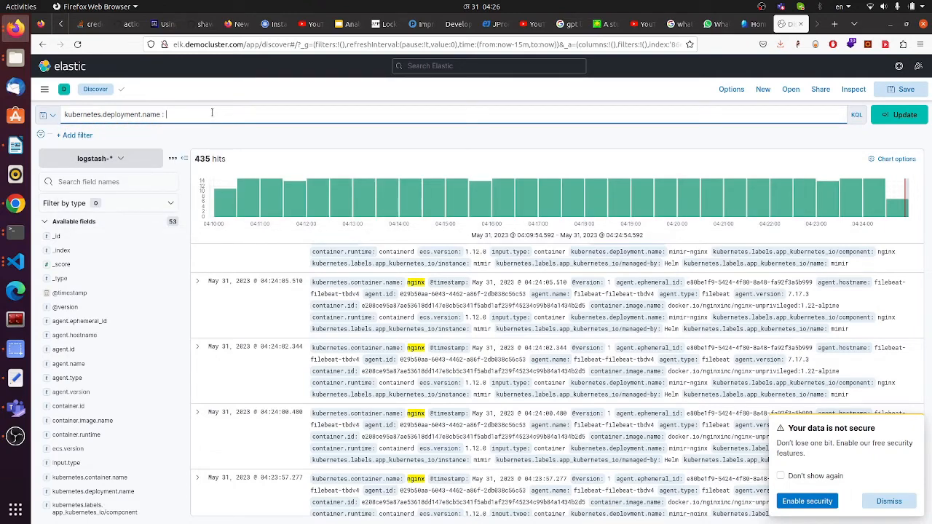
type("prometheus")
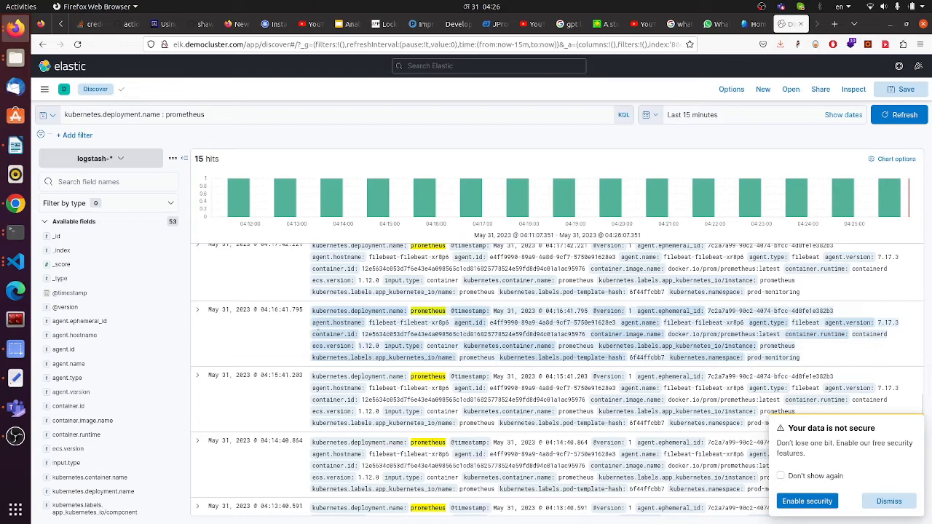
Expand the 04:16:41 prometheus log entry and scroll its fields down to message and tags
left_click(197, 309)
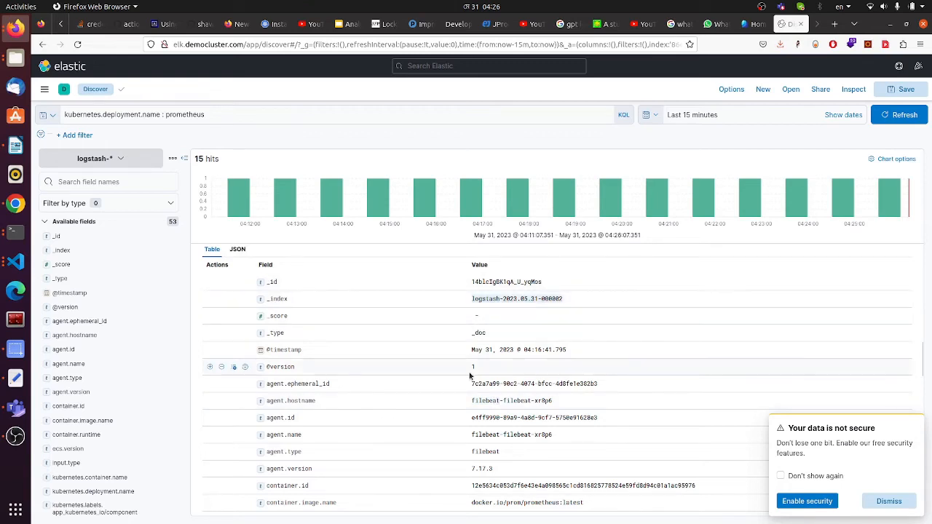
scroll("down", 3)
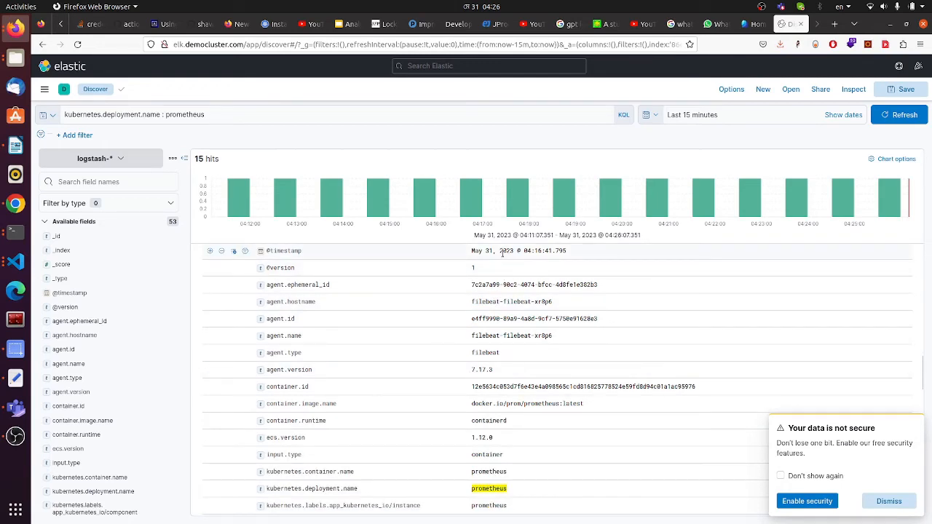
scroll("down", 3)
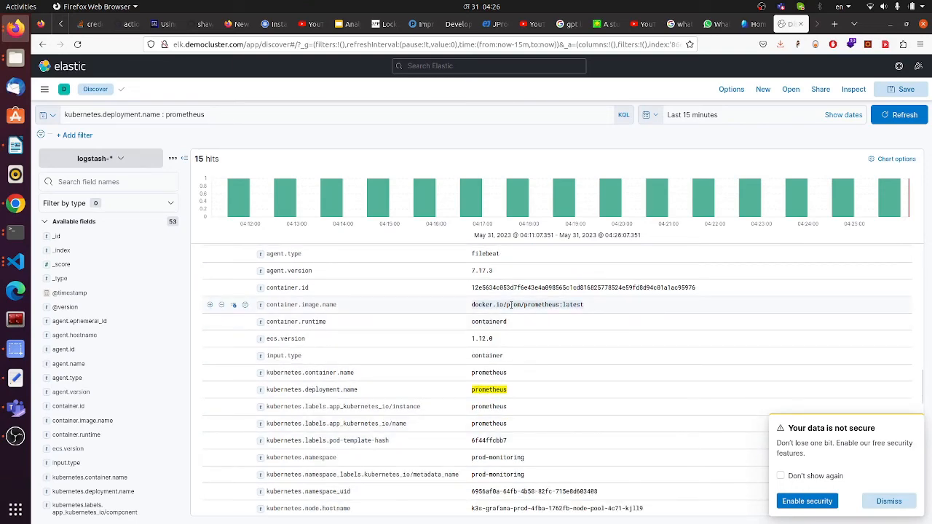
scroll("down", 3)
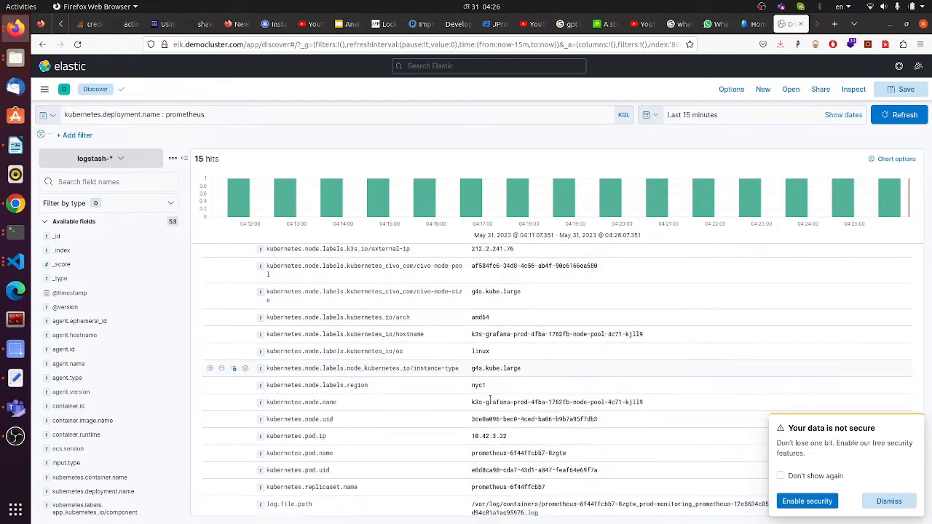
scroll("down", 3)
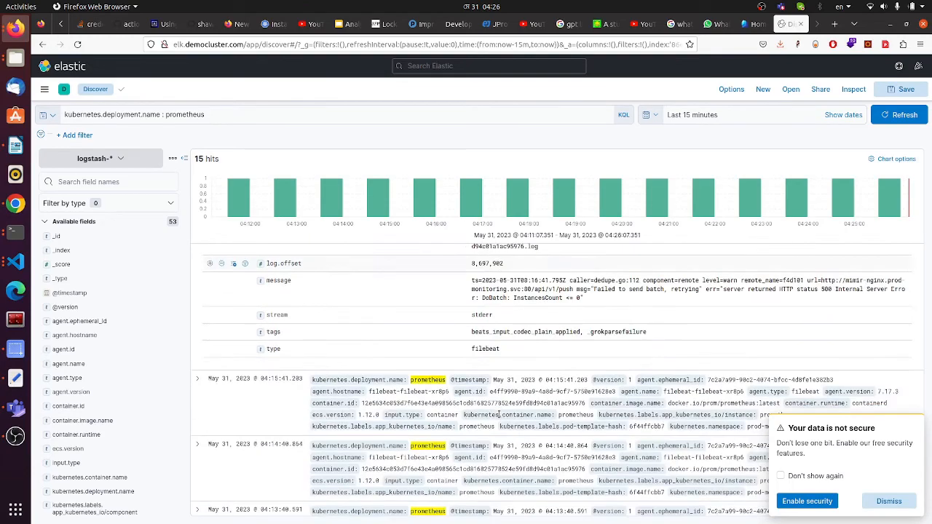
scroll("down", 3)
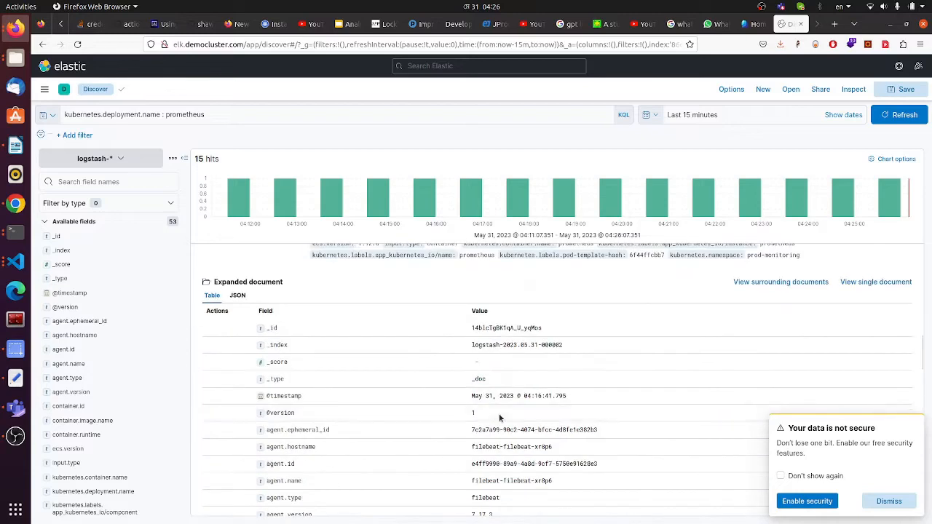
mouse_move(392, 362)
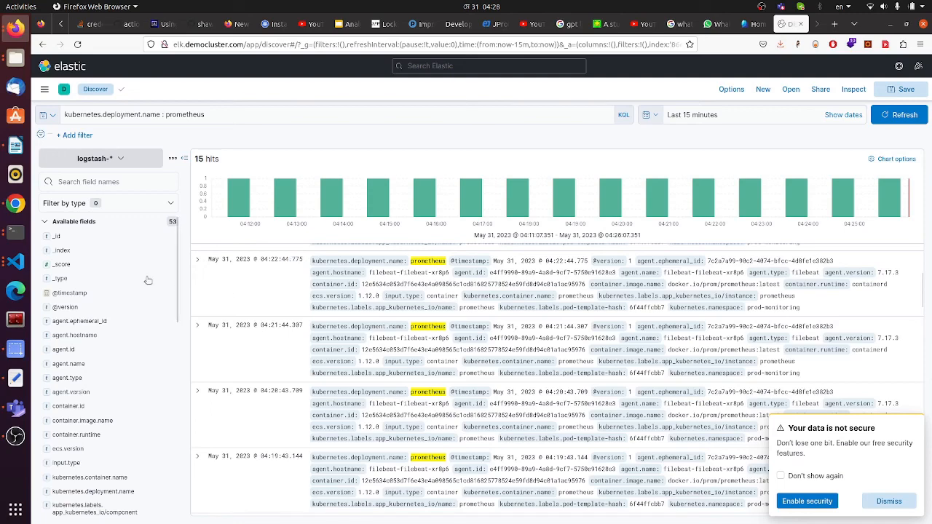
mouse_move(14, 260)
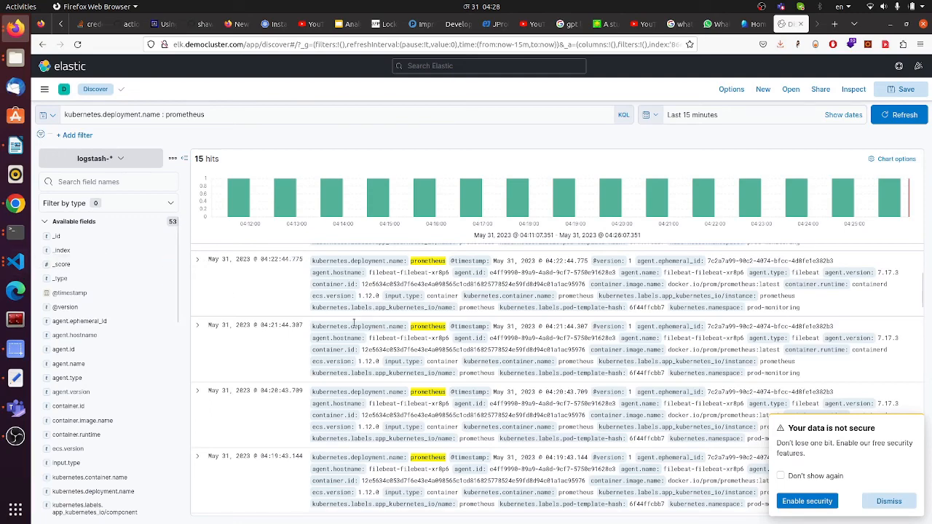
mouse_move(509, 359)
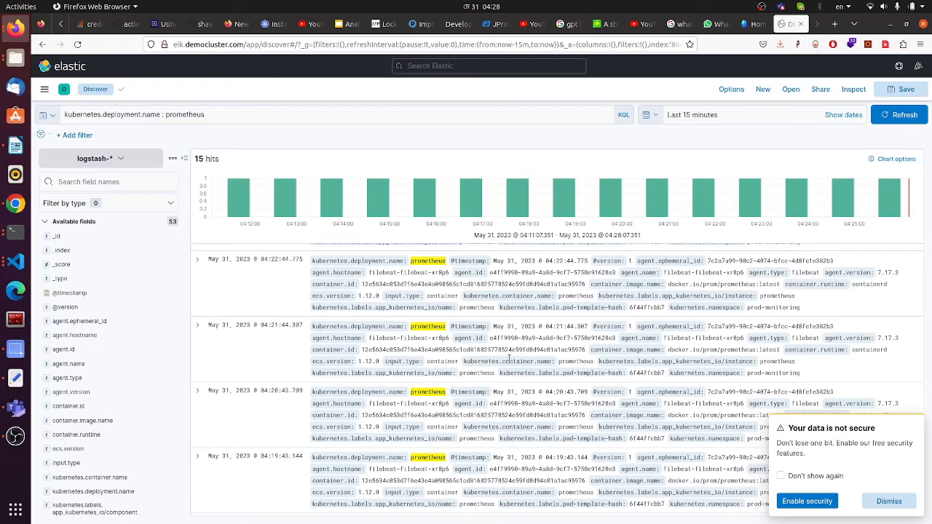